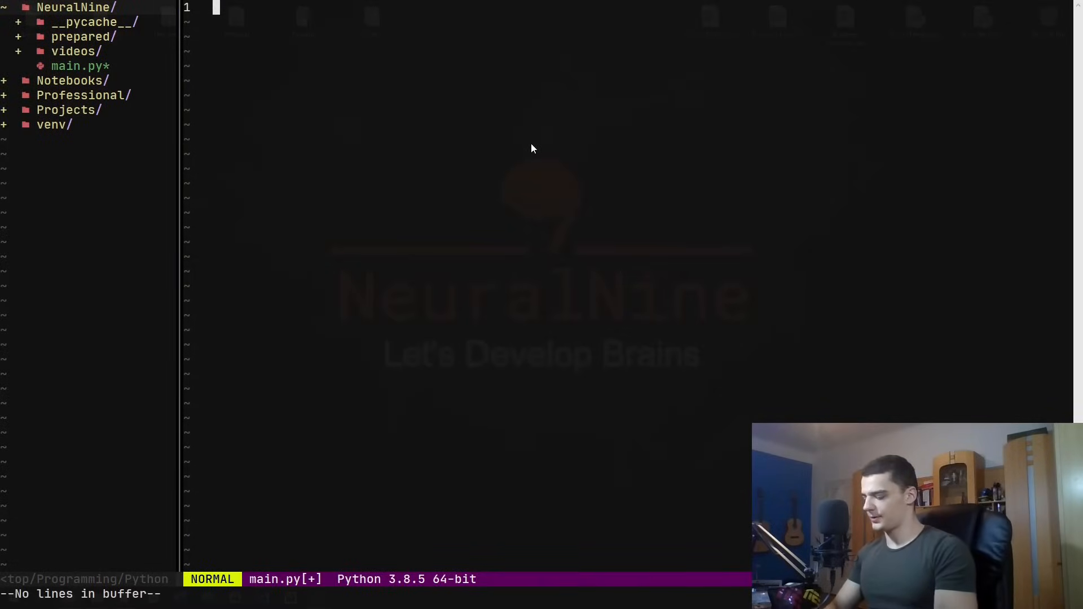
Start a comment line and then discard the half-written text
key("i")
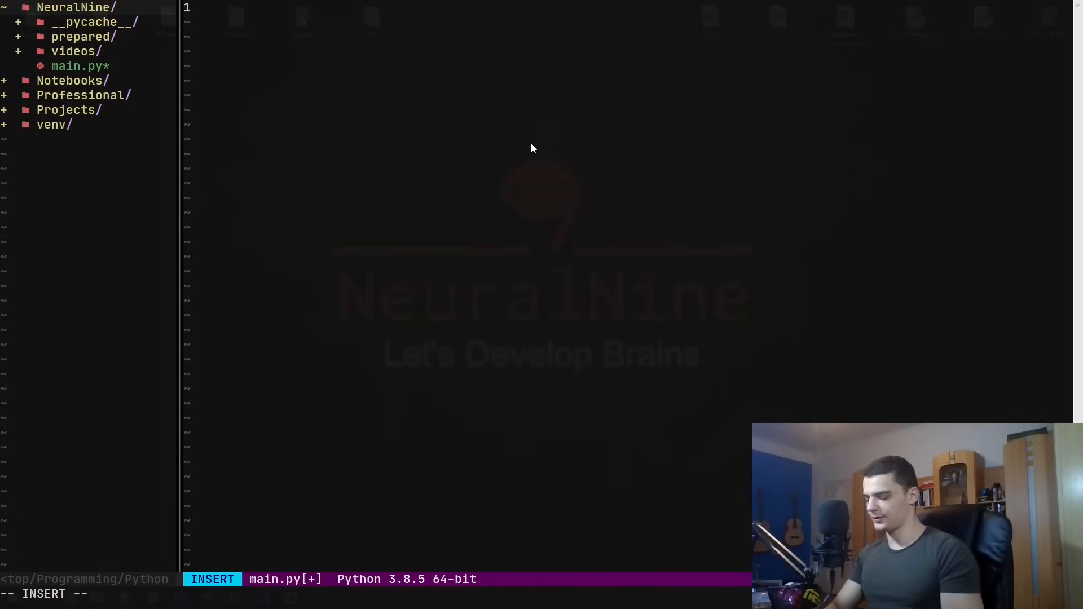
type("# Dunder -> __")
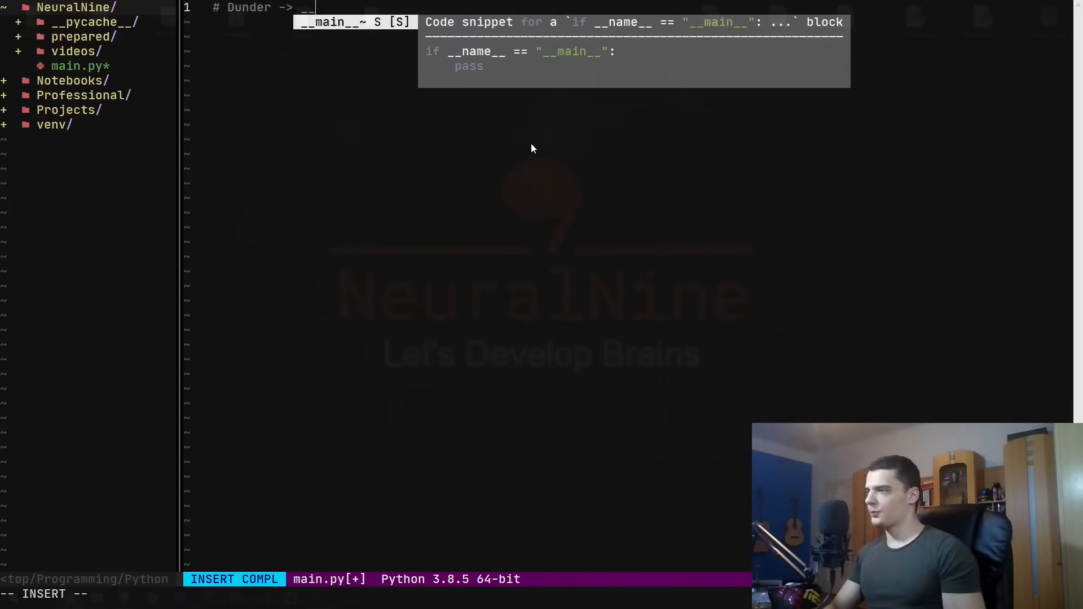
key("Escape")
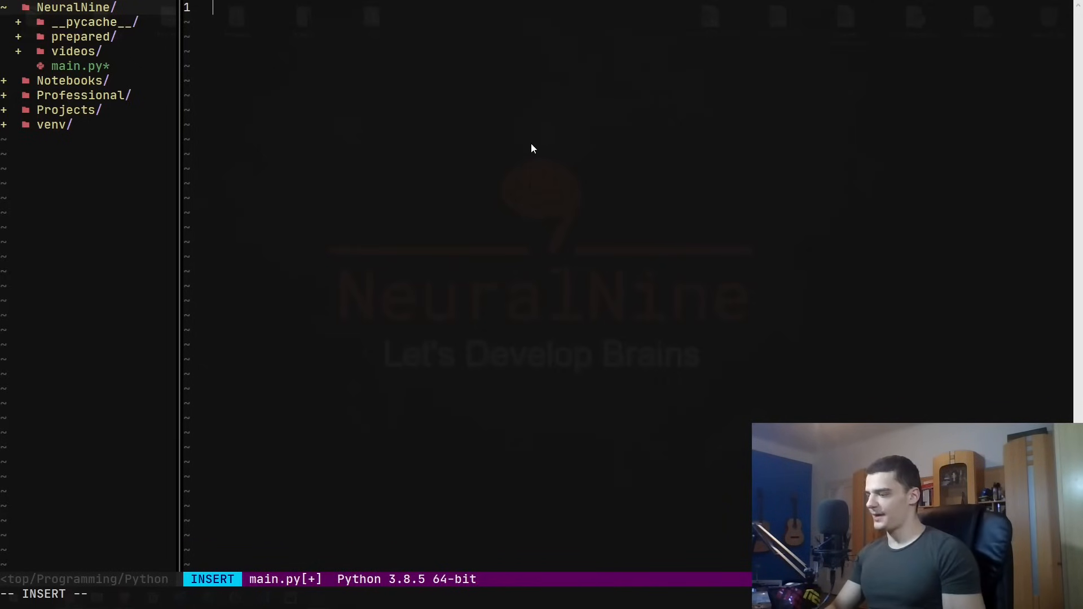
Write class Person with __init__(self, name, age) storing self.name and self.age
type("class Per")
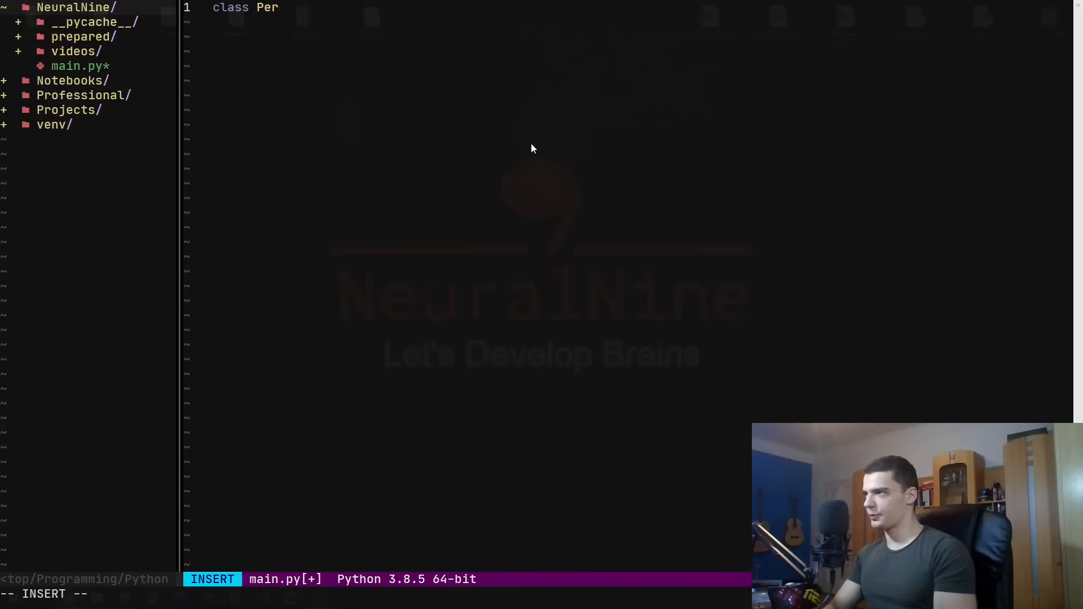
type("son:")
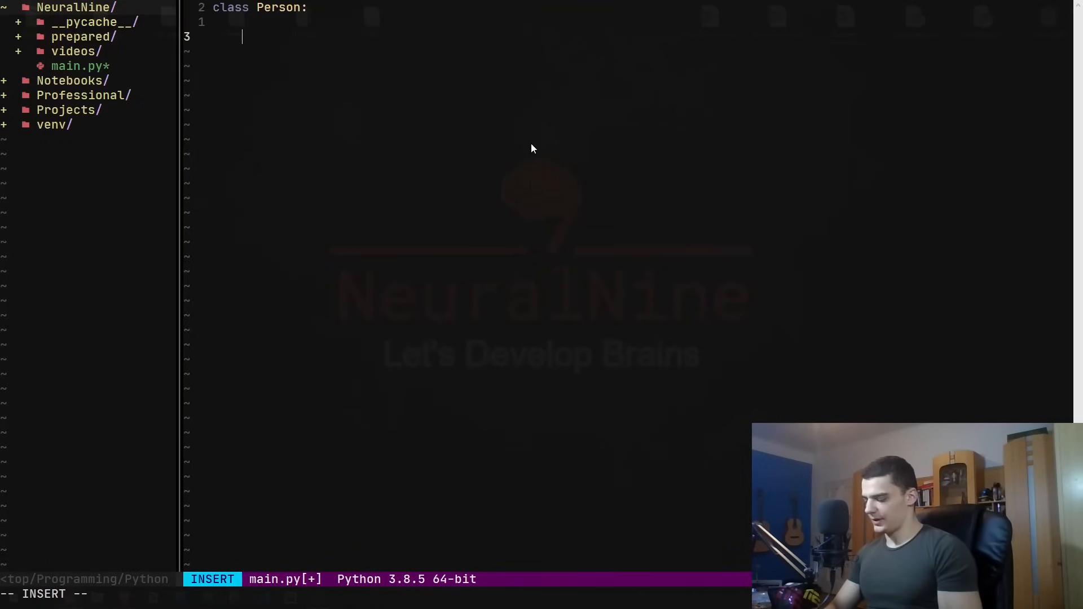
type("def")
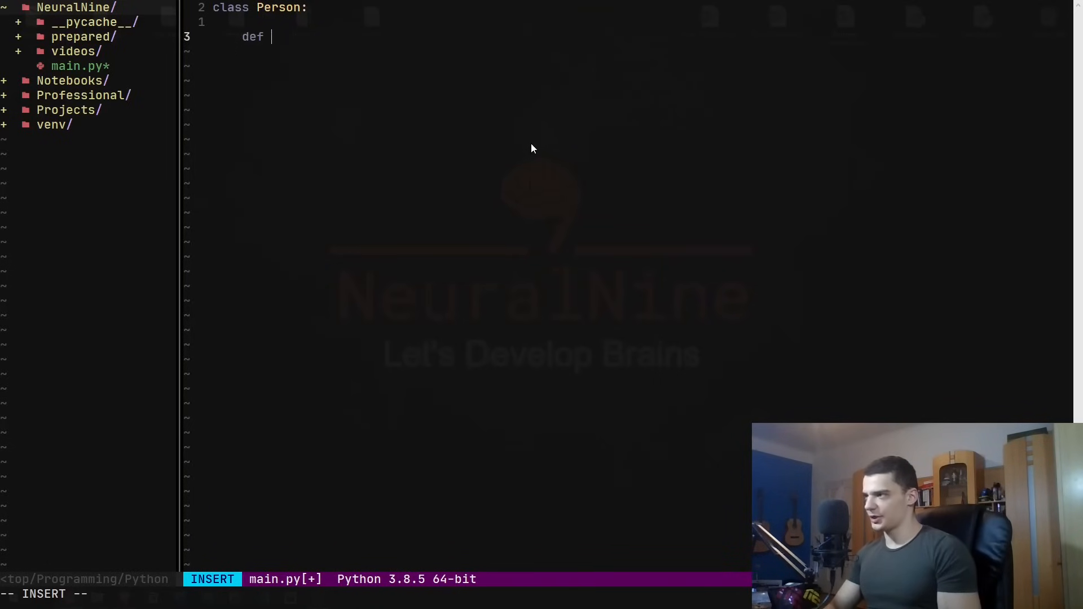
type("__")
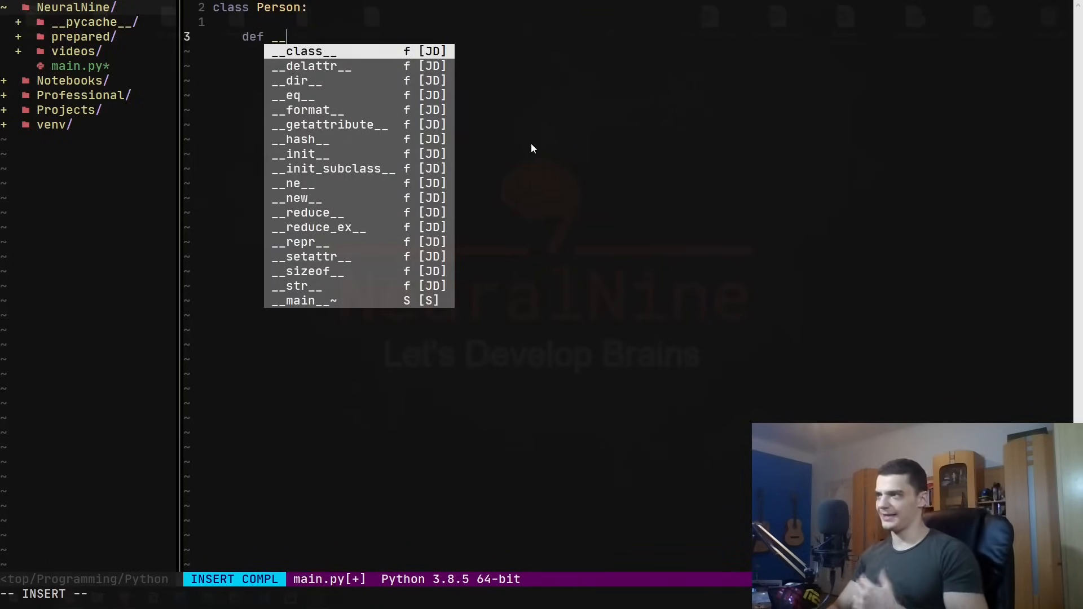
type("init__(self,")
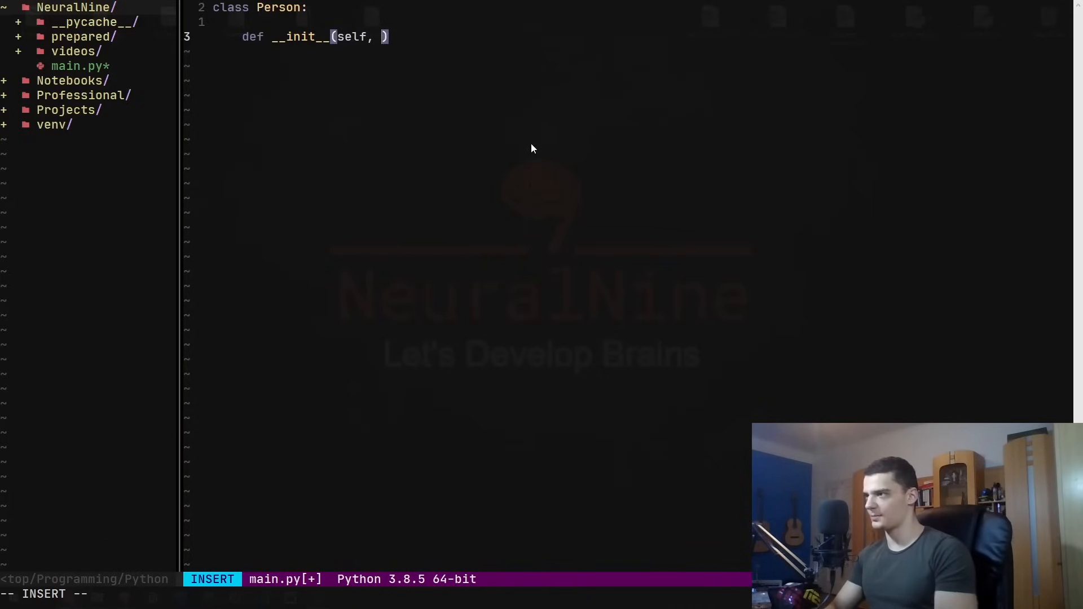
type("name, age")
type("self.na")
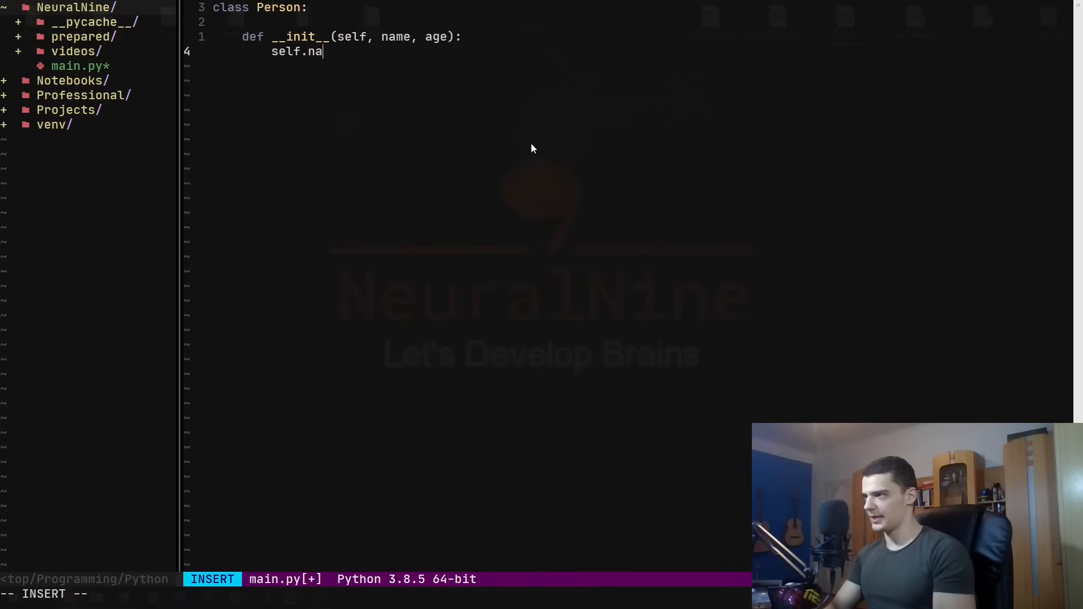
type("me = names")
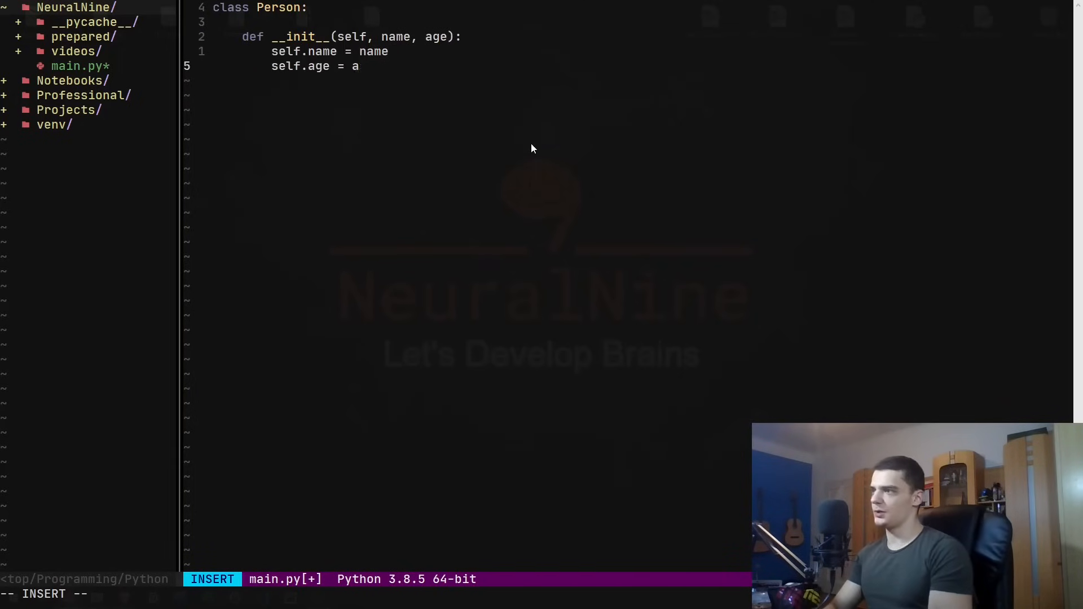
type("ge")
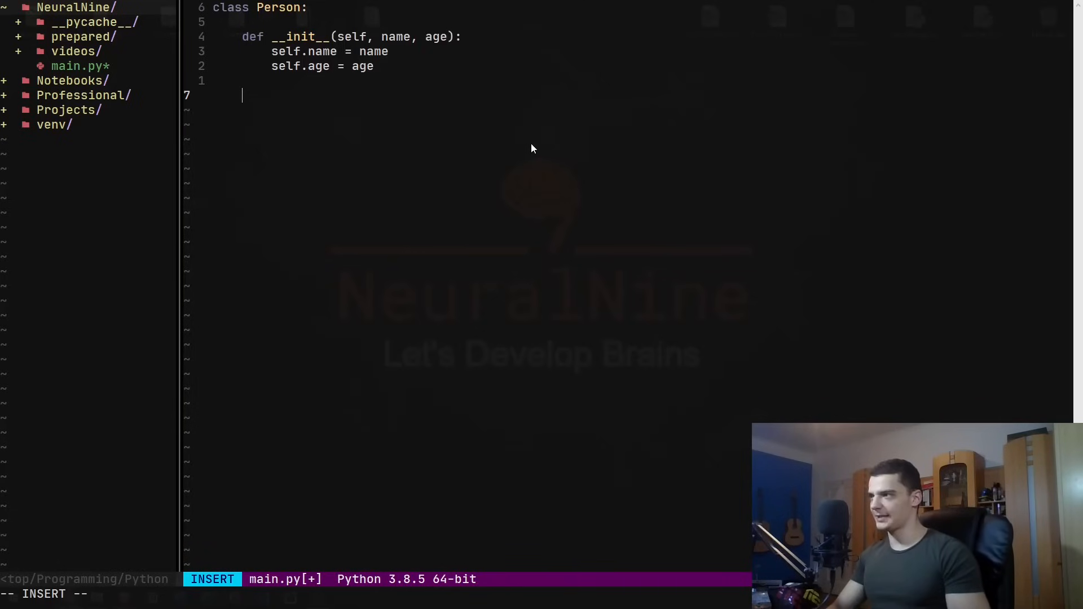
key("Escape")
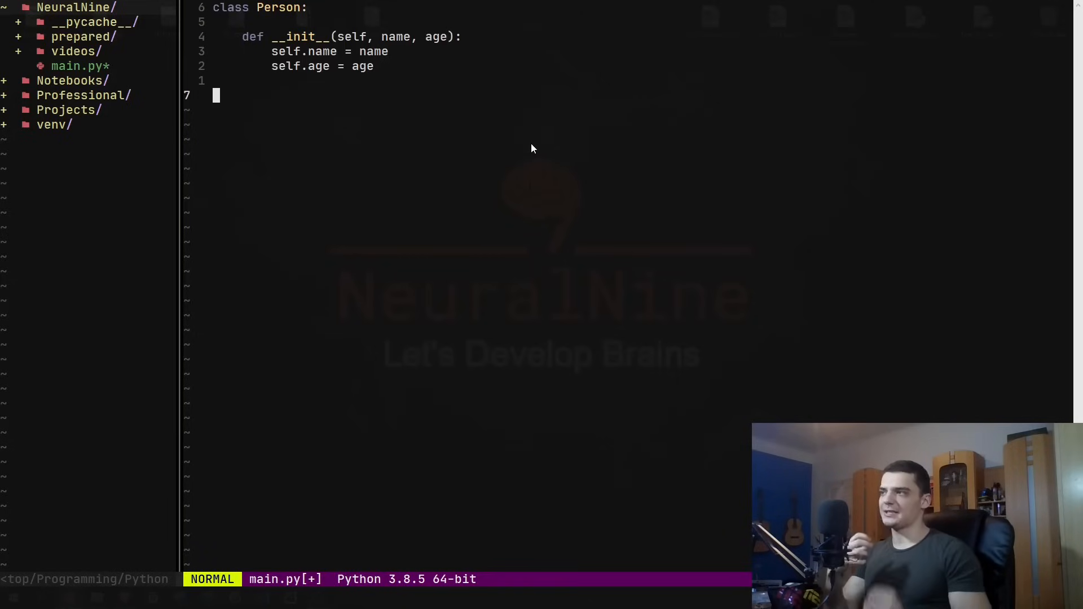
Create the instance p = Person("Mike", 25) and begin a new dunder method inside the class
key("i")
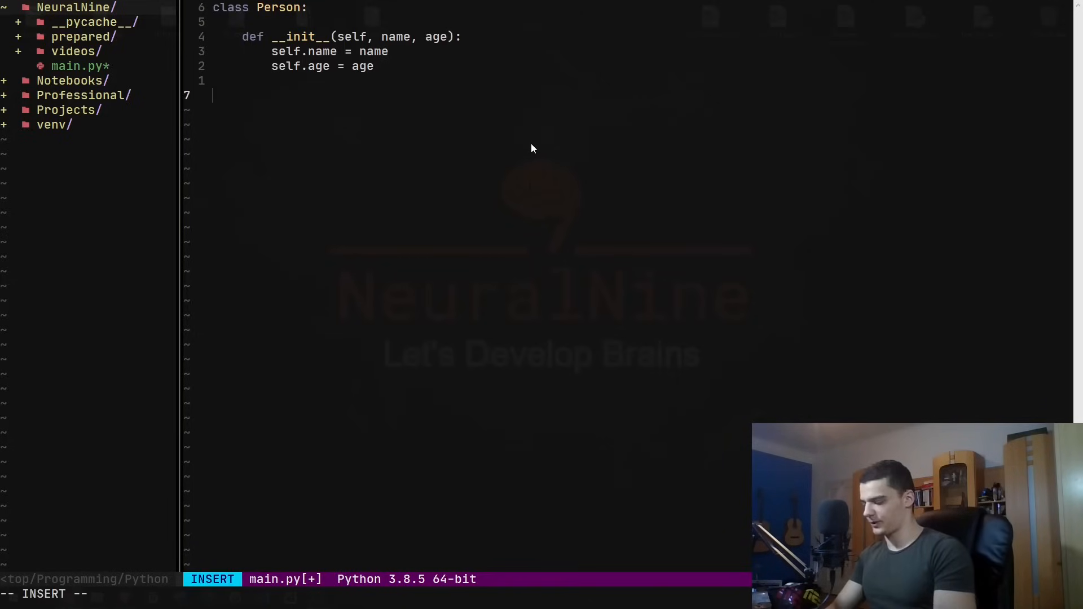
type("p =")
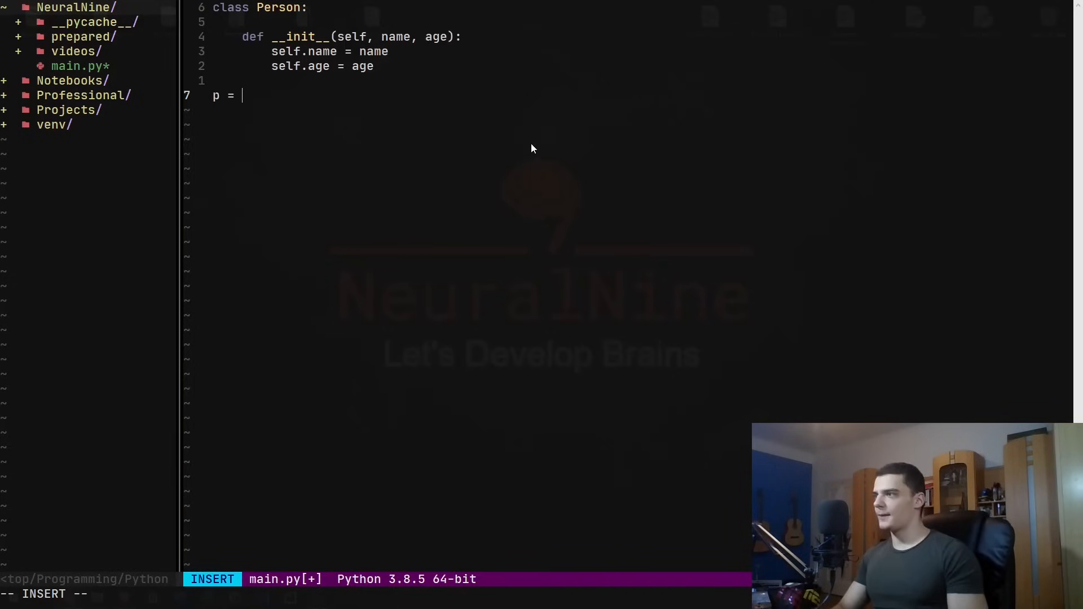
type("Person()")
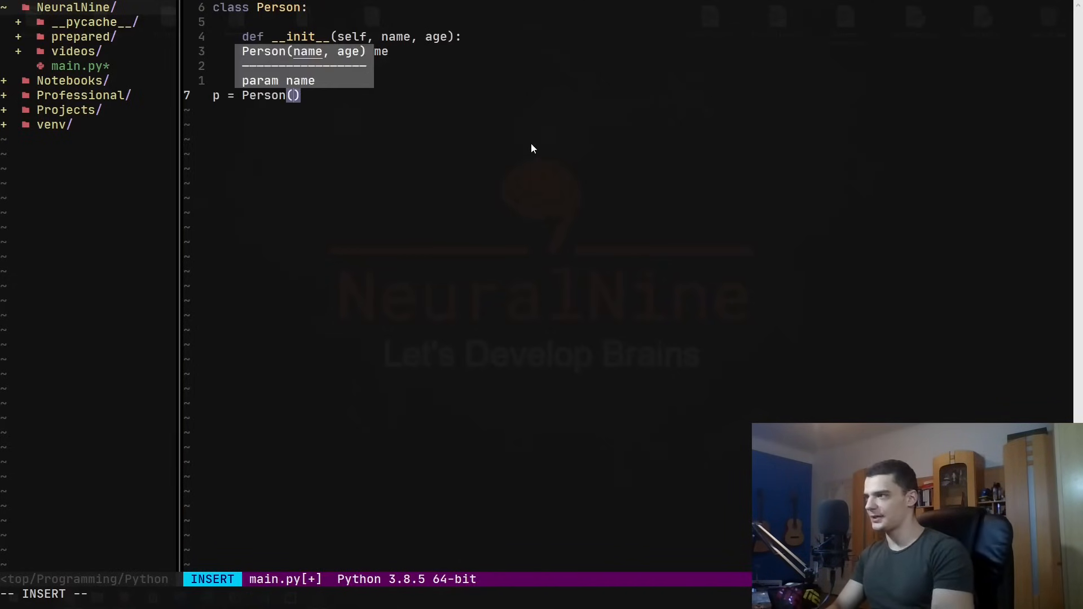
type("\"Mike\", 25")
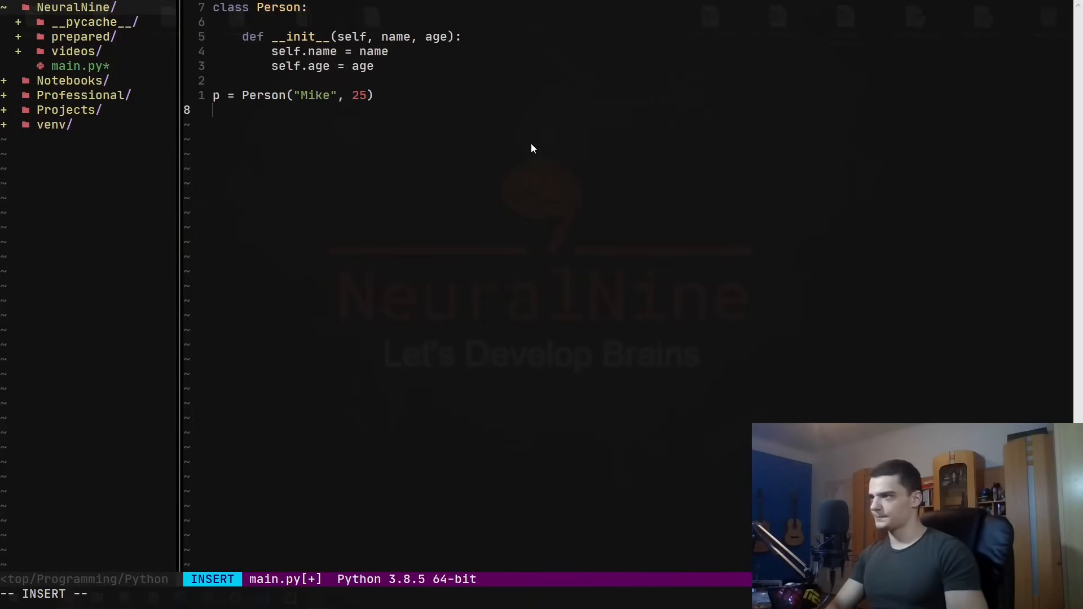
mouse_move(328, 42)
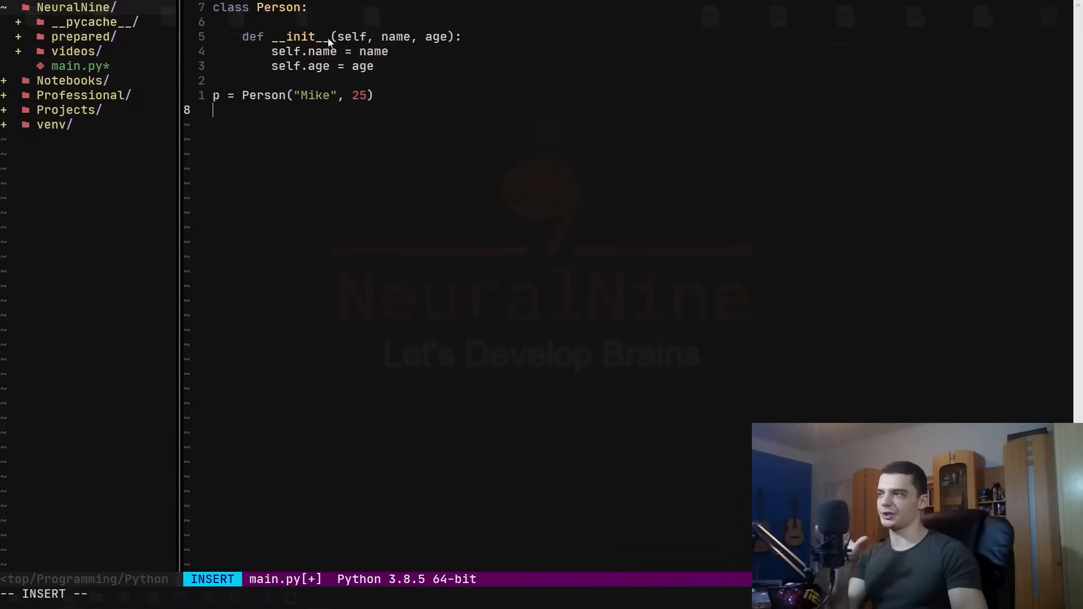
mouse_move(413, 111)
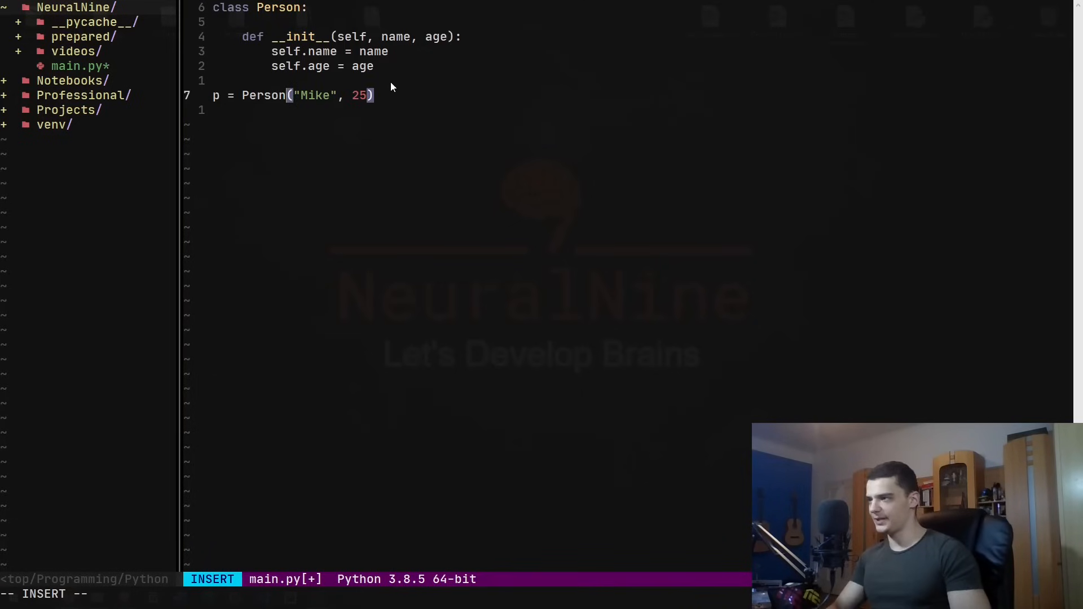
type(".__")
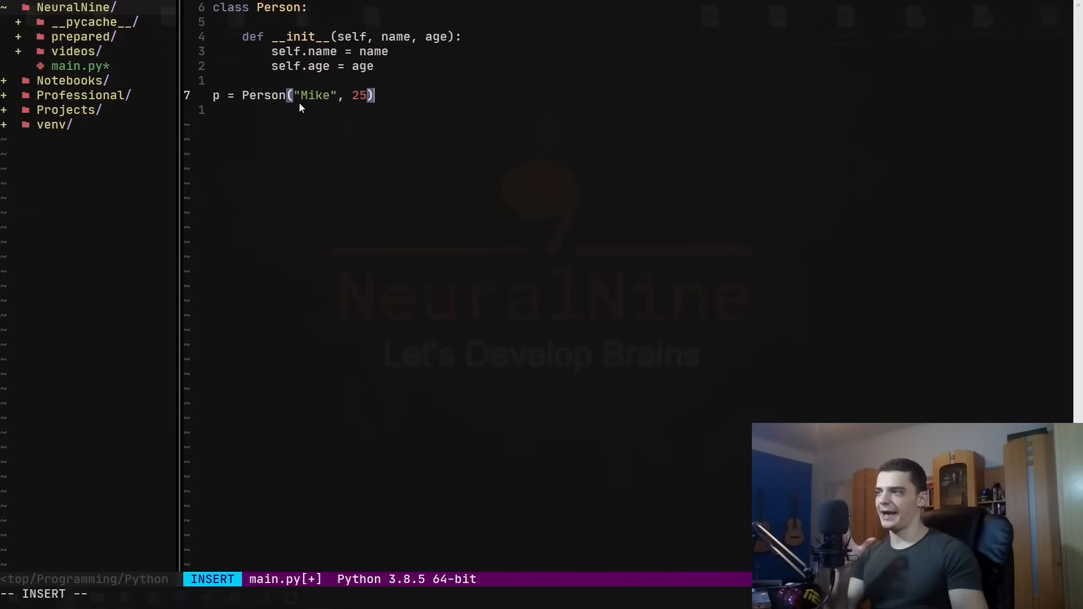
mouse_move(320, 145)
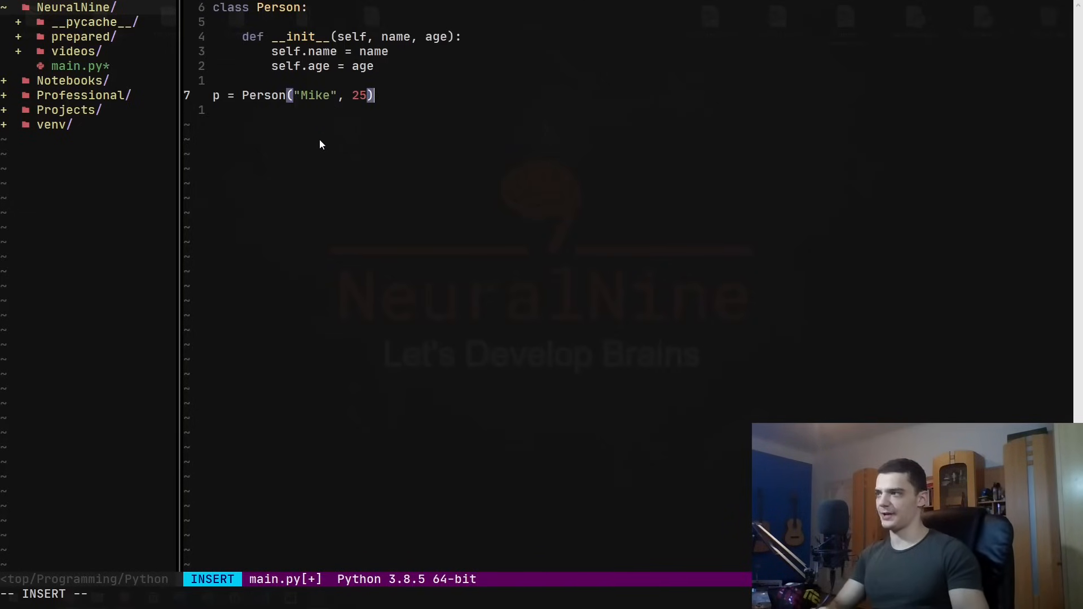
mouse_move(379, 79)
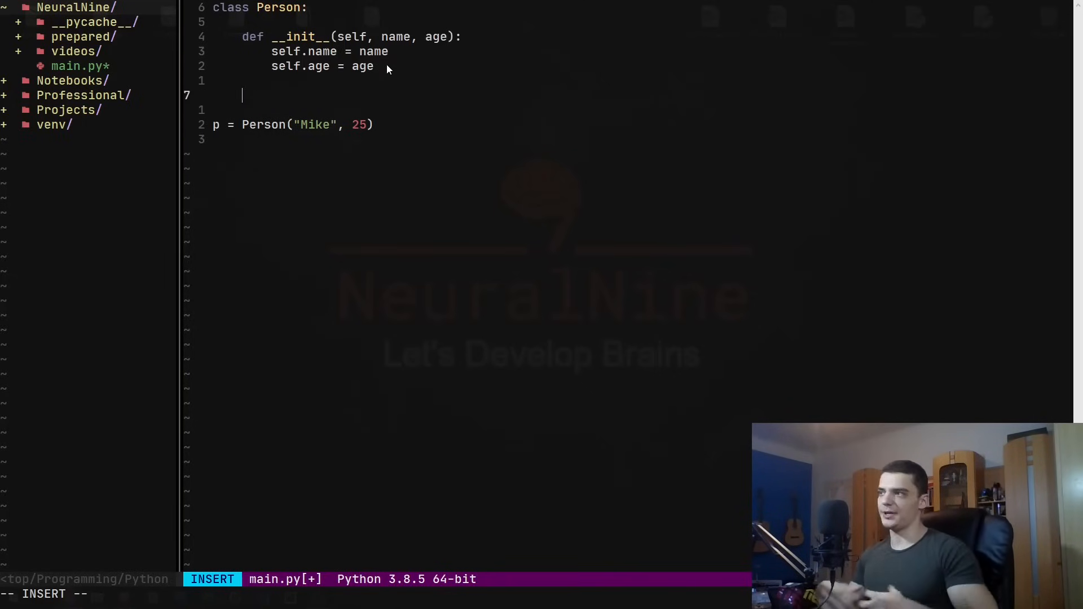
Add __del__(self) printing "Object is being deconstructed!" and a del p line after the instance
type("d")
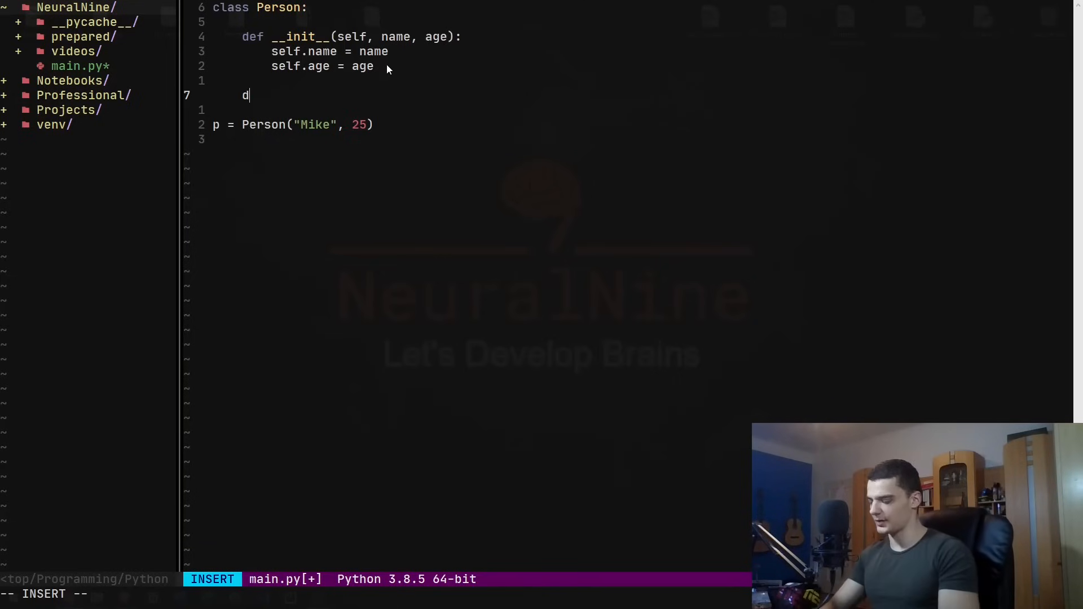
type("ef __del_")
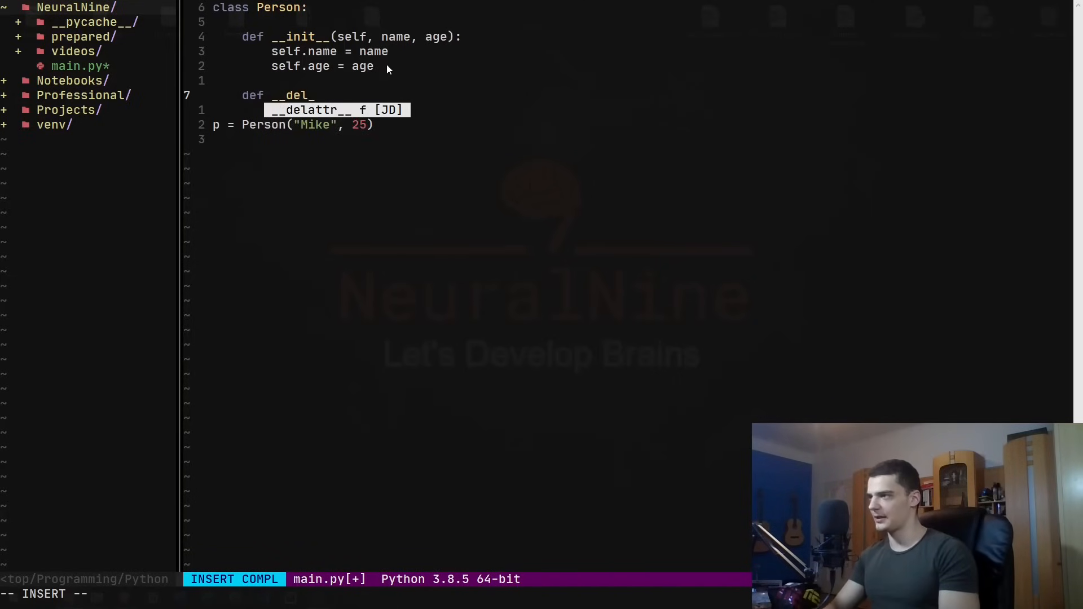
type("__")
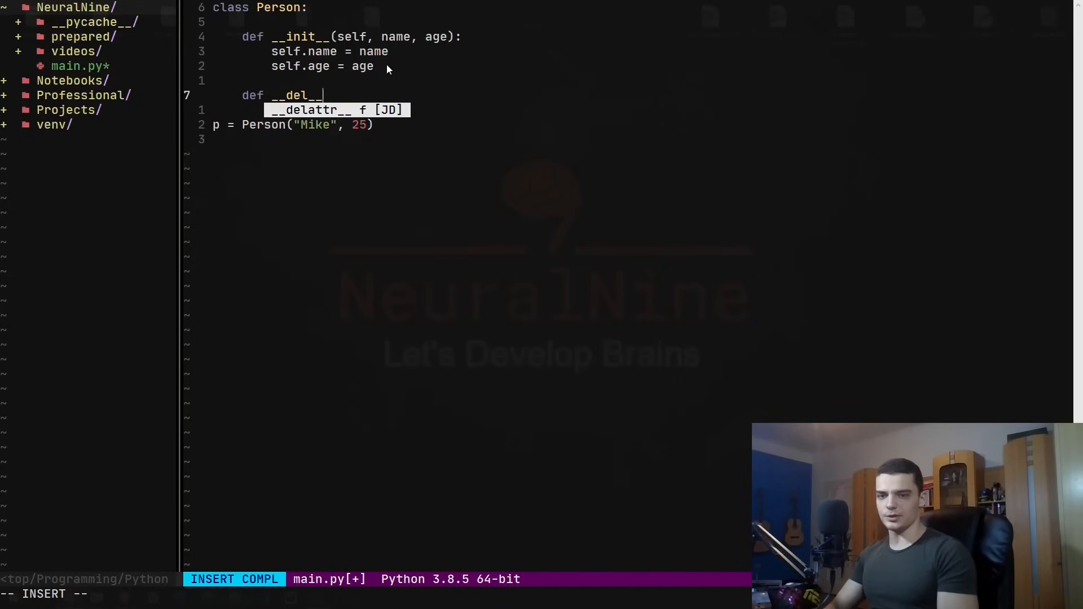
type("(self)")
type("print(\"O")
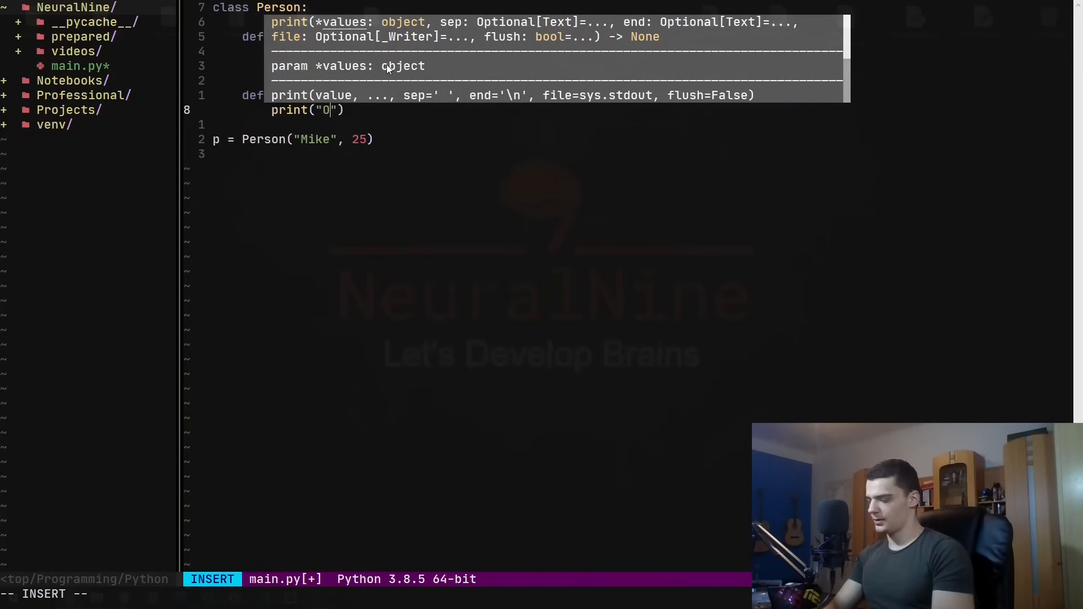
type("bject is being")
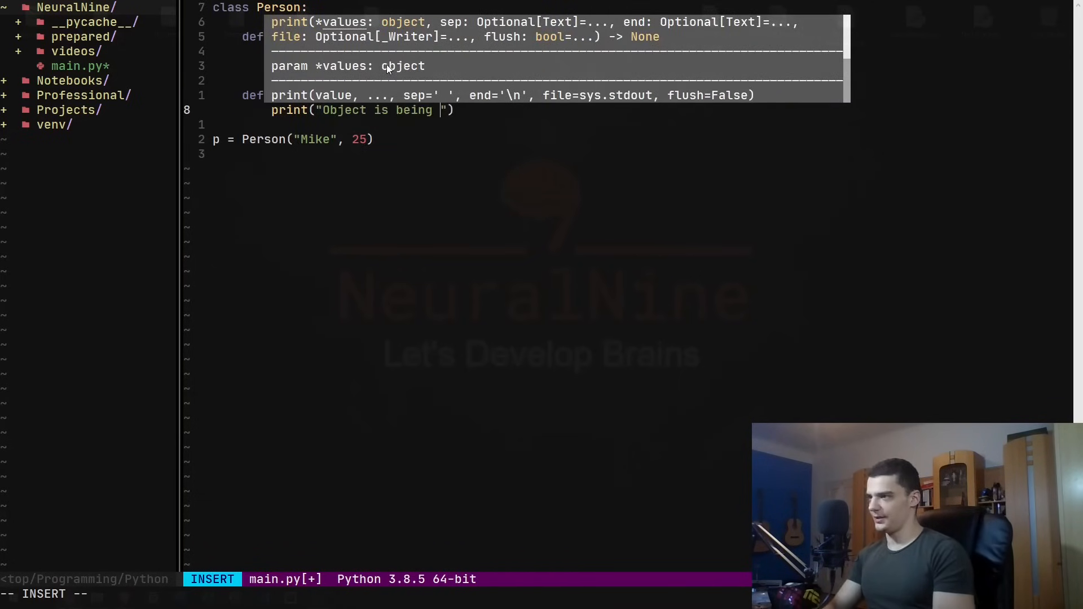
type("deconstructed!")
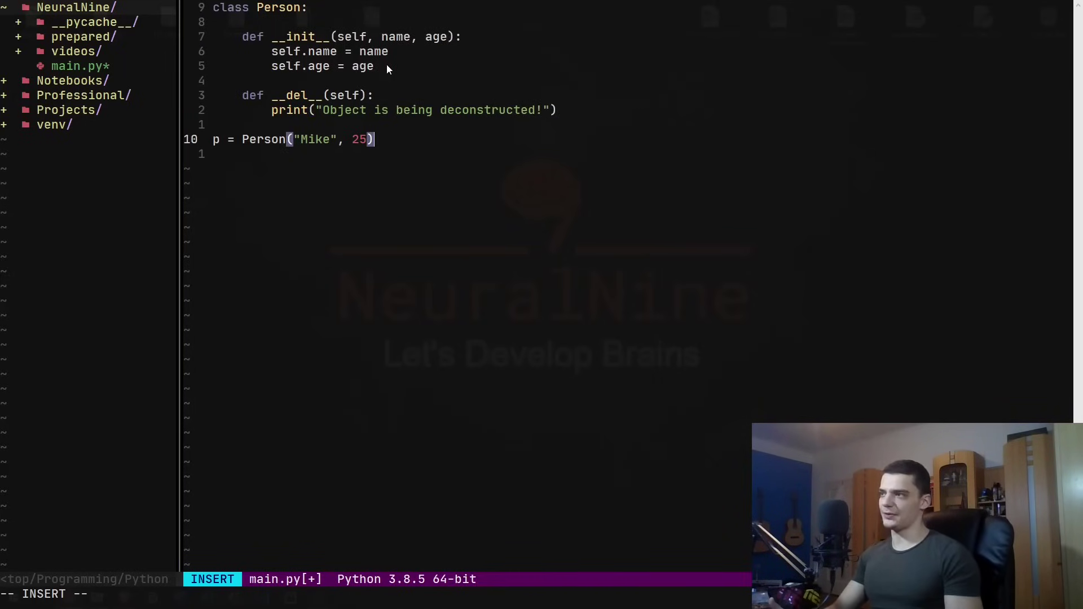
mouse_move(275, 116)
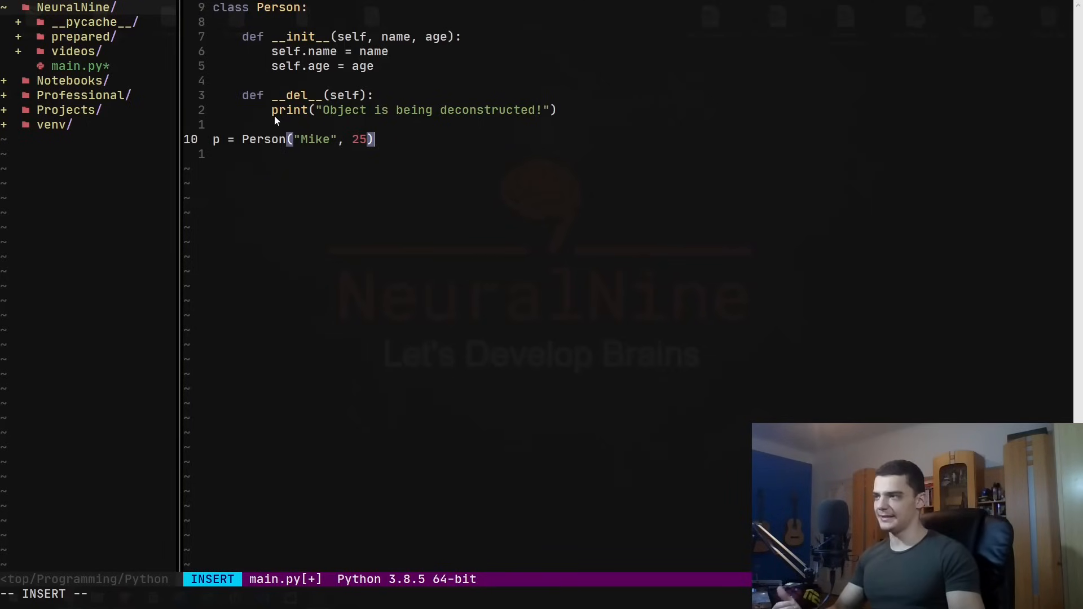
mouse_move(433, 173)
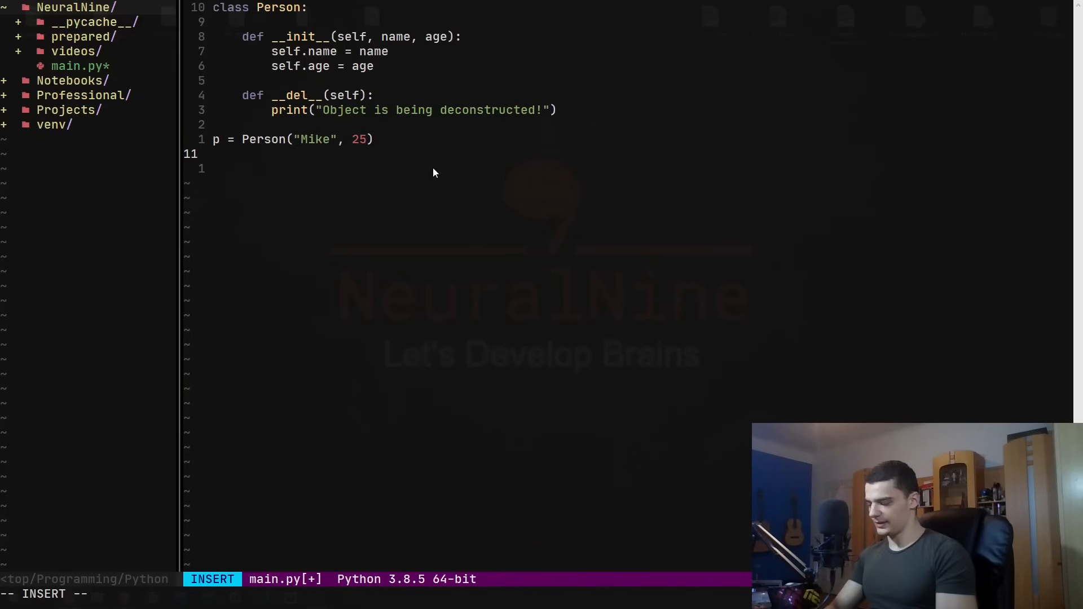
type("del p")
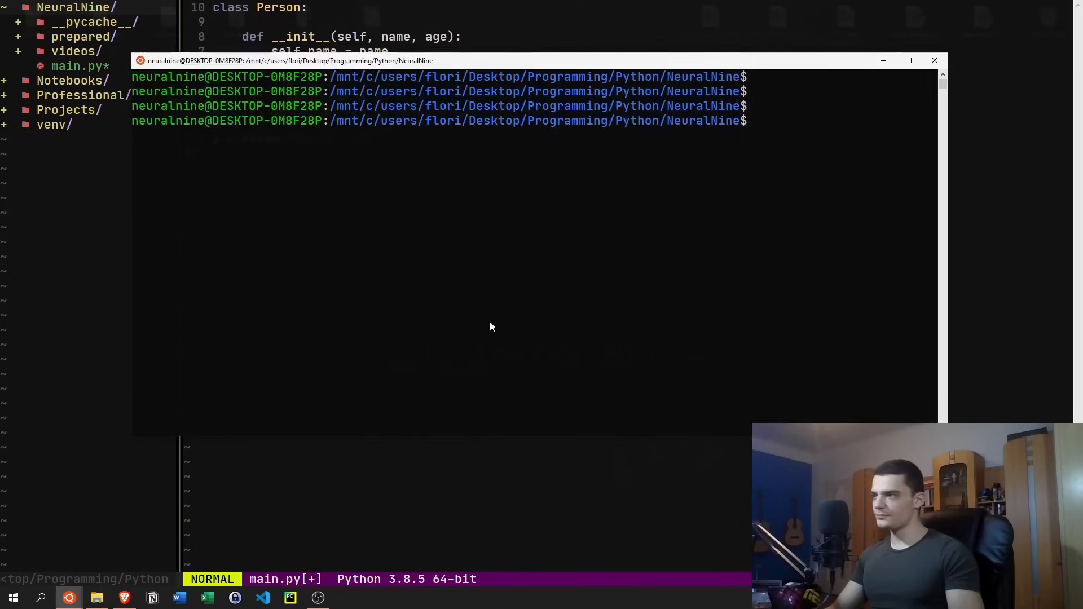
mouse_move(758, 227)
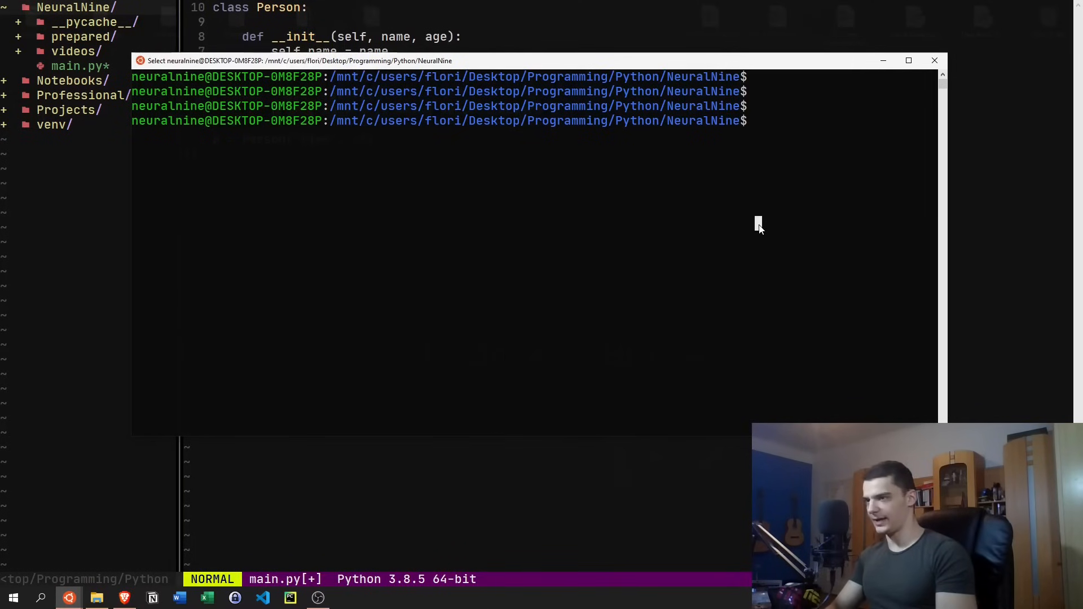
Run python3 main.py in the WSL terminal, printing the deconstruction message
type("python3")
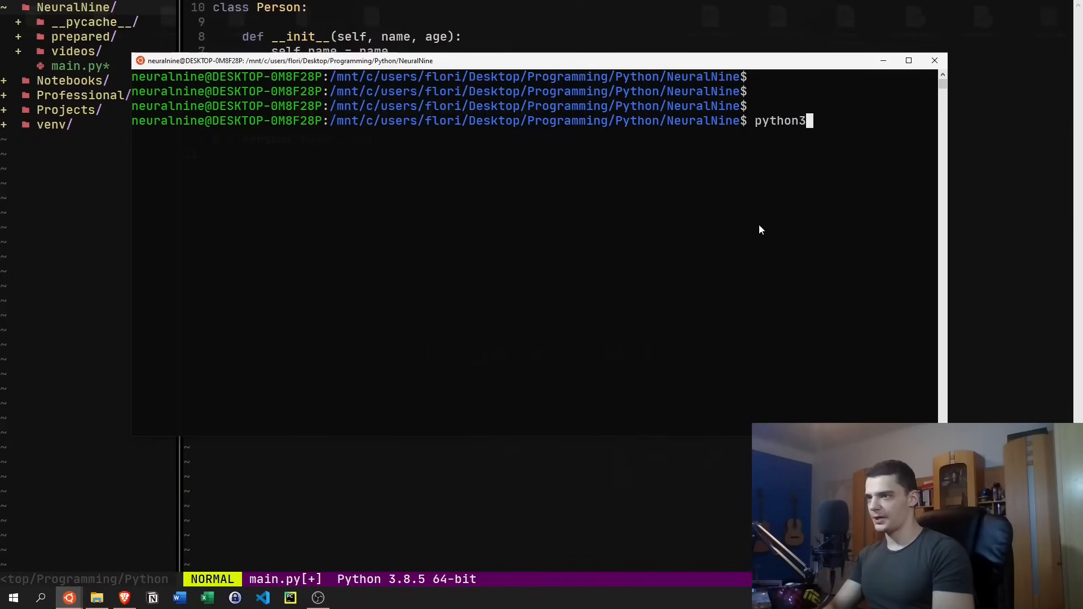
key("Return")
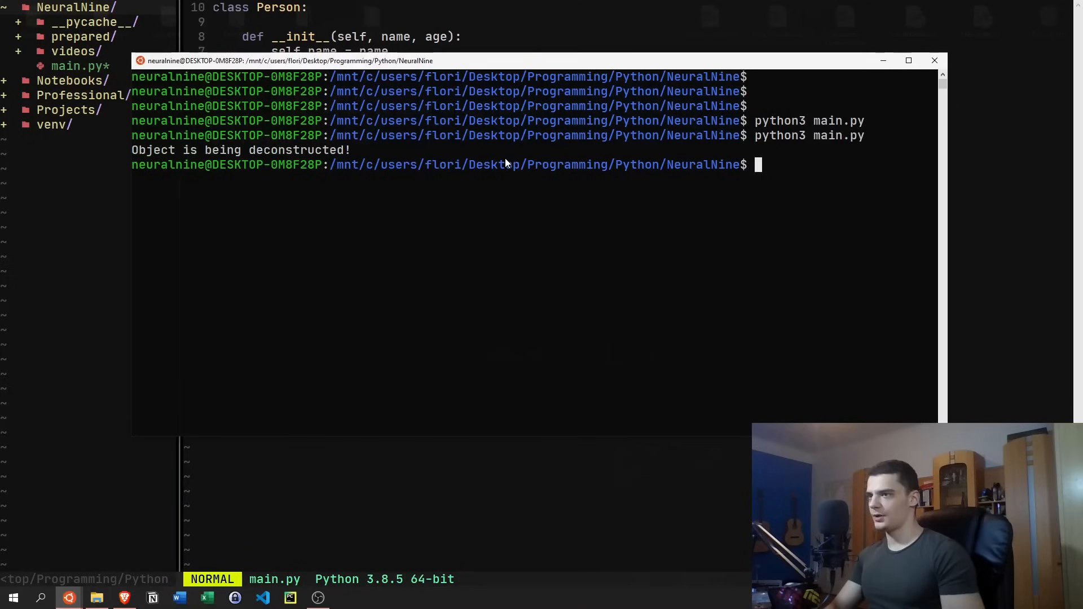
mouse_move(783, 88)
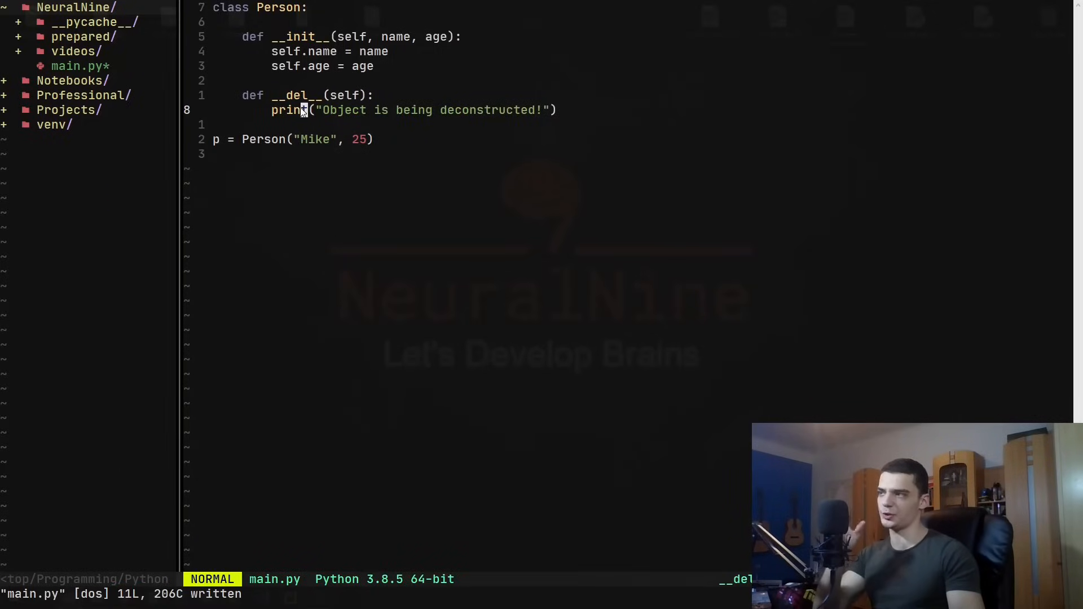
Begin a def __ad method below __del__, then select the Person class for deletion
key("v")
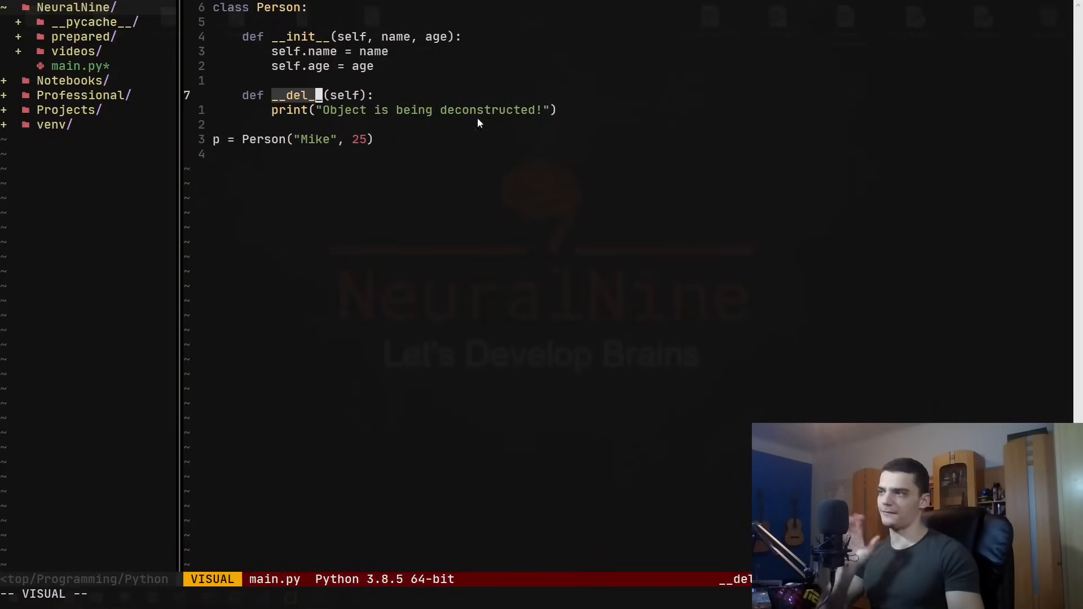
key("Escape")
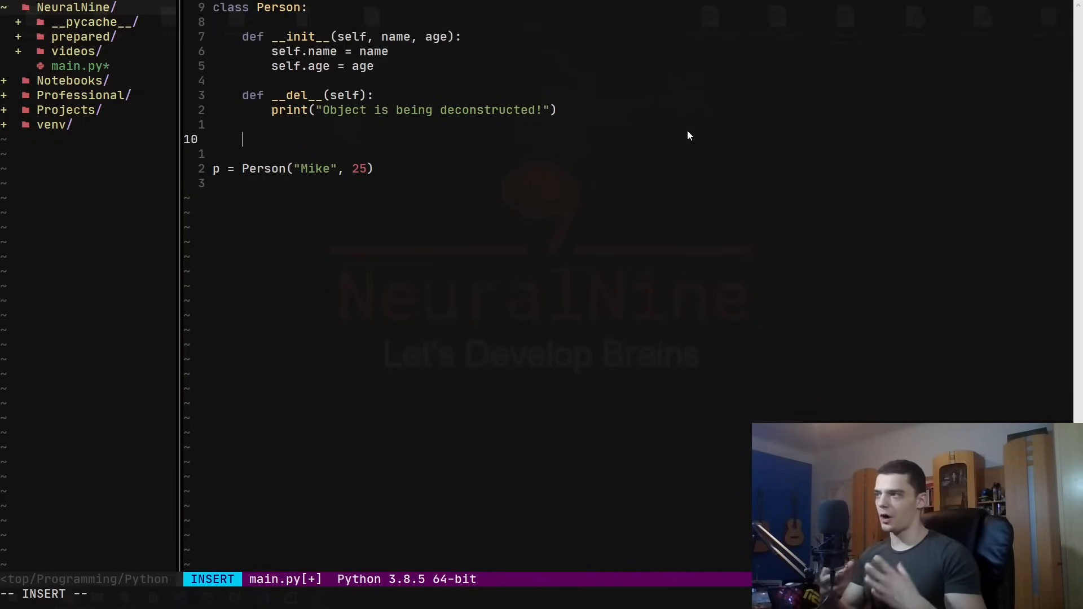
type("e")
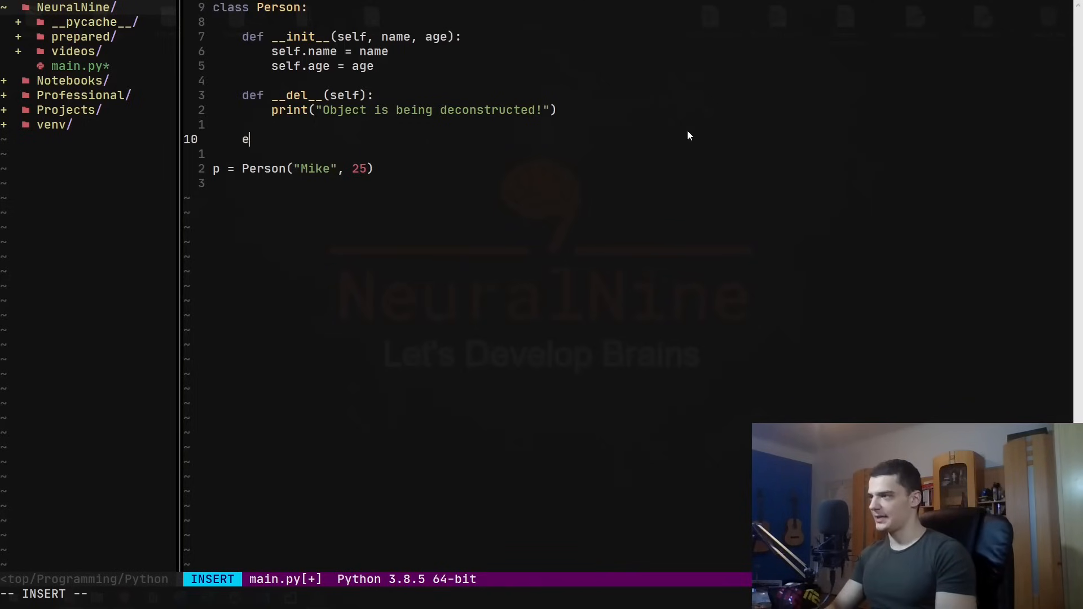
type("def __ad")
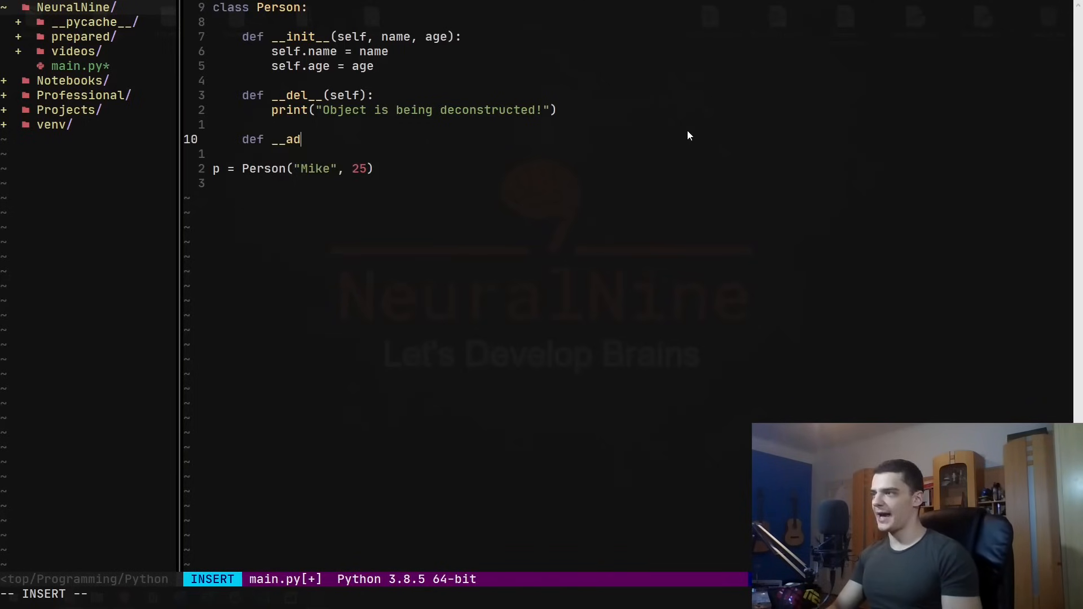
key("Escape")
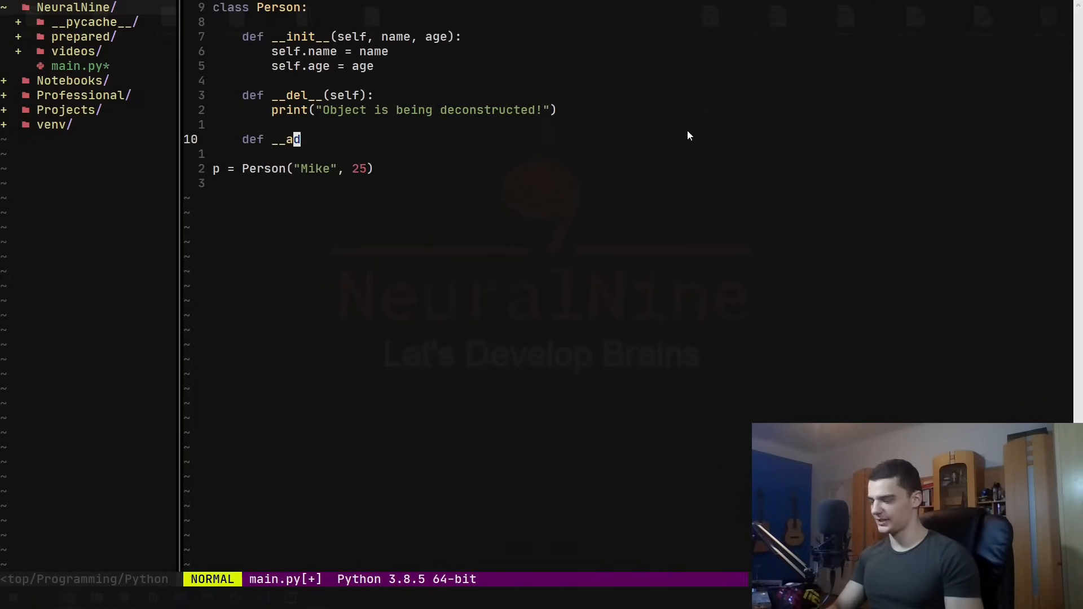
key("V")
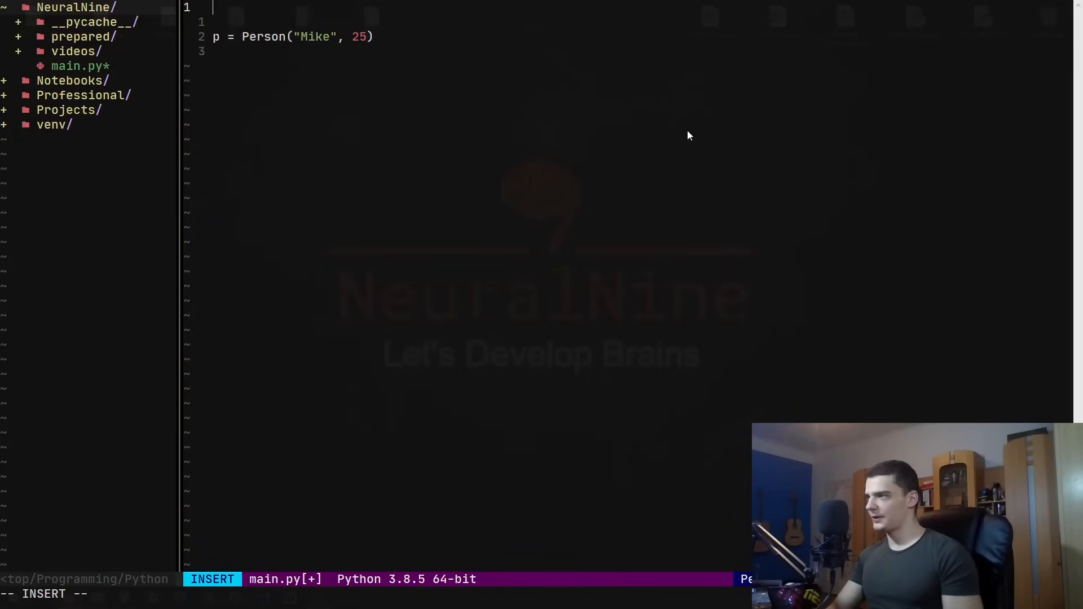
Write class Vector with __init__(self, x, y) storing self.x and self.y
type("class Vector:")
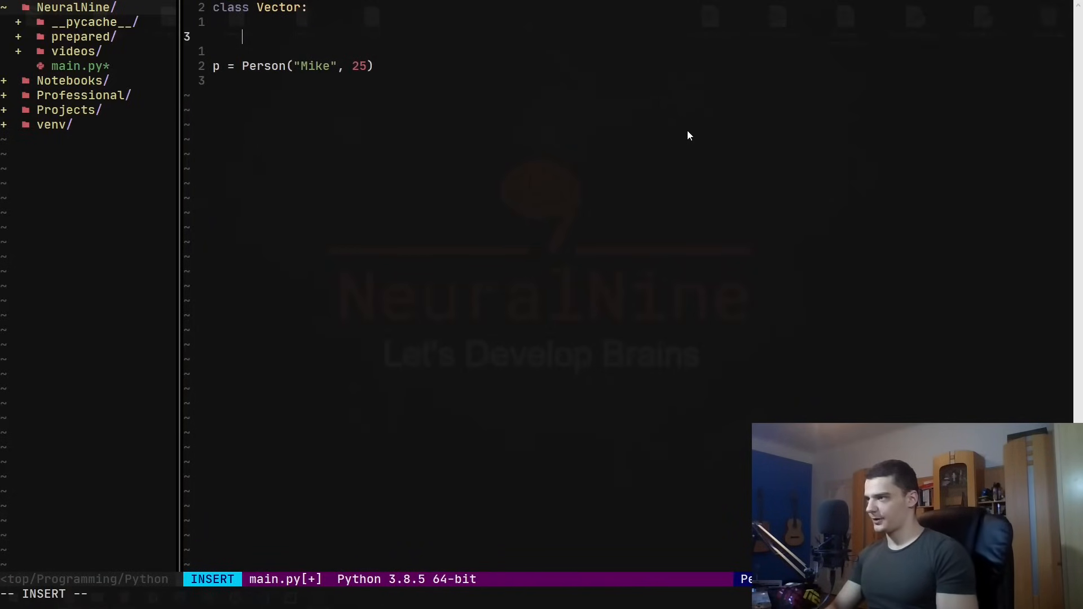
type("def __se")
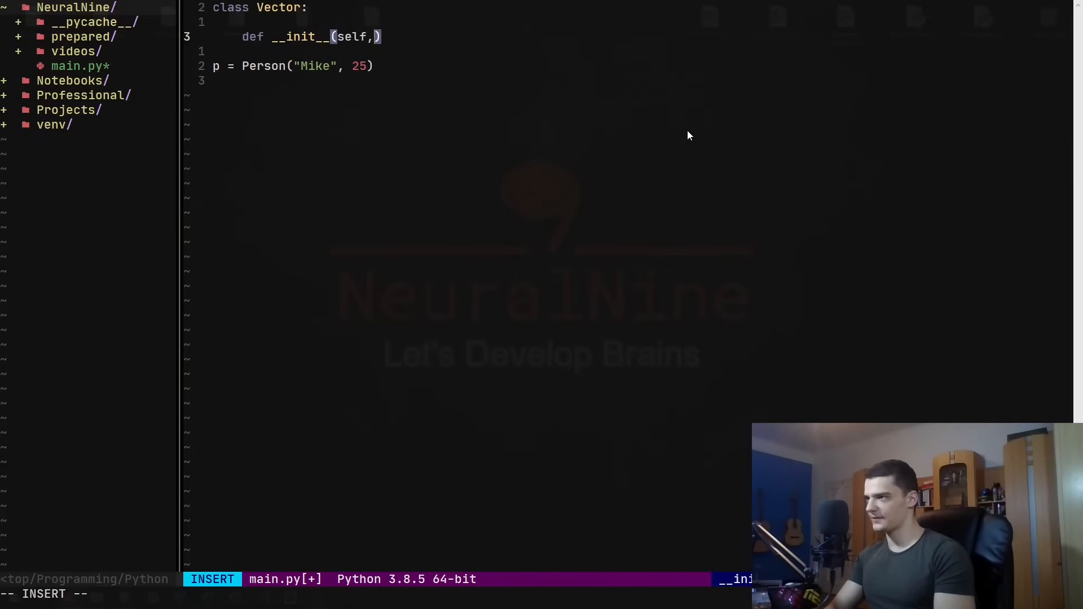
type("x, y")
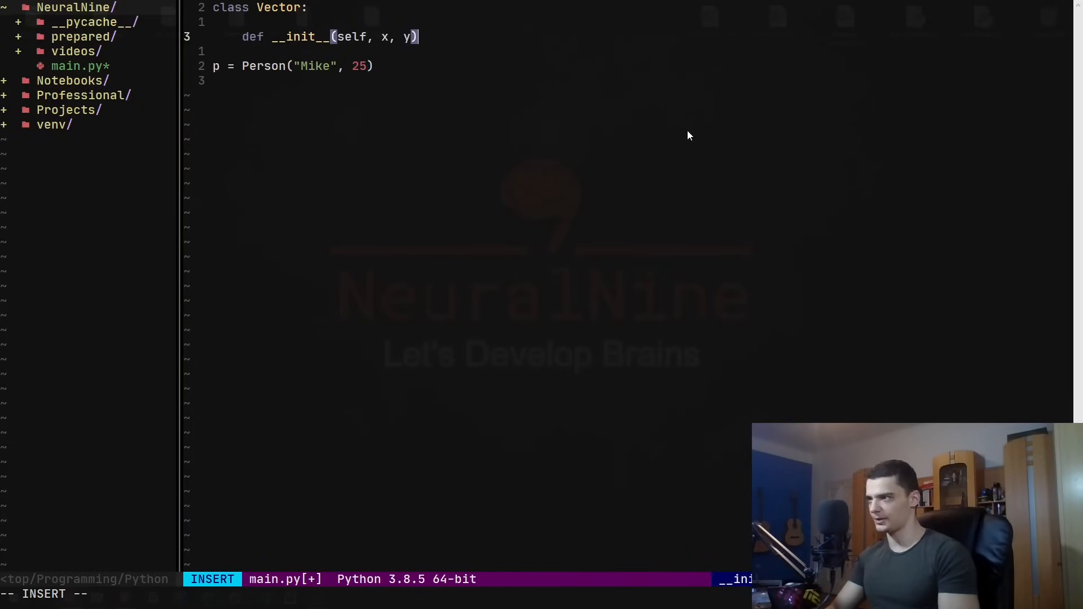
type("s")
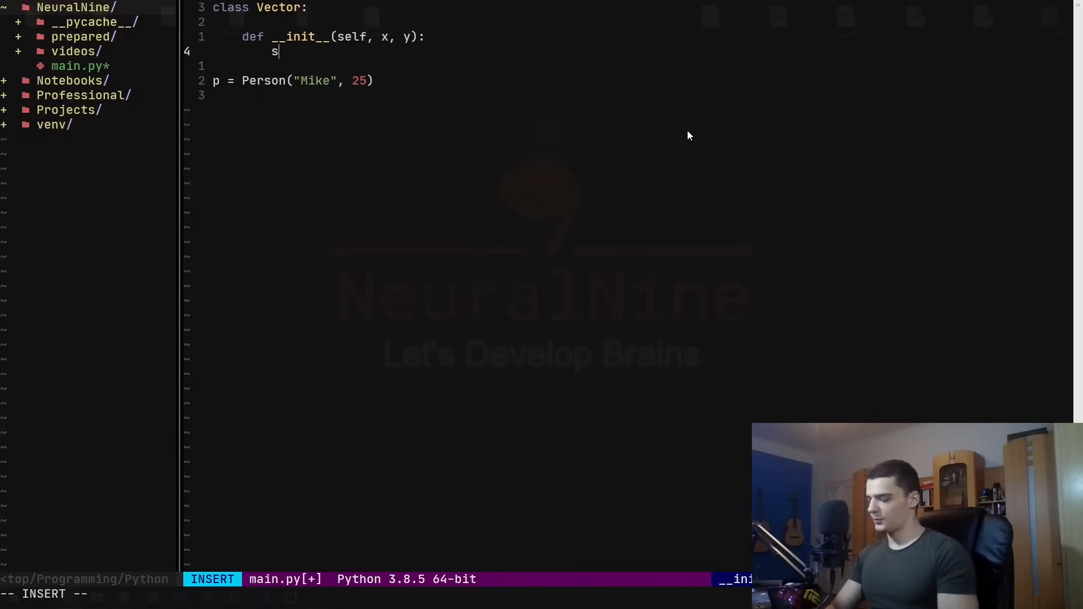
type("elf.x = x")
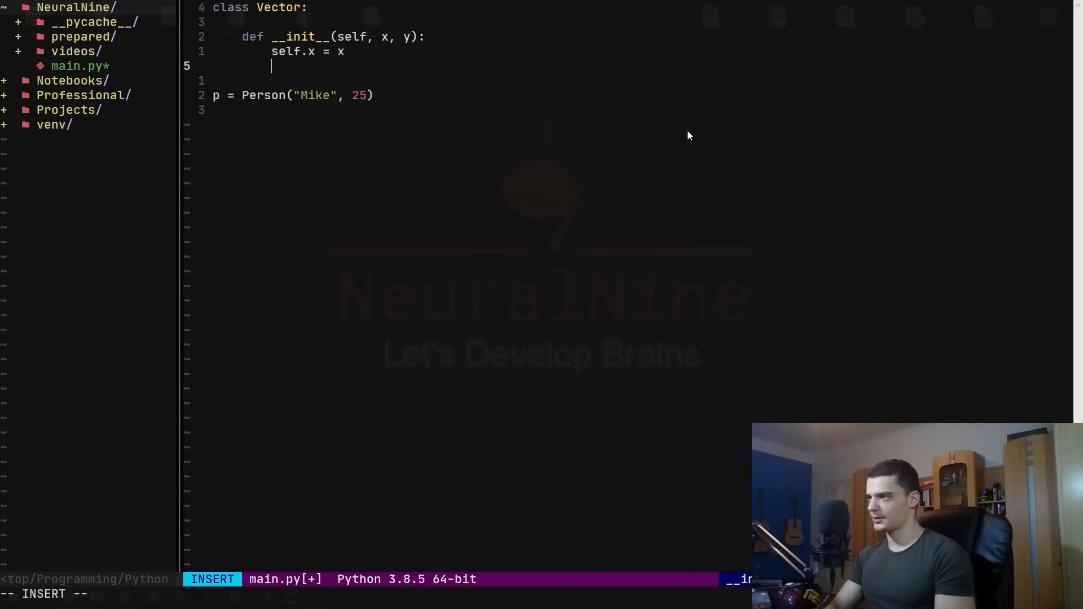
type("self.y = y")
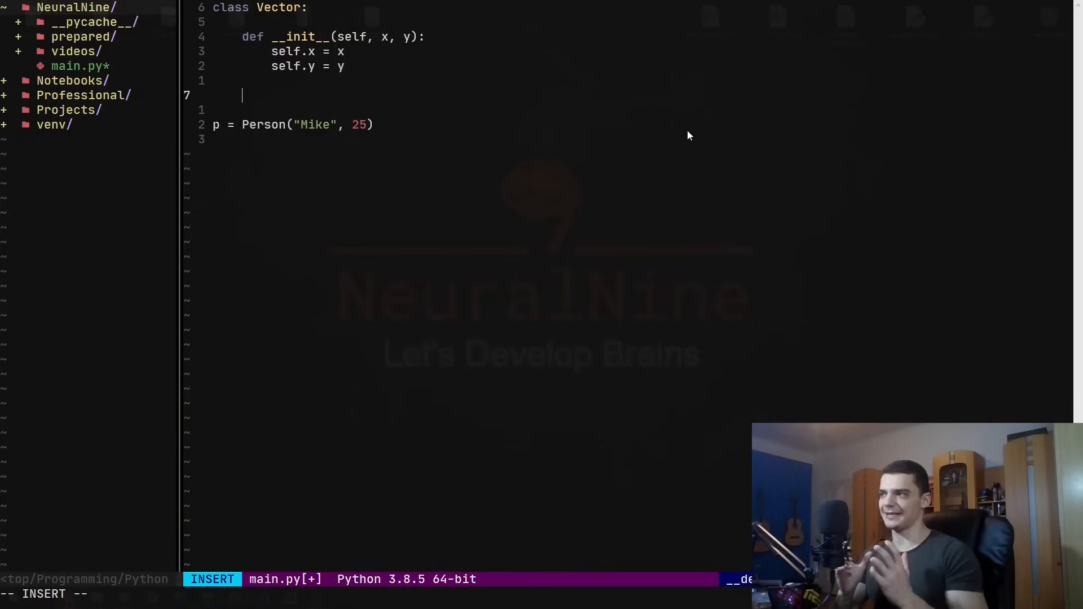
Replace the p = Person line with v1 = Vector(10, 20)
key("Escape")
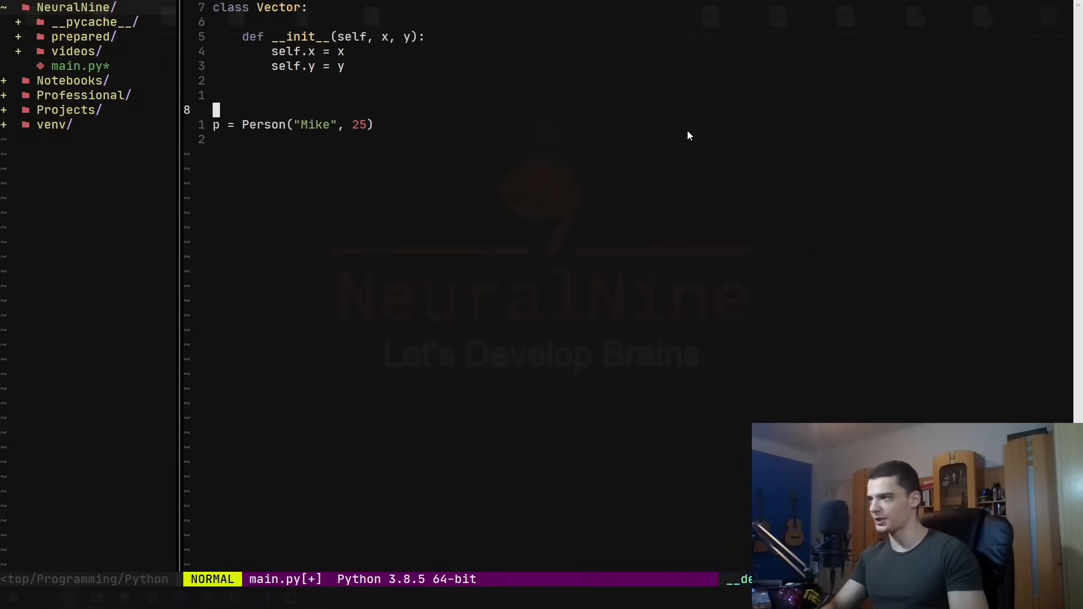
key("dd")
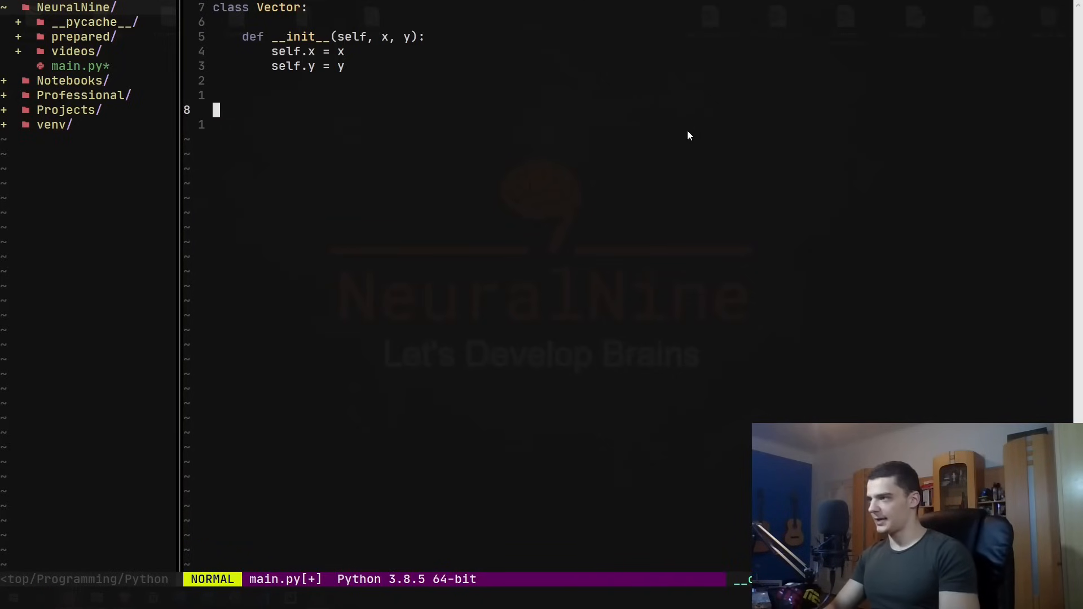
type("prin")
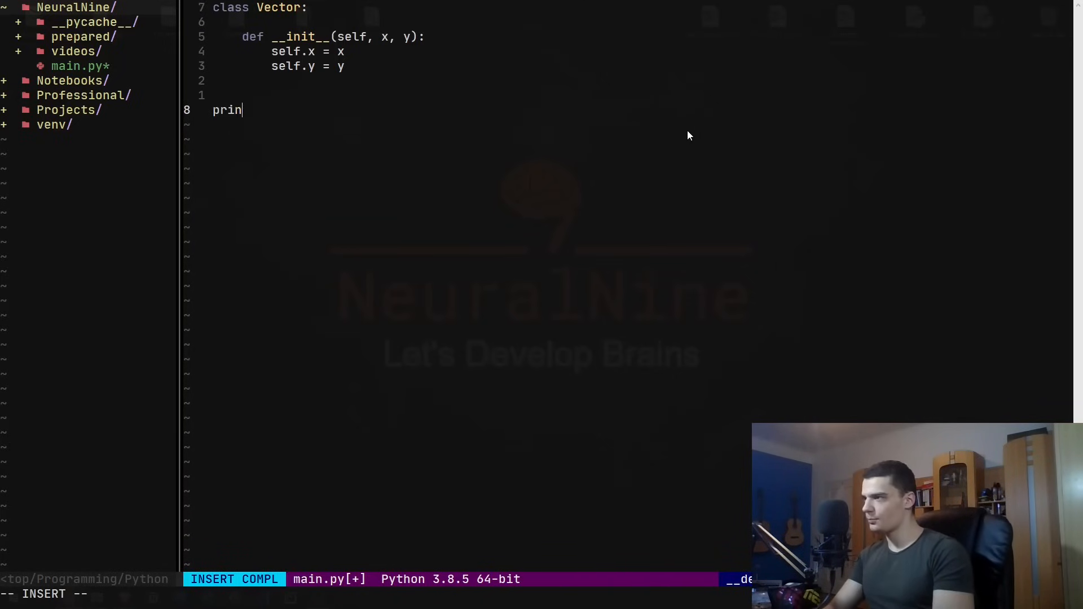
type("v1 =")
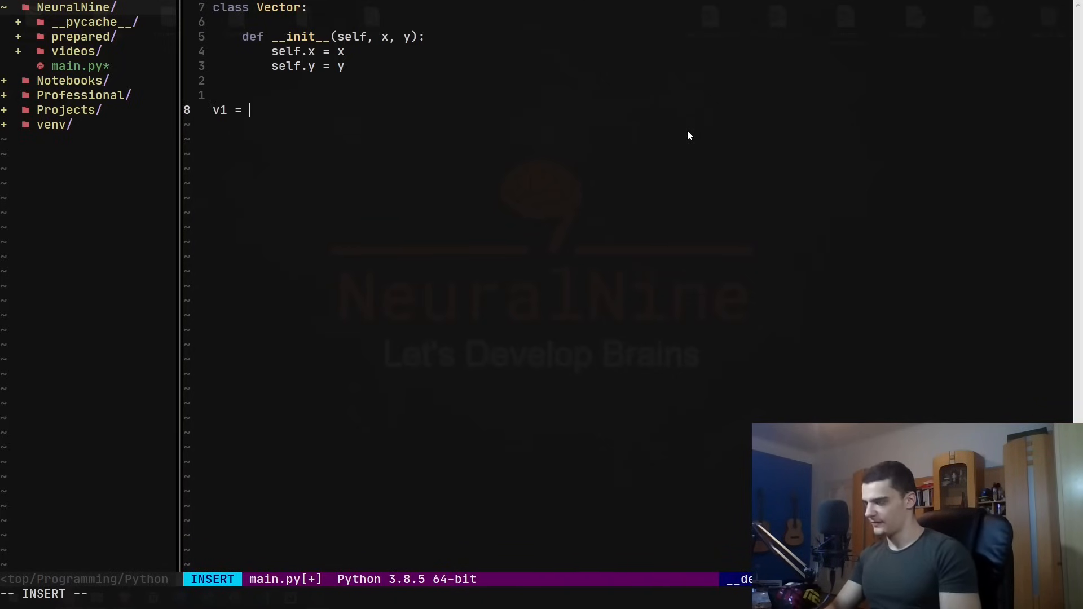
type("Vector(10, 20")
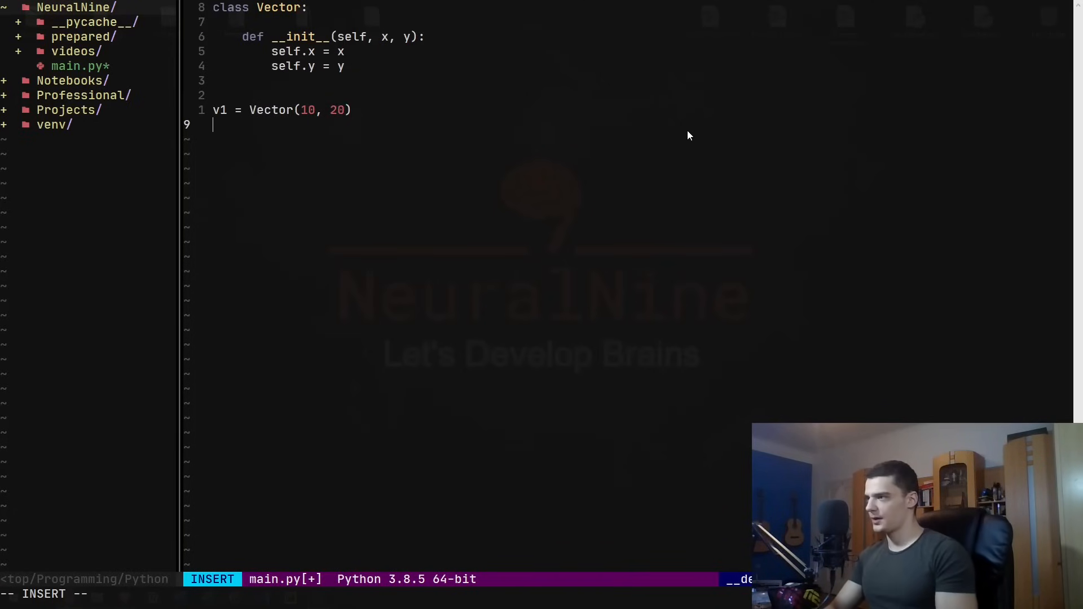
Add v2 = Vector(50, 60) and v3 = v1 + v2 below it
type("v2 = Vecot")
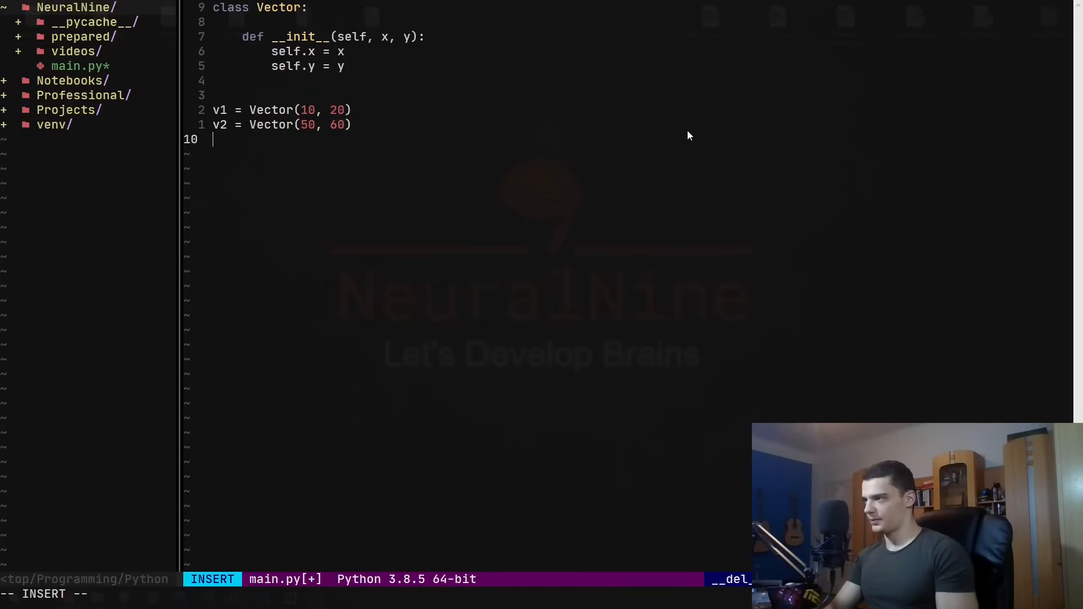
type("v3 = Ve")
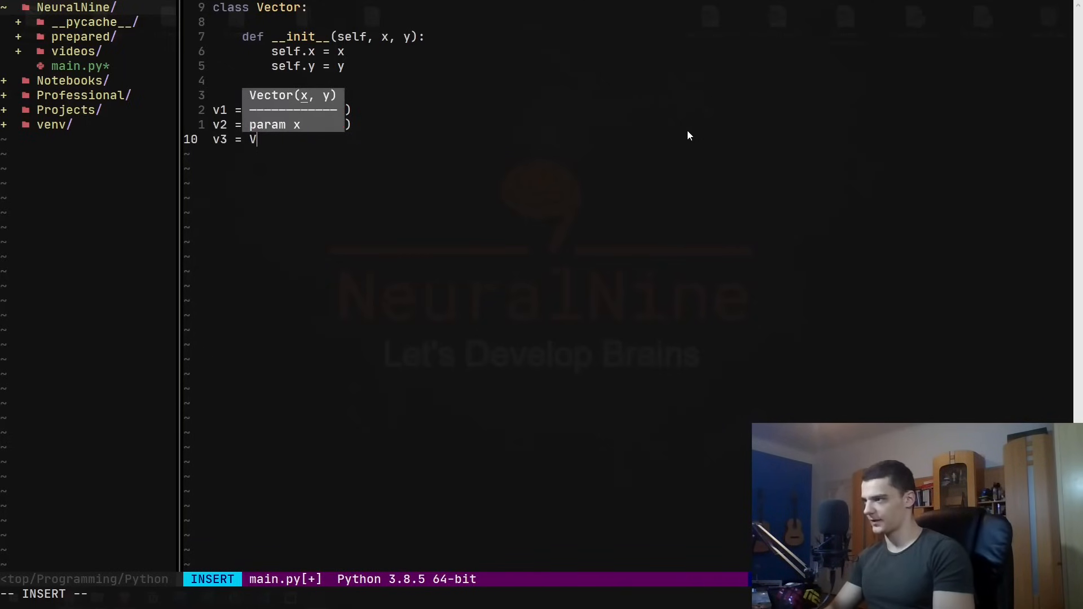
type("1 +")
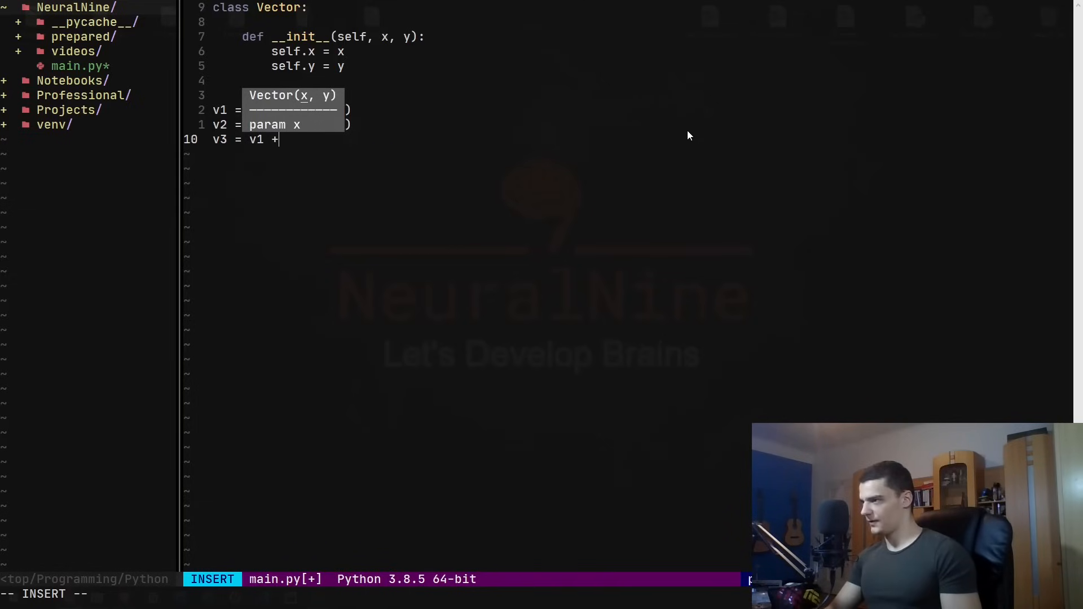
type("v2")
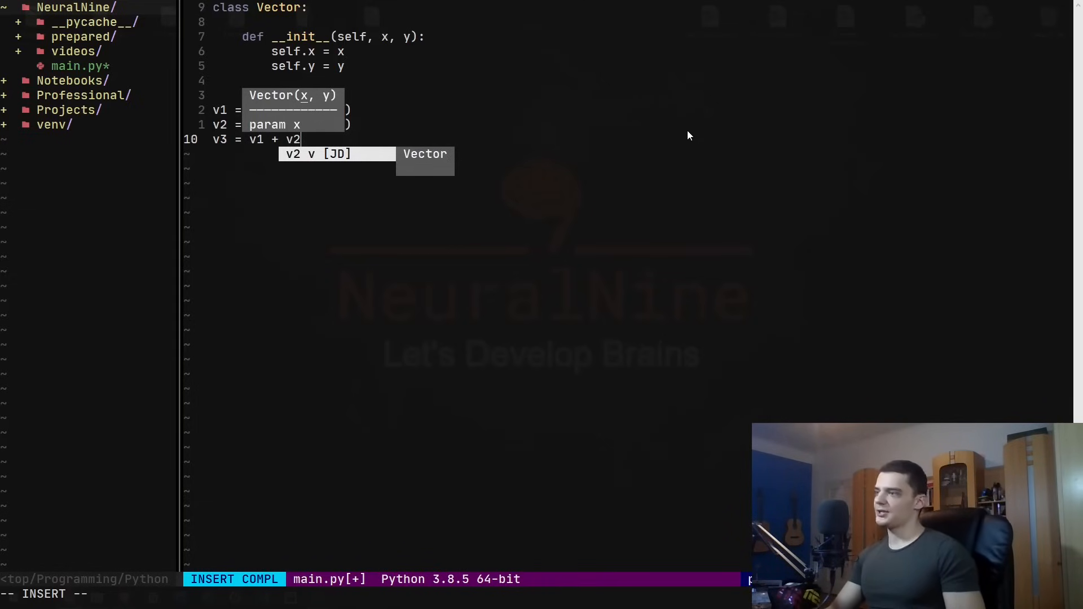
key("Escape")
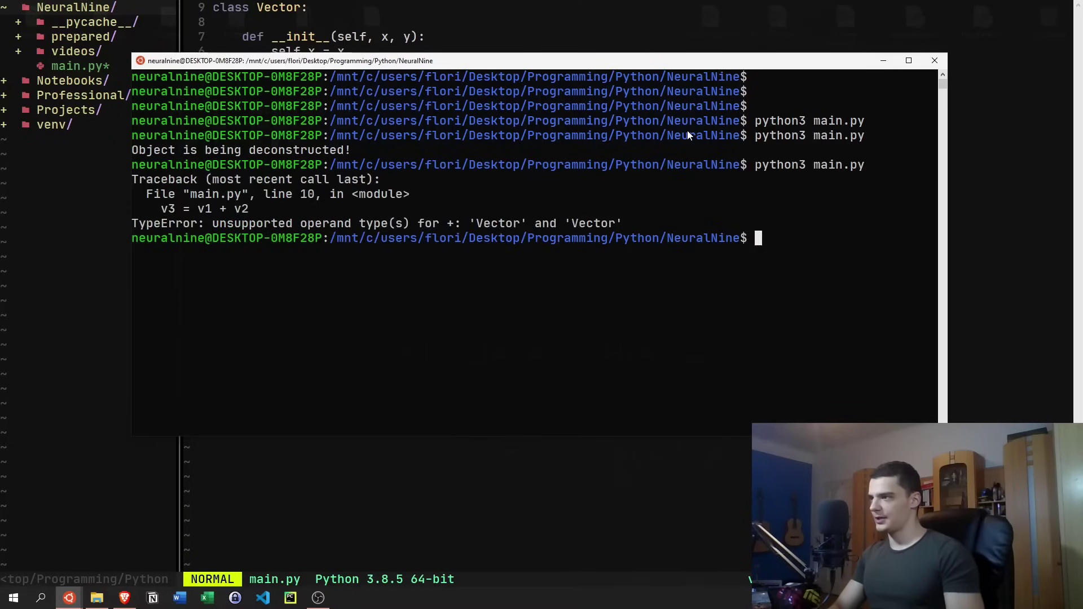
mouse_move(793, 229)
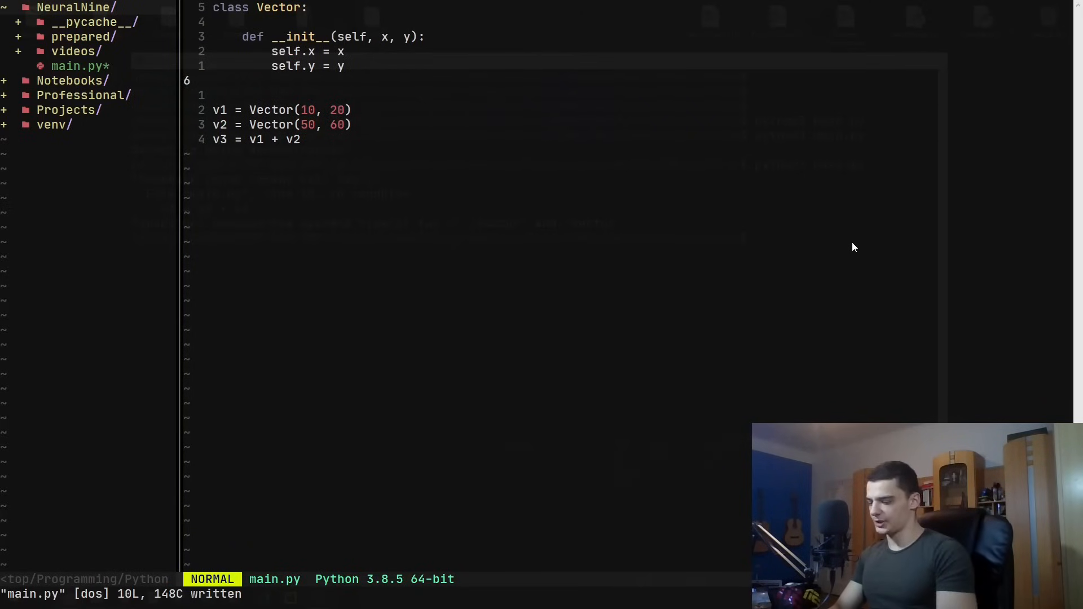
Define __add__(self, other) returning Vector(self.x + other.x, self.y + other.y)
type("def")
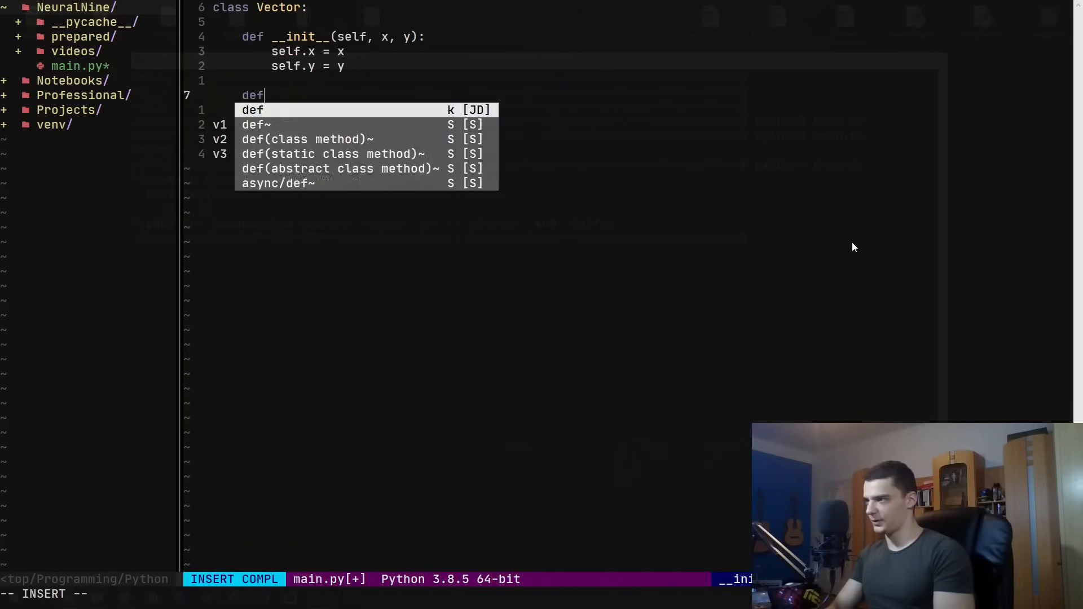
type("__add__")
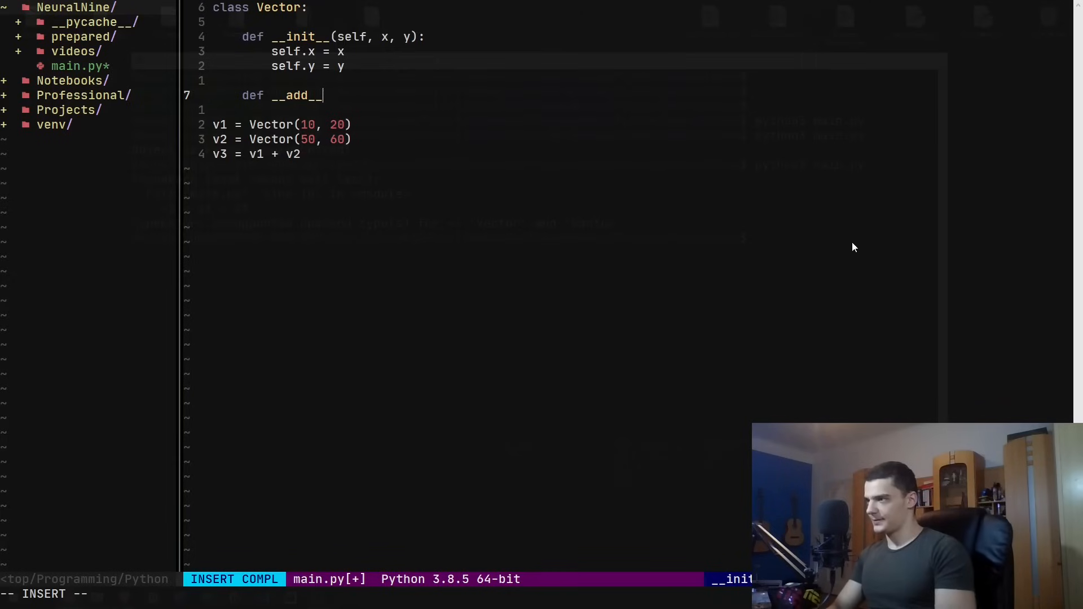
type("(self, othjer):")
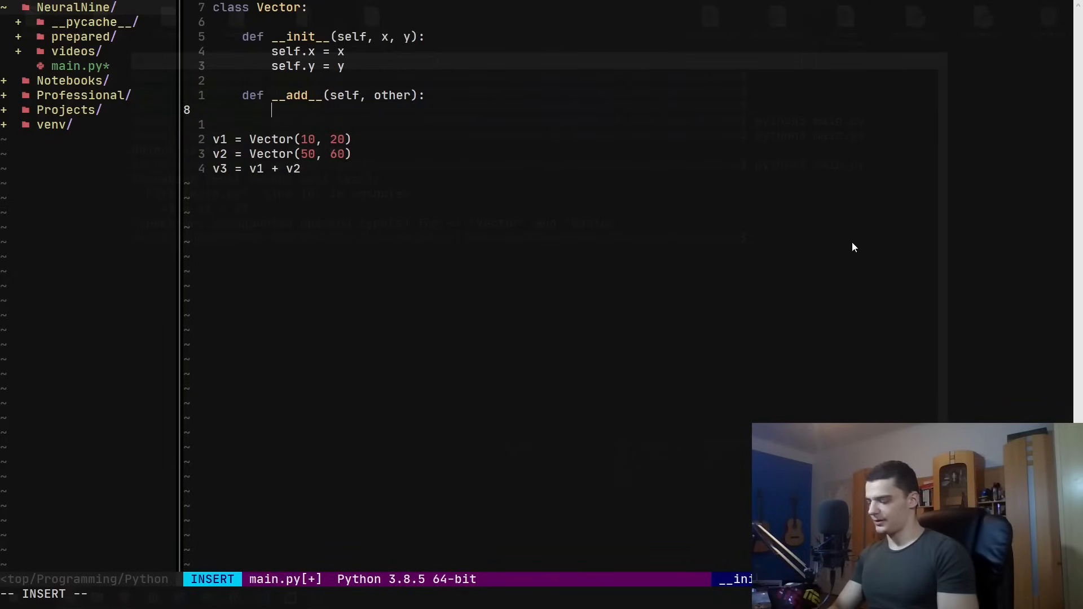
type("return")
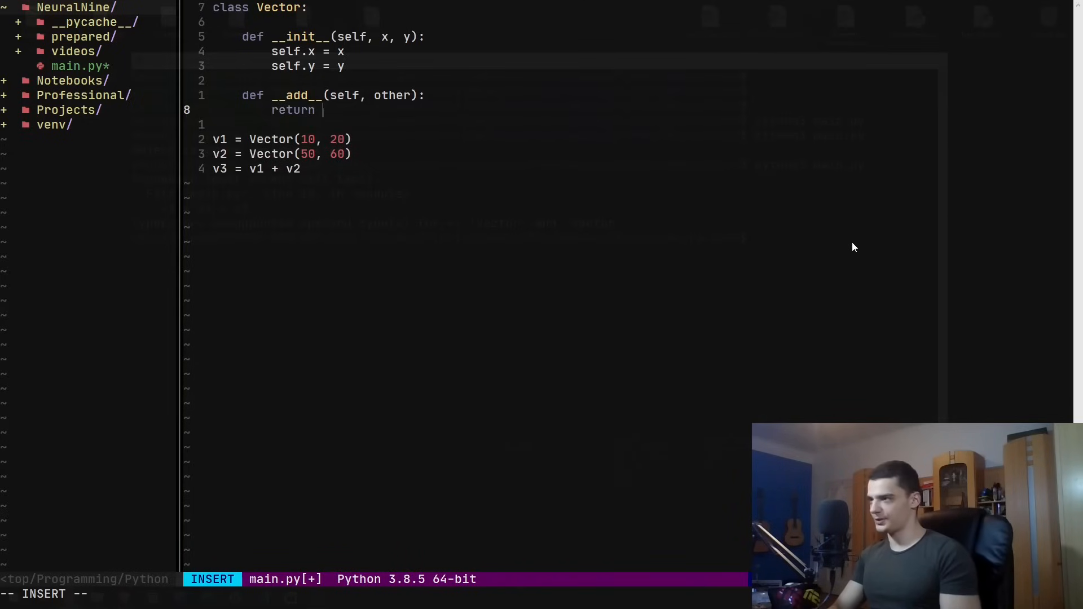
type("Vector")
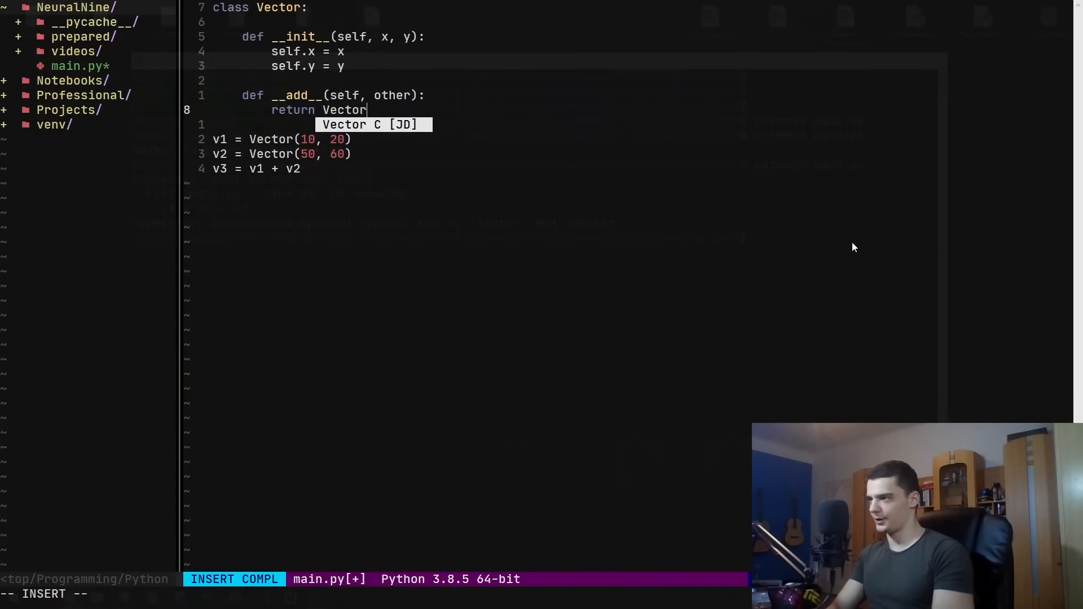
type("(self.x")
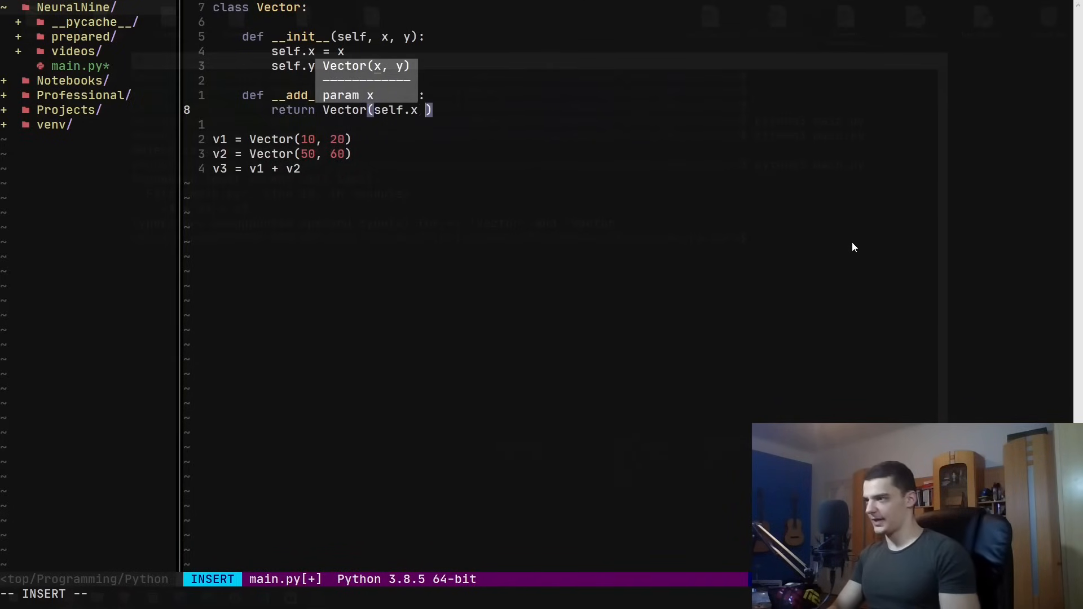
type("+ other.x,")
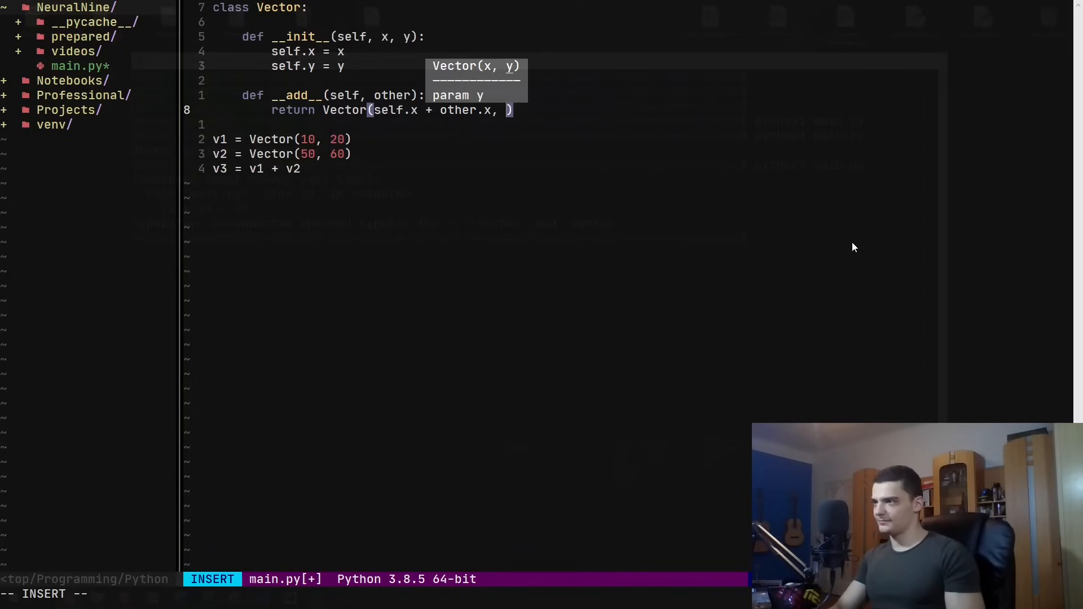
type("self.y +")
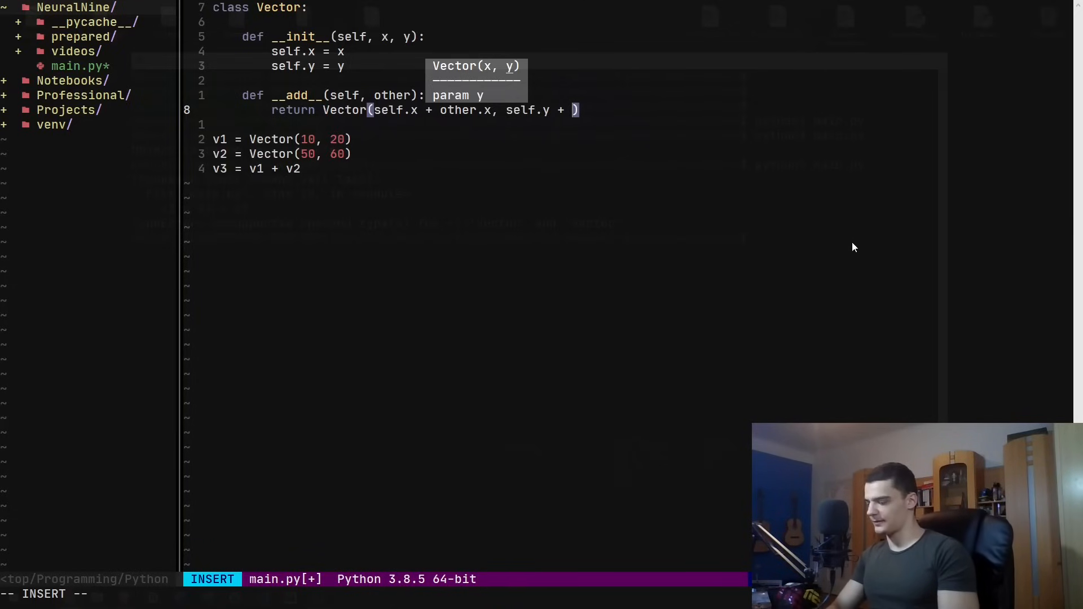
type("other.y")
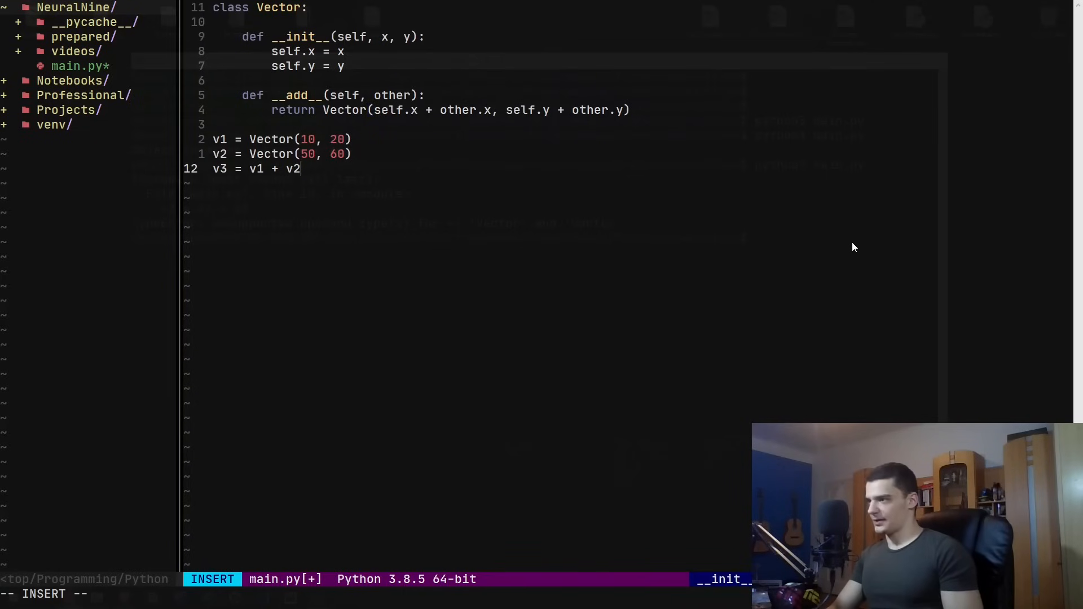
Add print(v3.x) below v3, duplicate it and change the copy toward print(v3.y)
key("Escape")
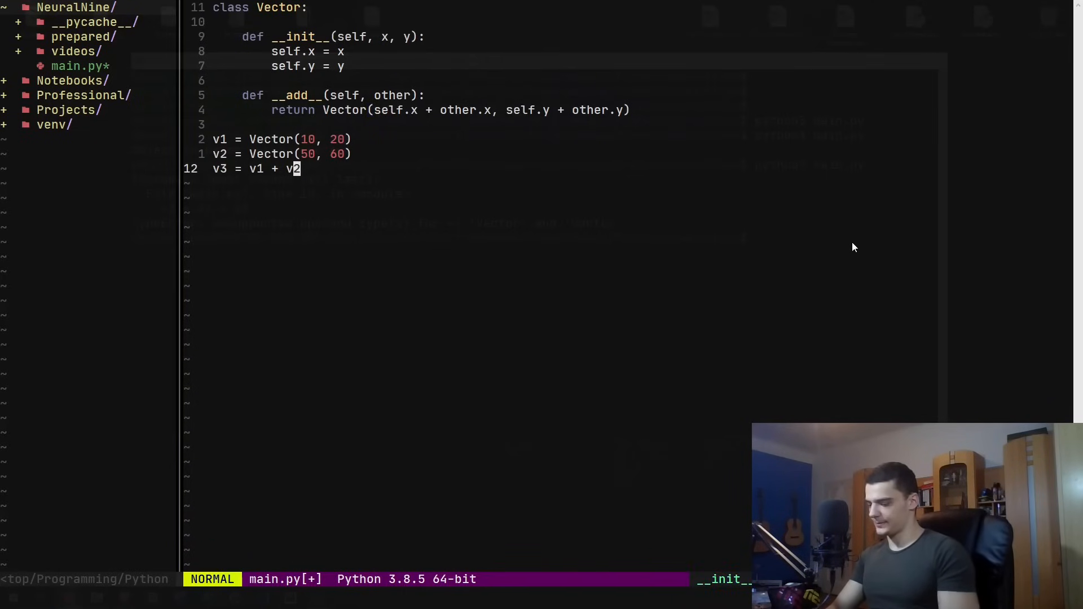
type("print(")
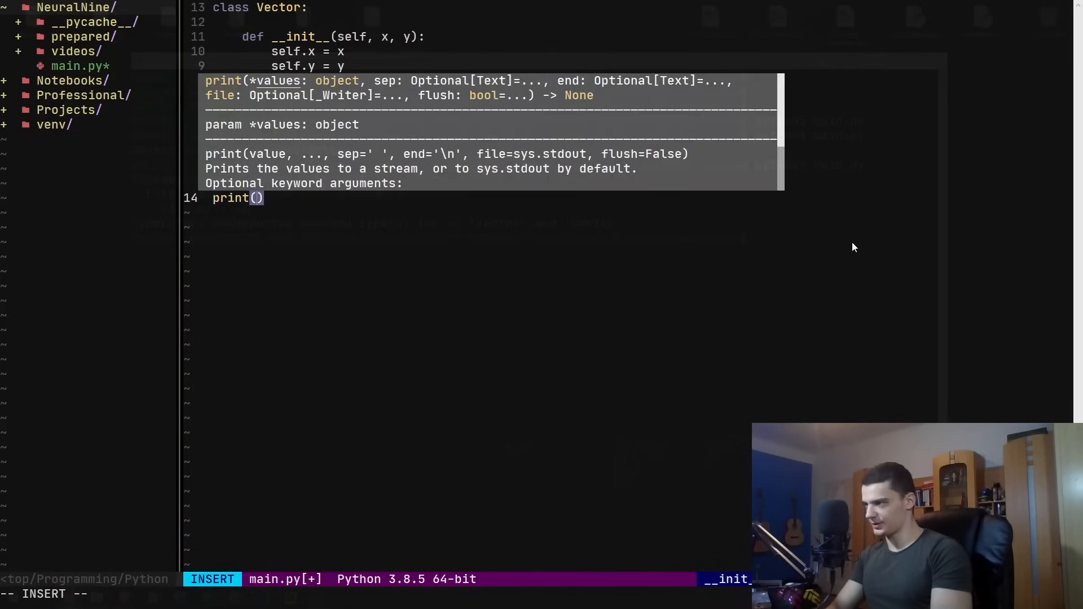
type("v")
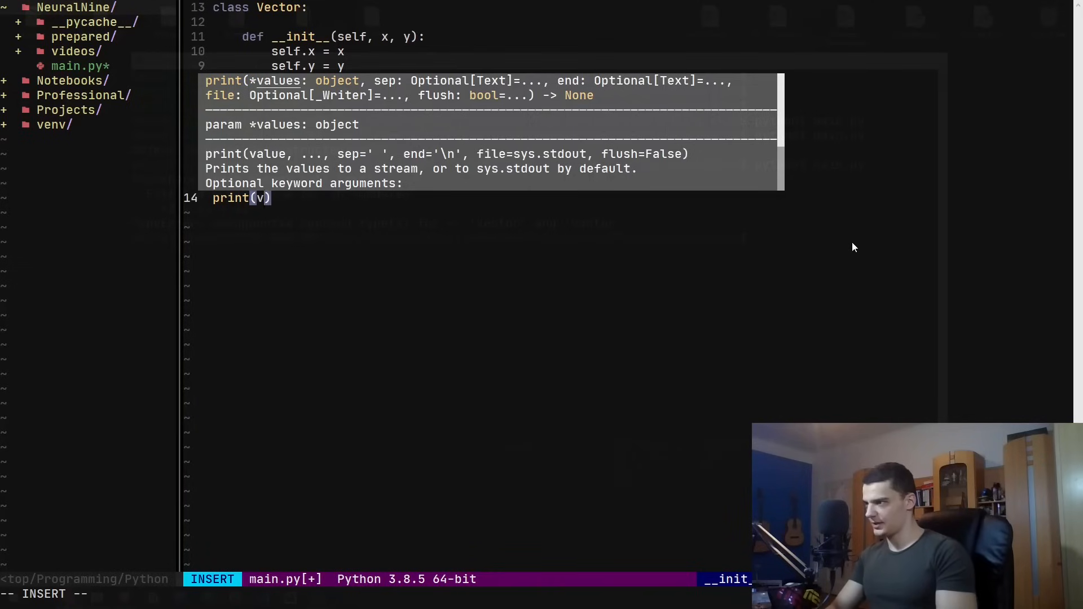
type("3.x")
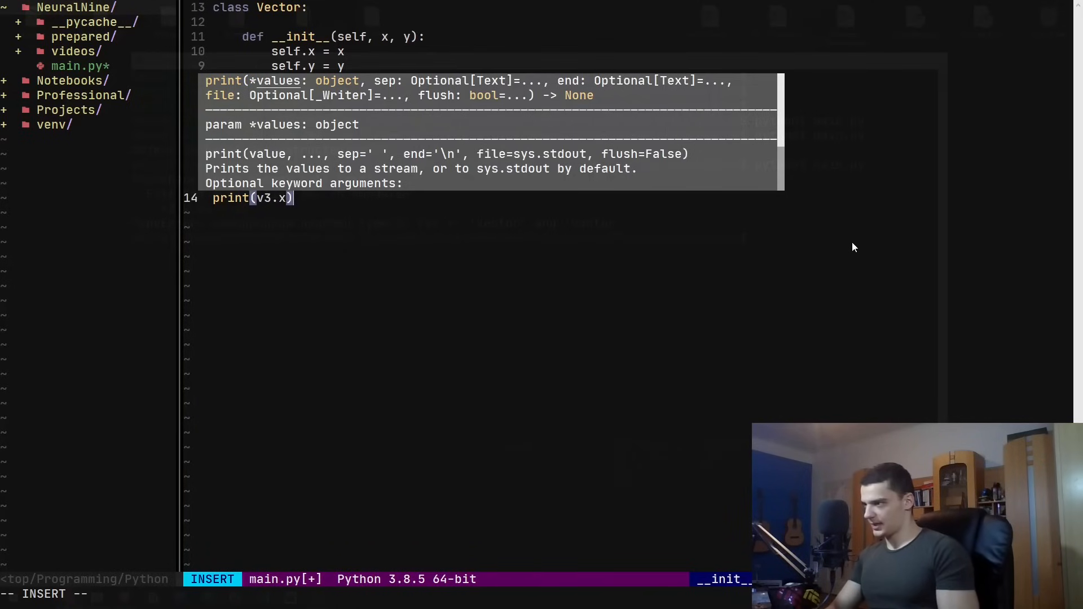
key("Escape")
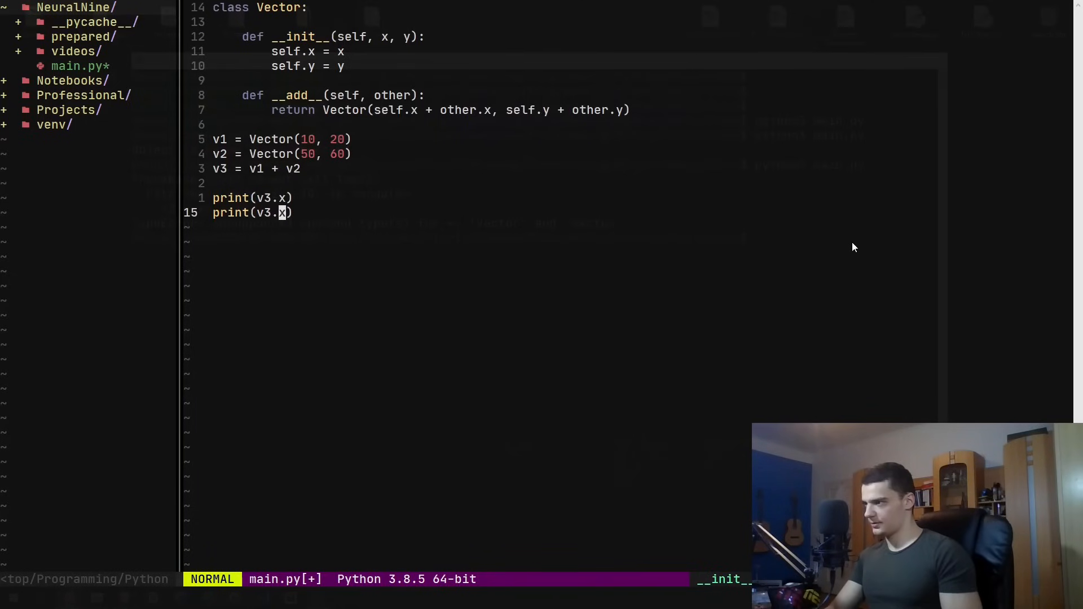
type("y")
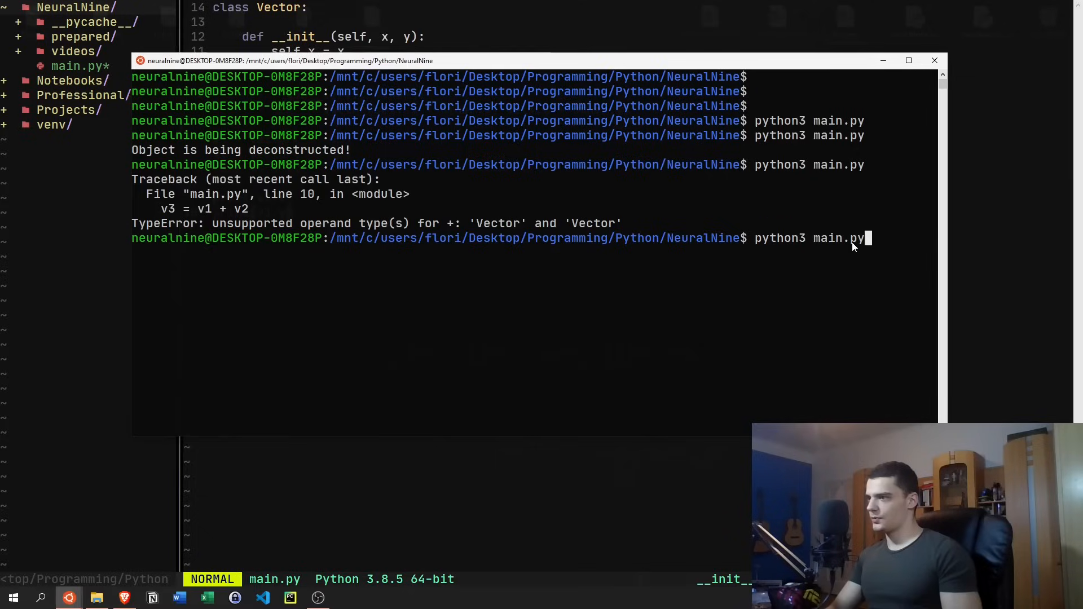
Run python3 main.py again to test the Vector addition
key("Return")
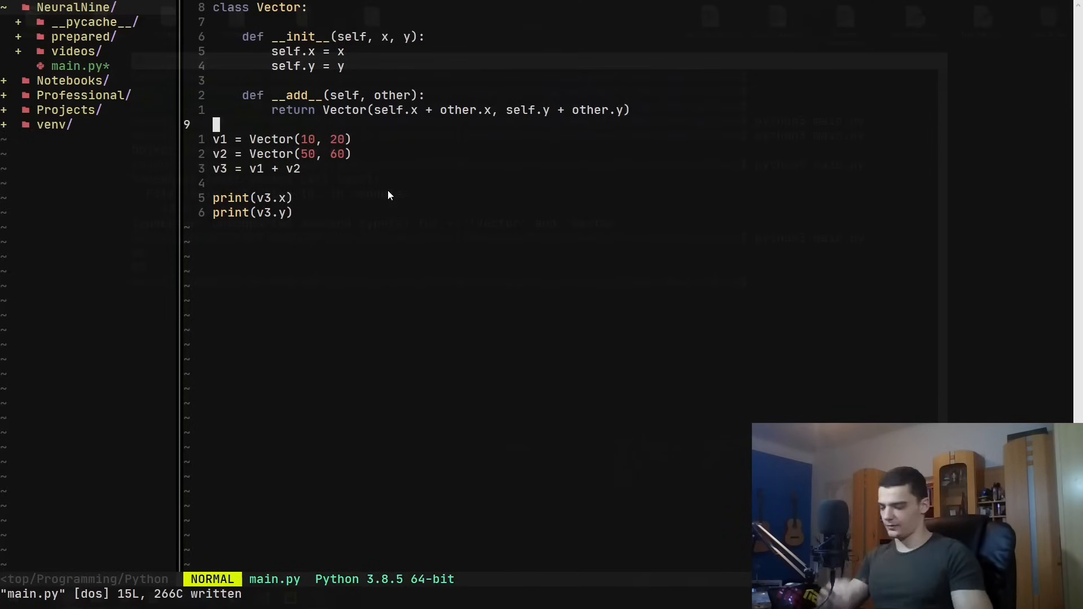
Abandon a half-typed dunder method definition and delete the extra print line
type("def")
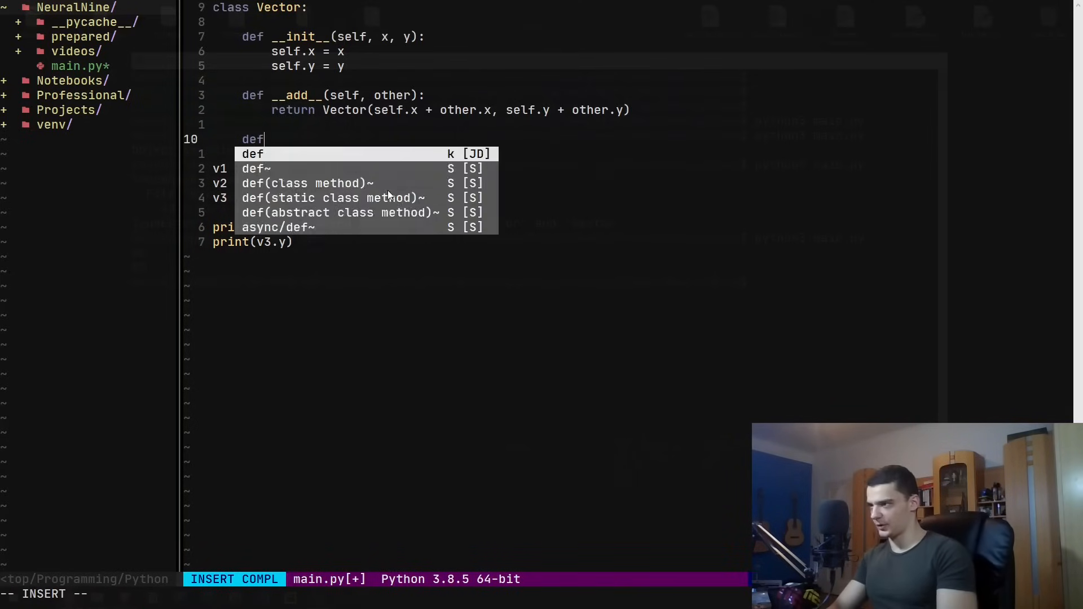
type("__,iu")
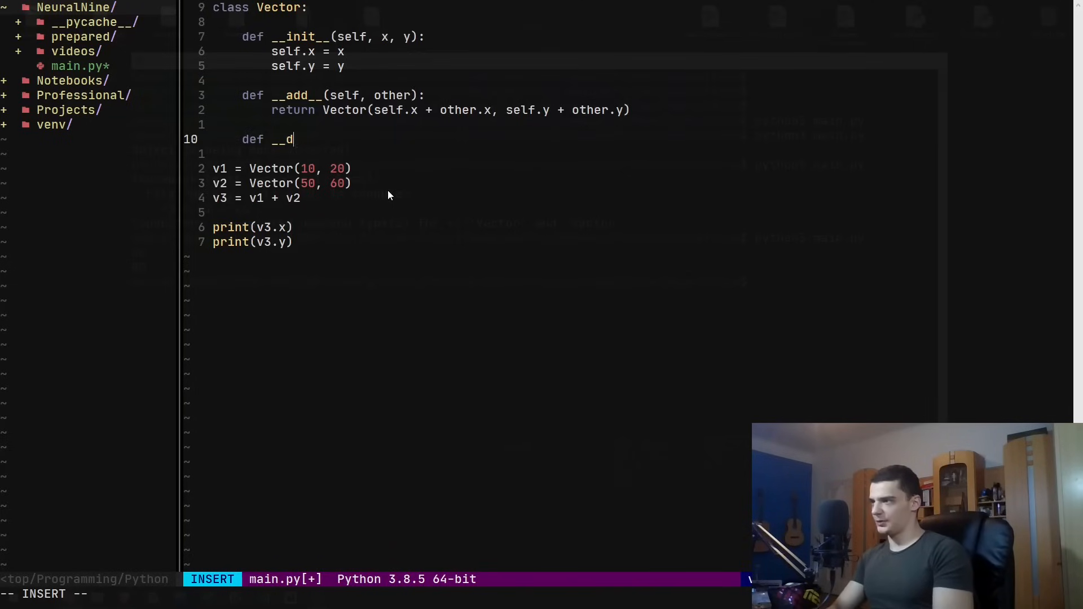
key("Backspace")
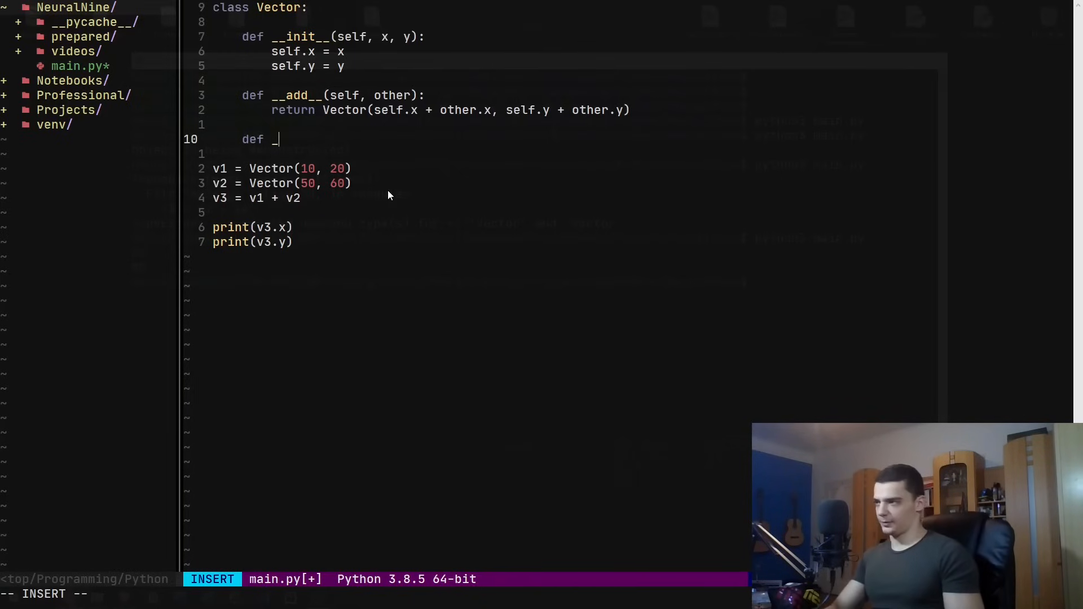
key("Escape")
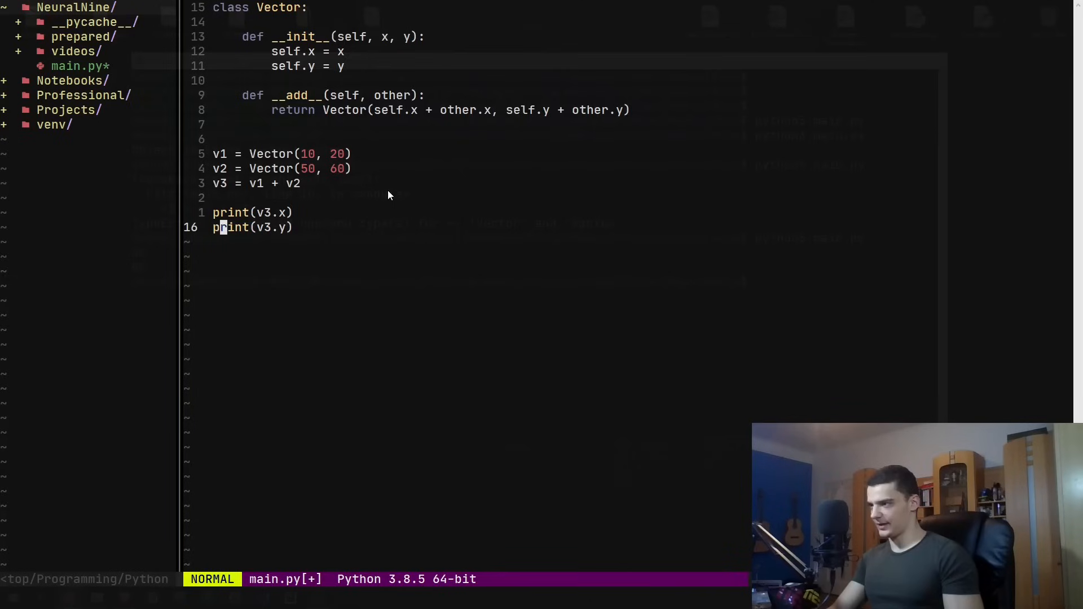
key("dd")
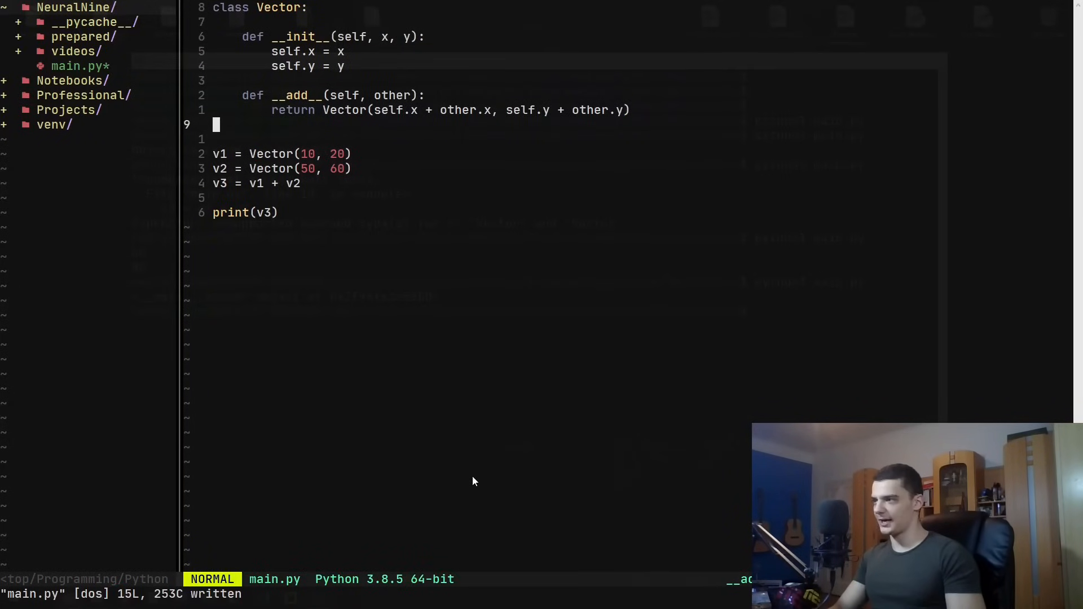
Define a __repr__(self) method inside the Vector class
key("o")
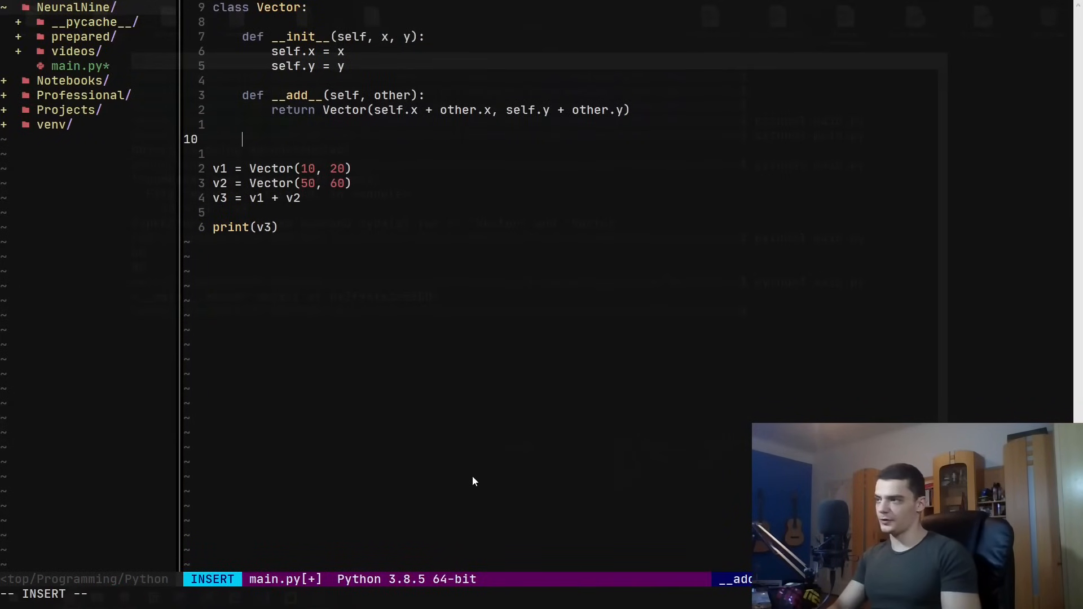
type("def __str")
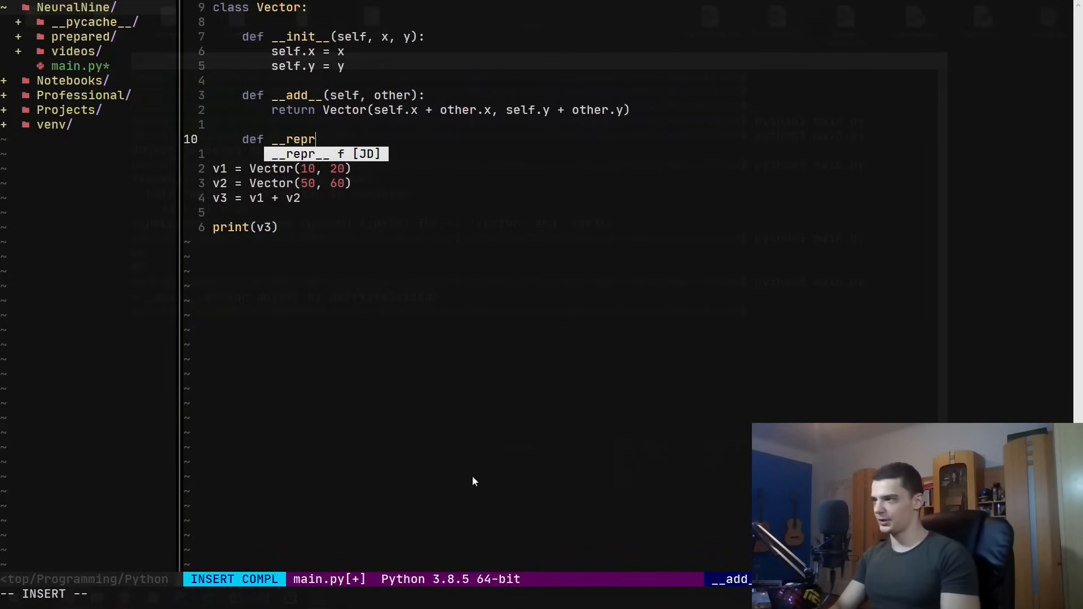
type("__(")
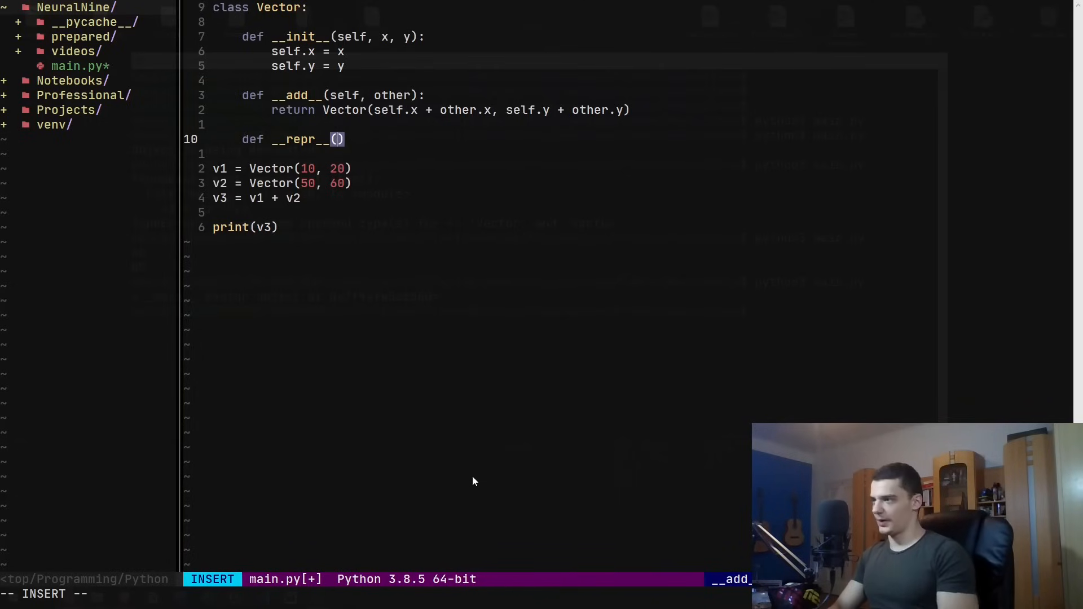
type("self):")
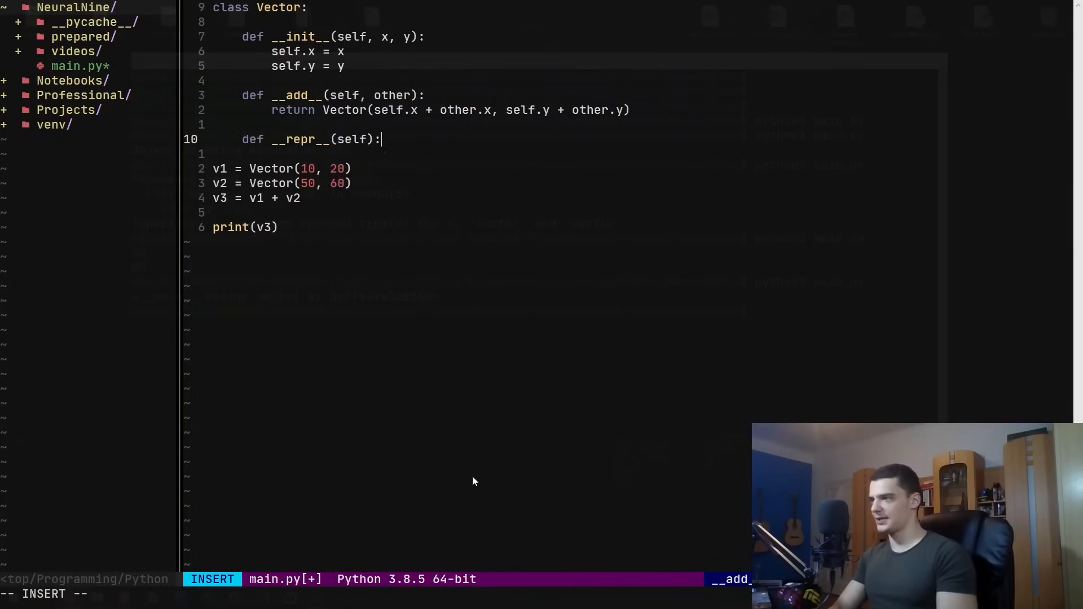
key("Return")
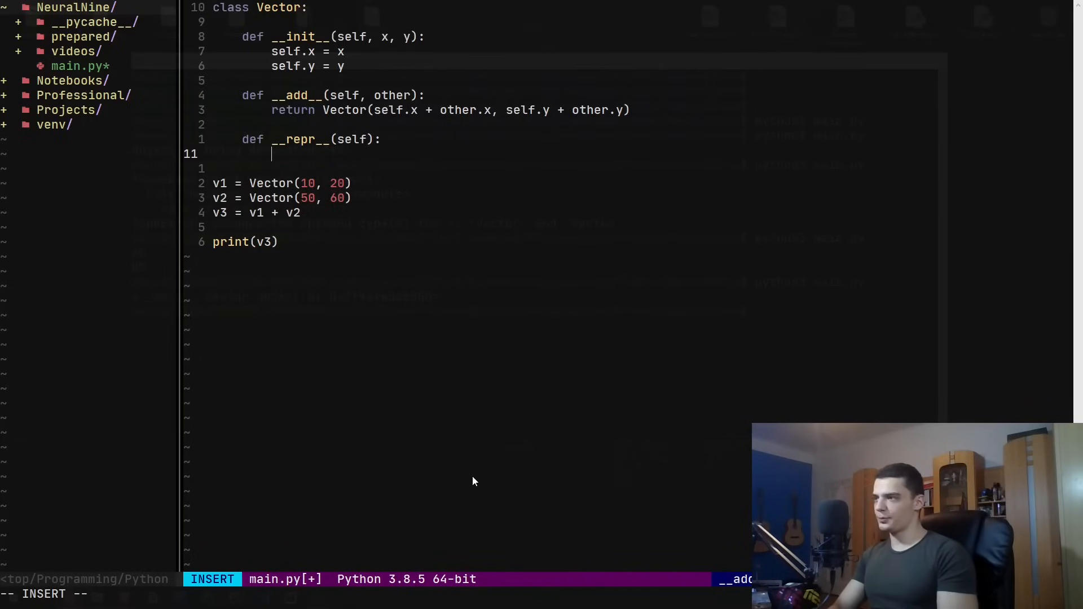
mouse_move(296, 242)
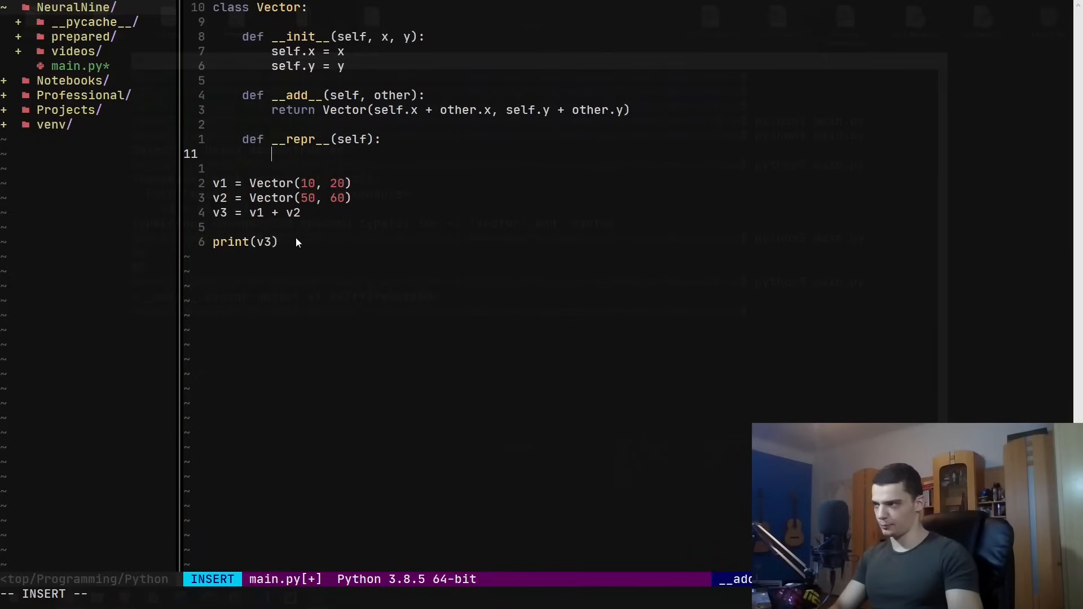
Return f"X: {self.x}, Y: {self.y}" from __repr__ and save main.py
type("return f\"")
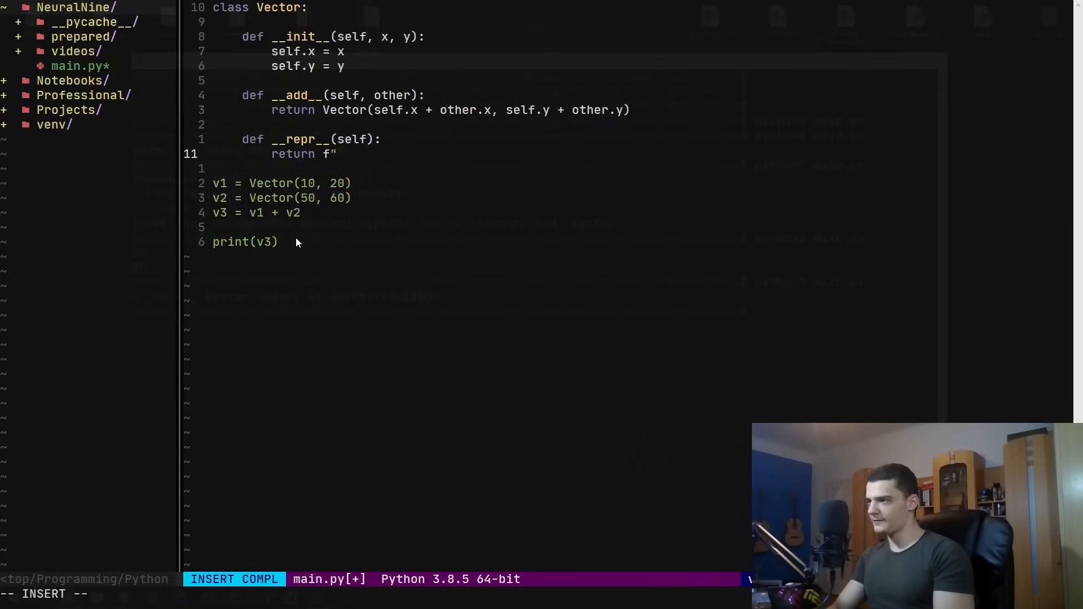
type("X: {}")
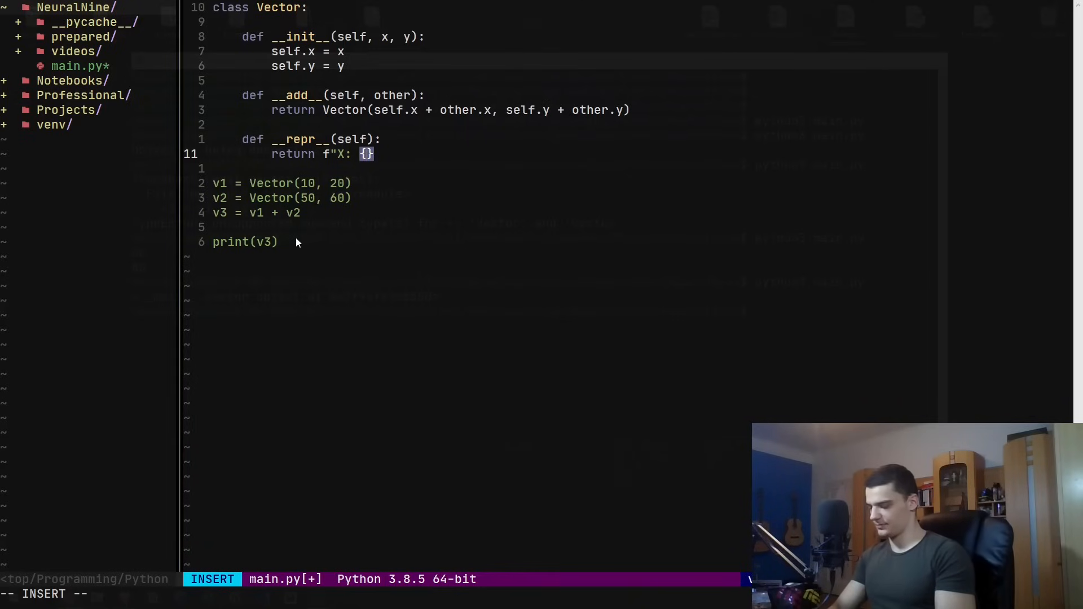
type("self.x")
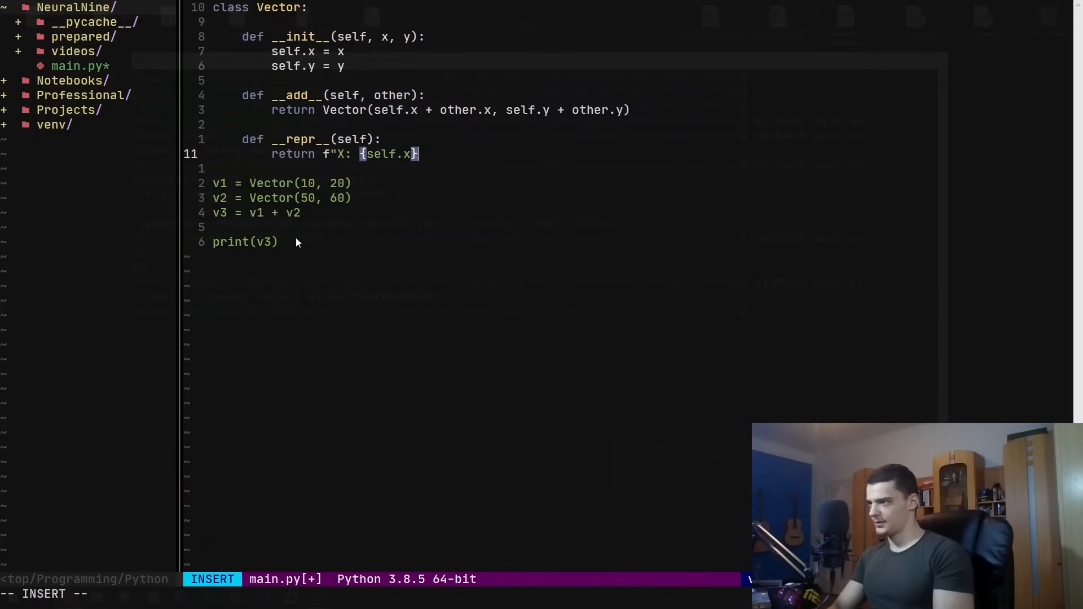
type(", Y:")
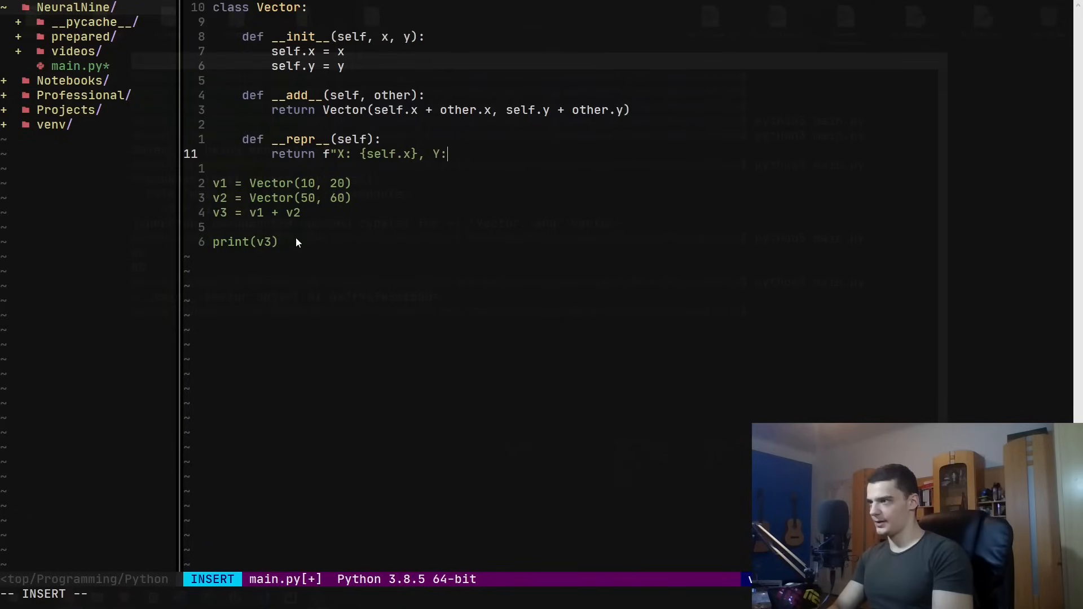
type("{self.x]}")
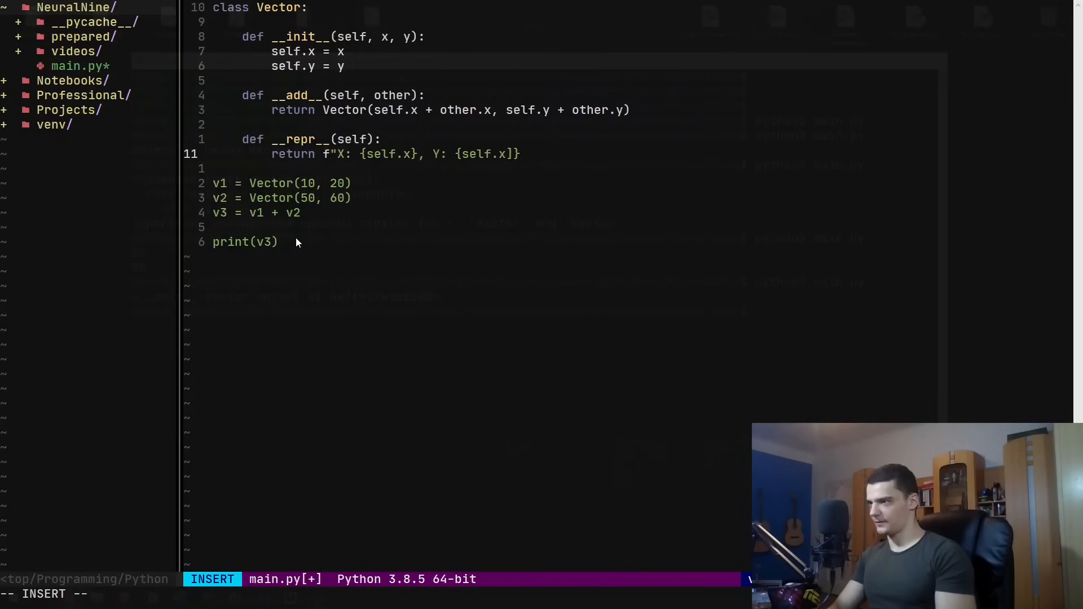
type("y")
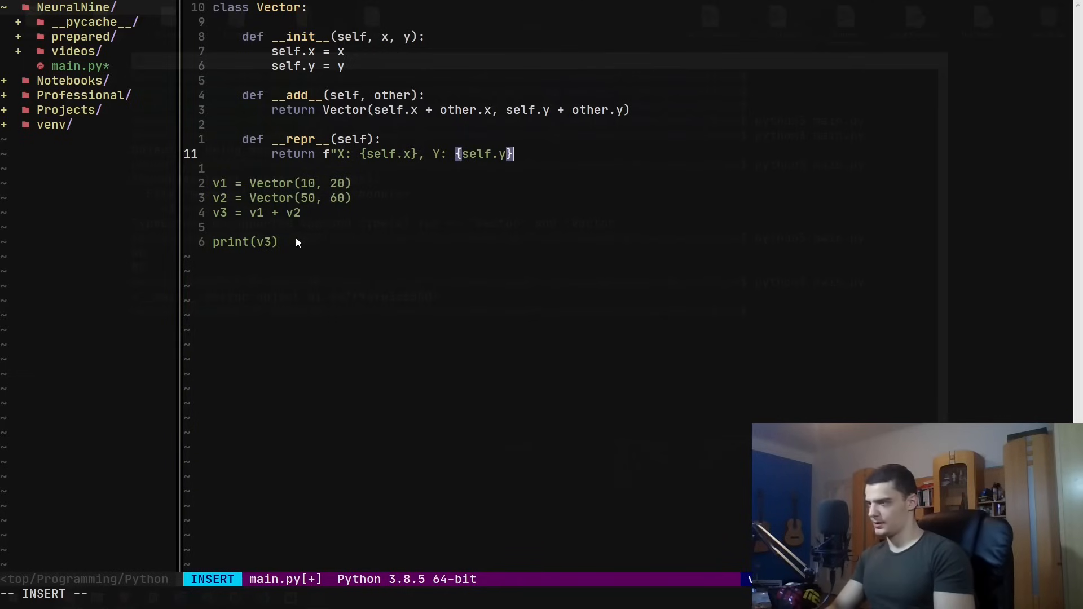
key("Escape")
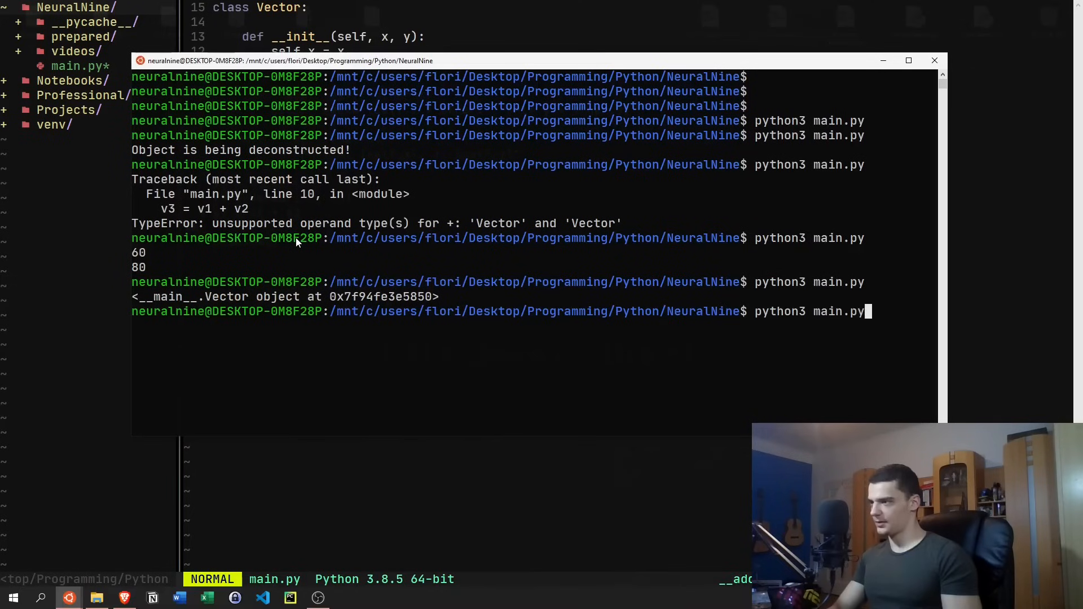
Run python3 main.py again to see the new __repr__ output
key("Return")
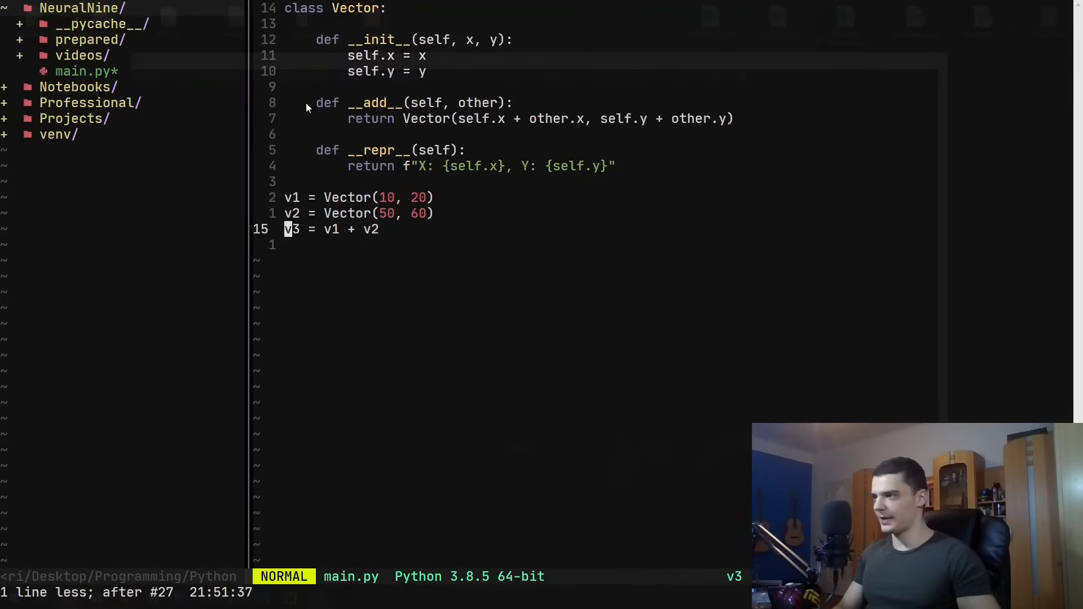
Sketch a def to_string(self): return method in the Vector class, then leave insert mode
key("o")
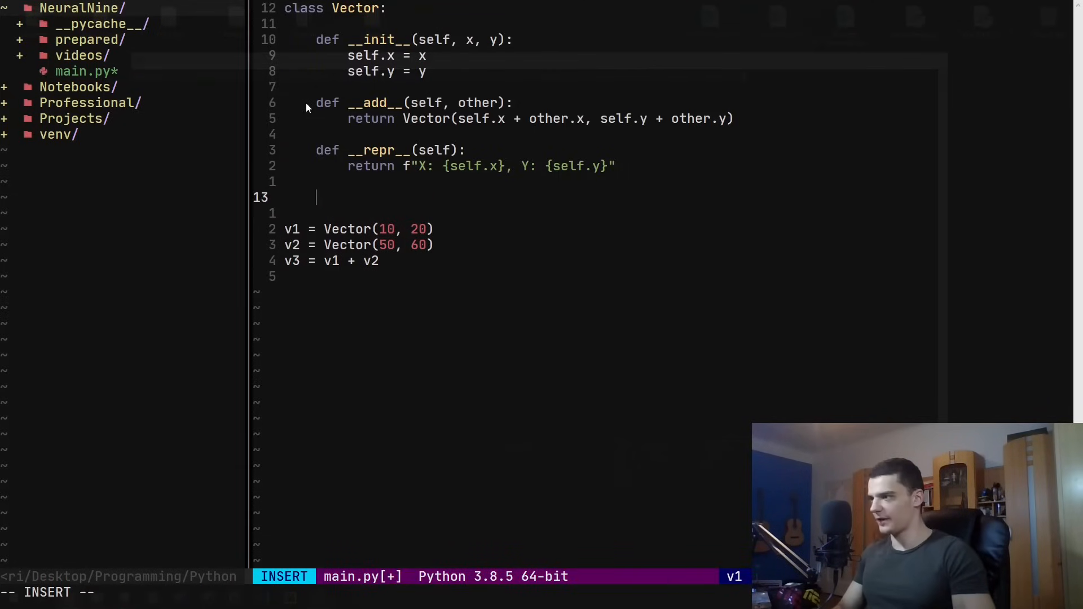
type("def t")
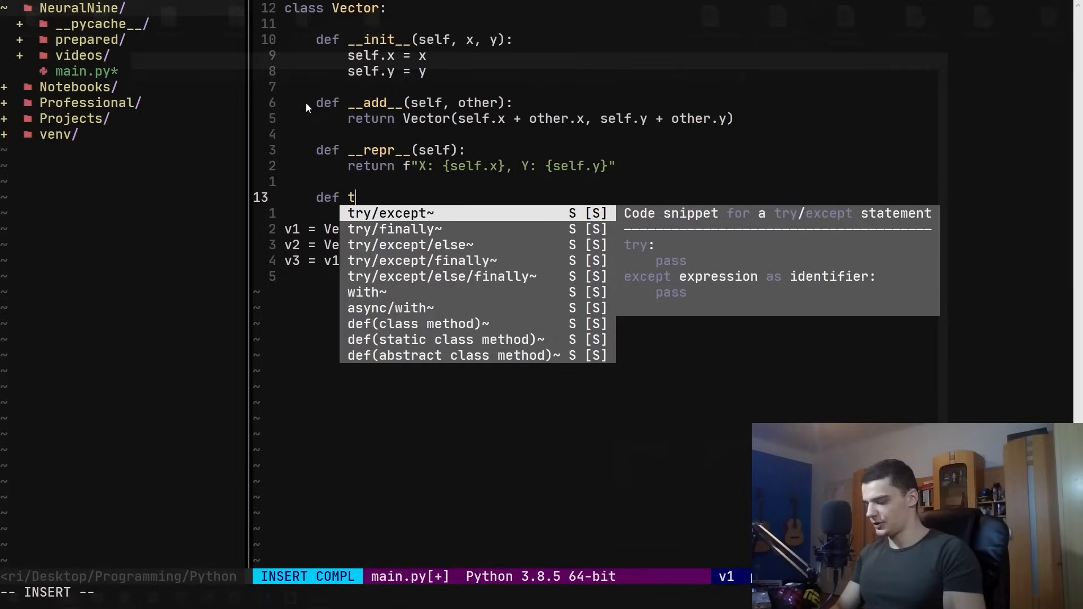
type("o_string()")
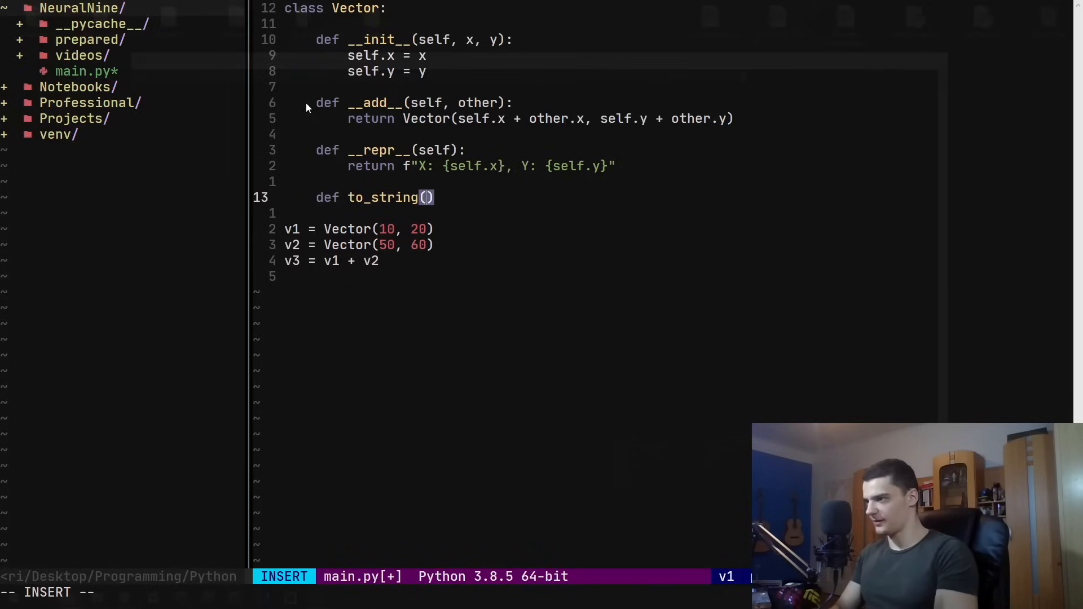
type("self):")
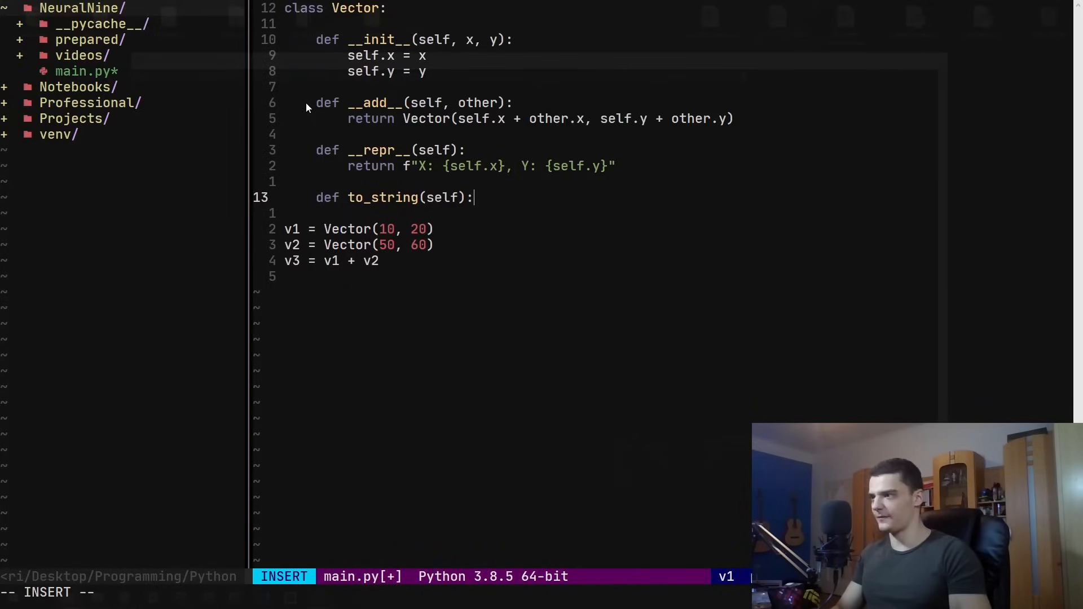
type("return")
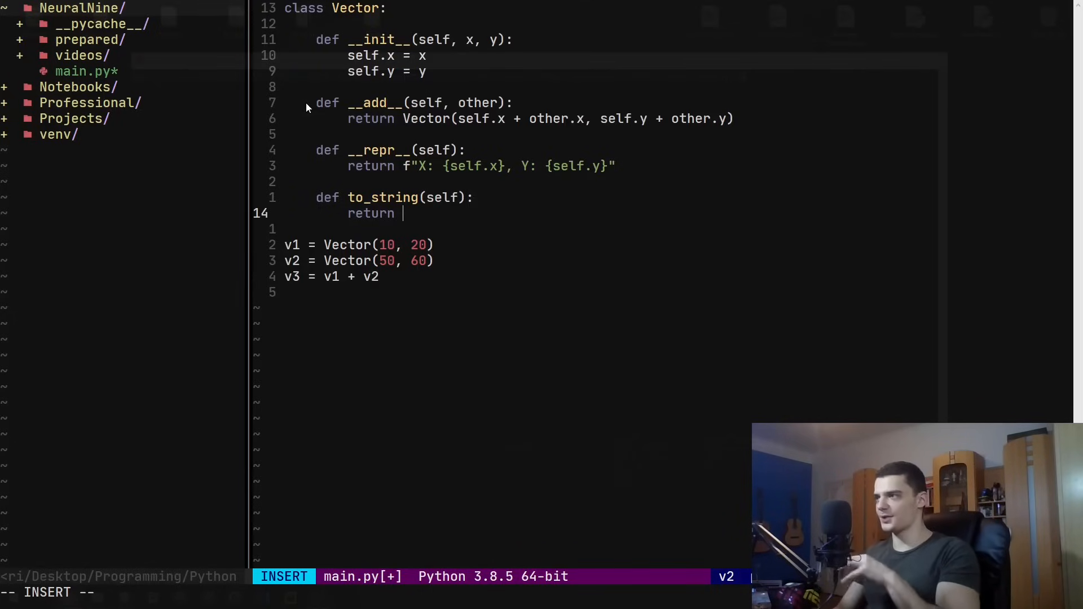
key("Escape")
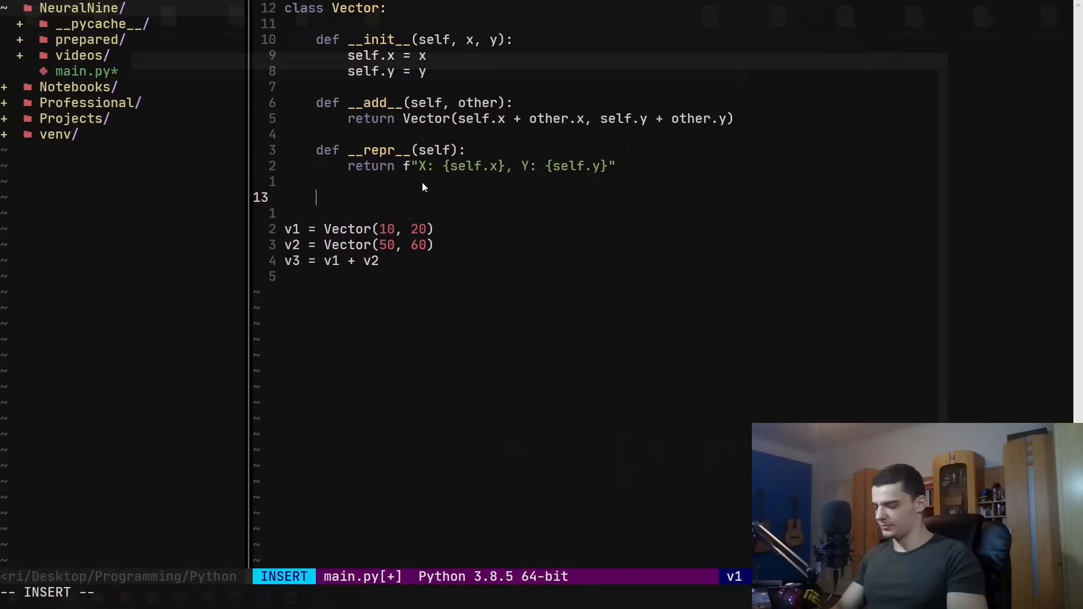
Add a __len__(self) method to Vector that returns 10
type("def __")
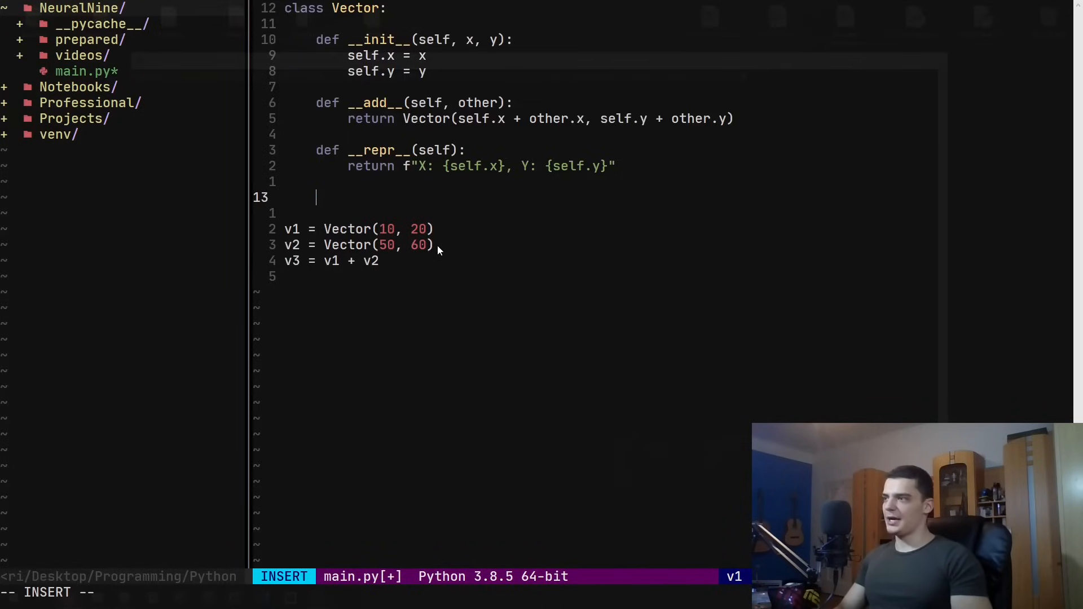
type("def __len__")
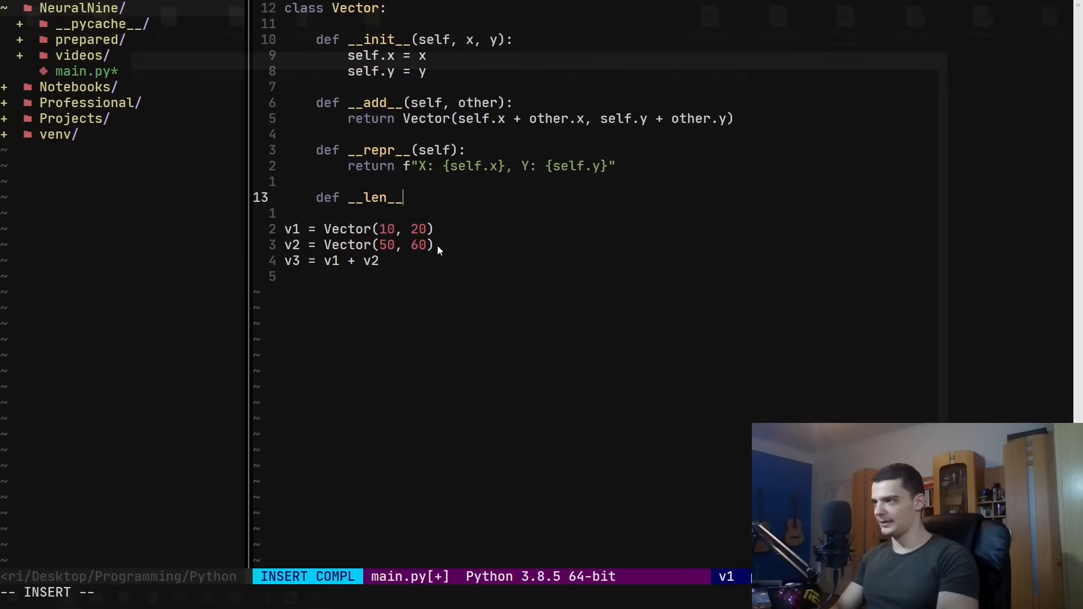
type("(self):")
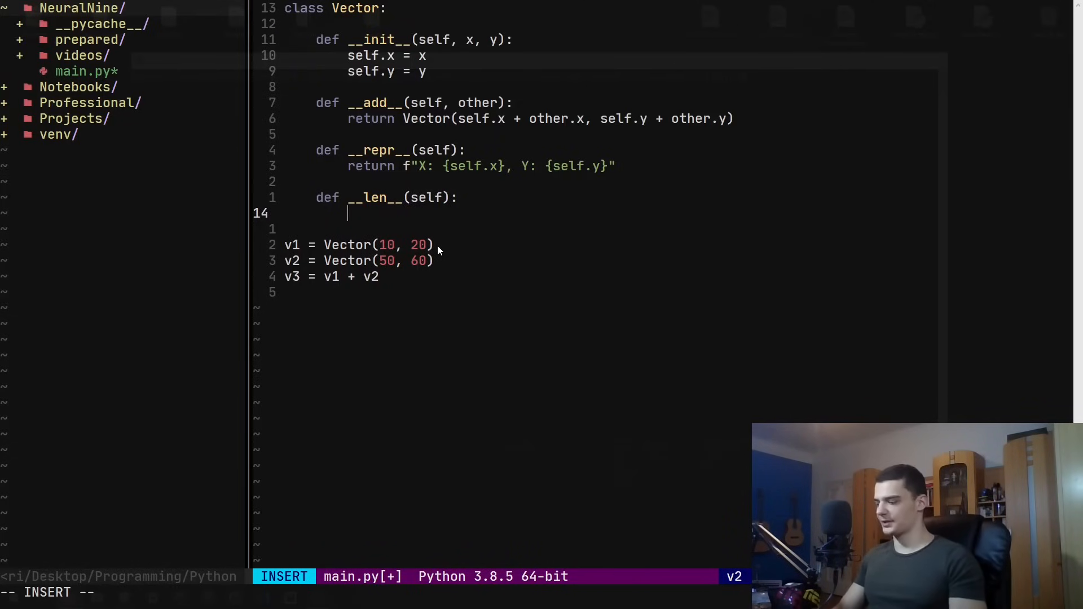
type("return 10")
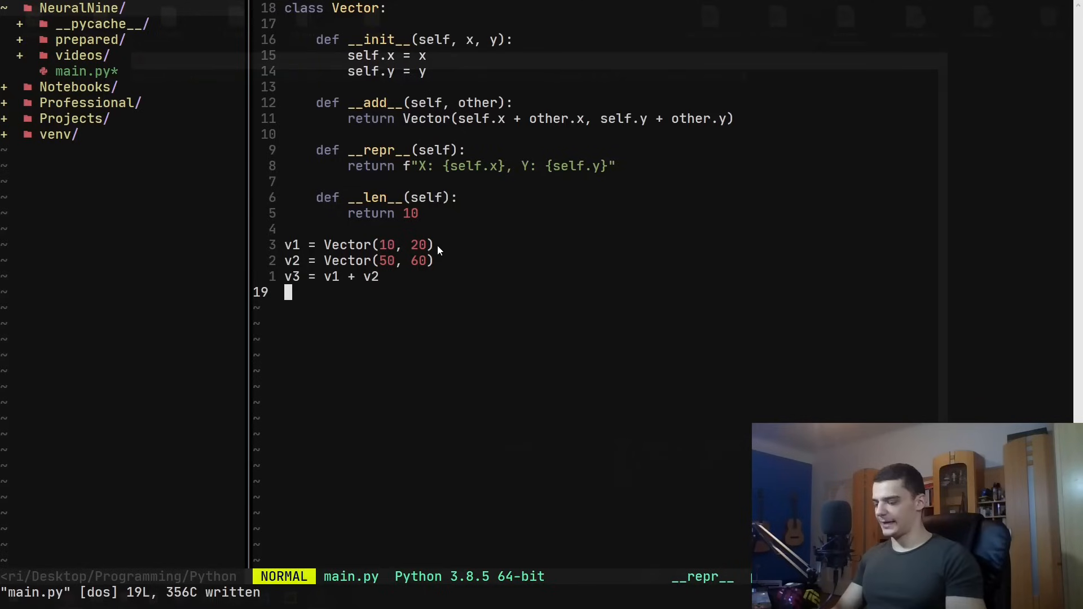
Add print(len(v3)) below v3 = v1 + v2, then remove it again
key("o")
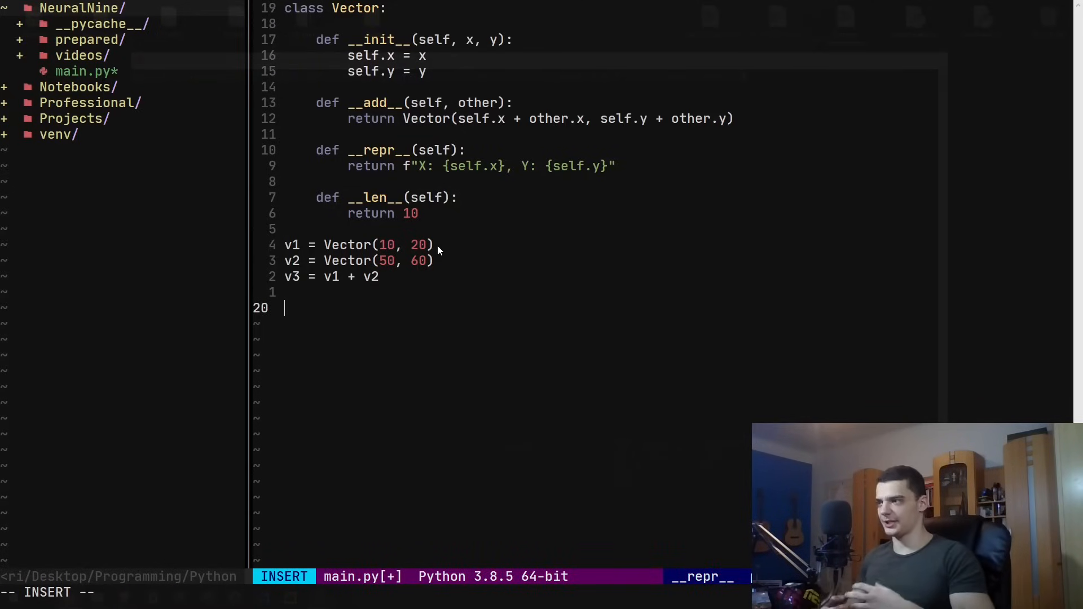
type("print")
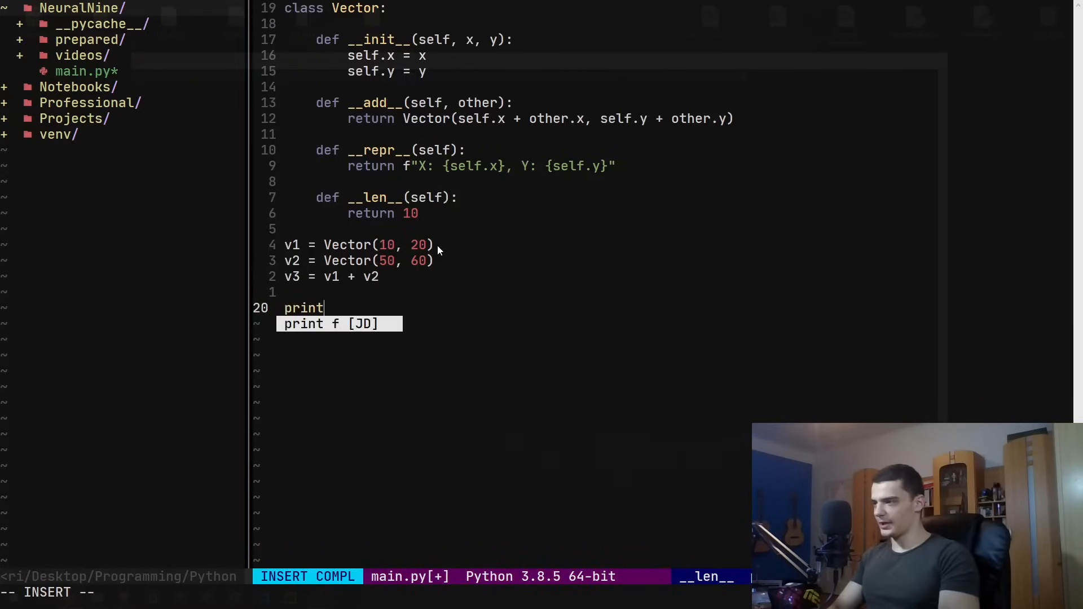
type("(len(")
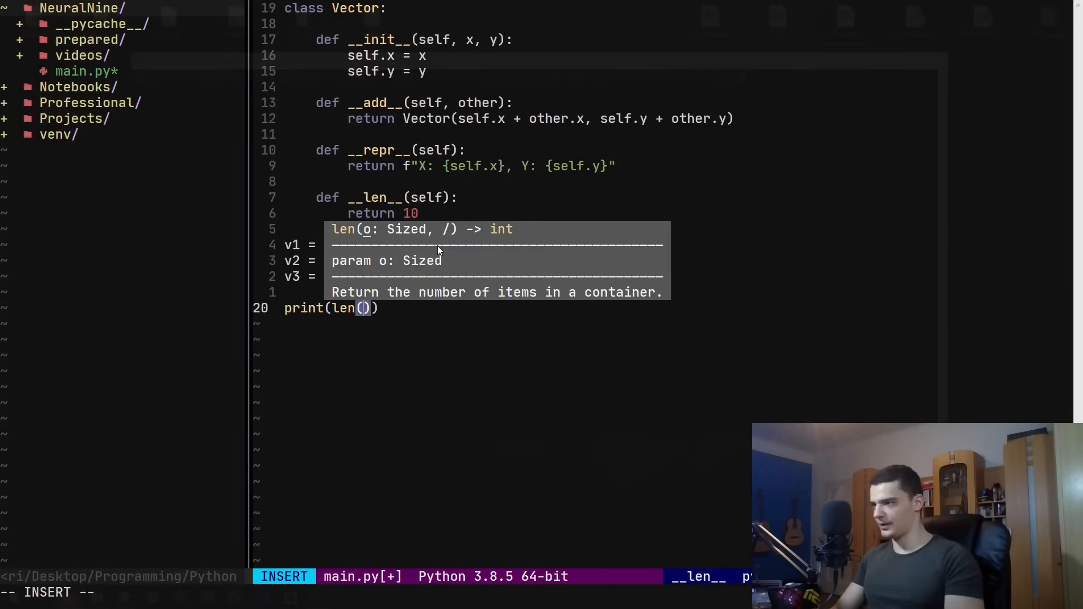
type("v3")
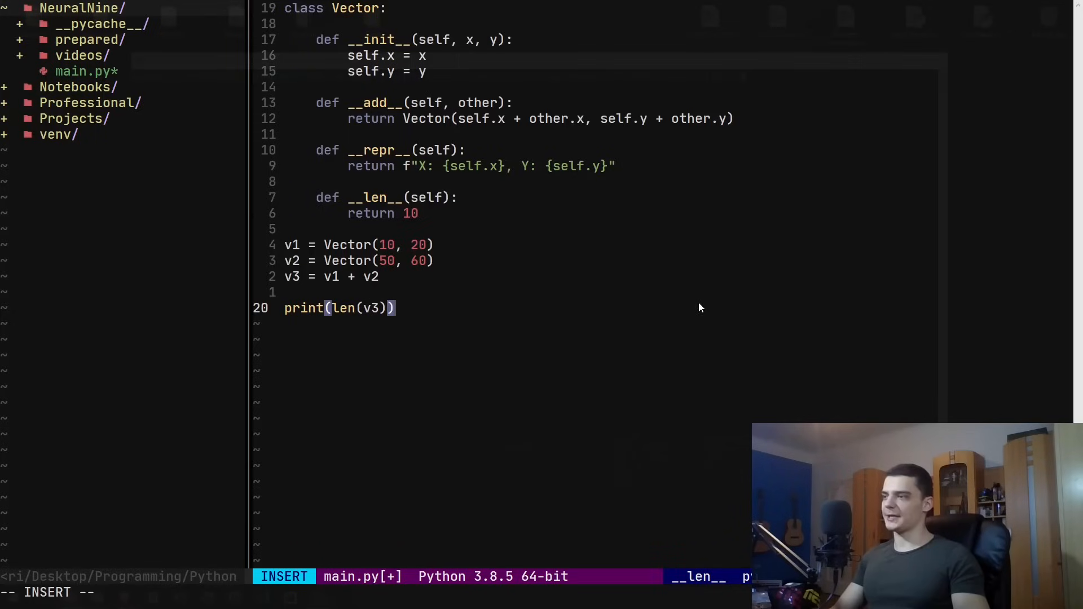
key("Escape")
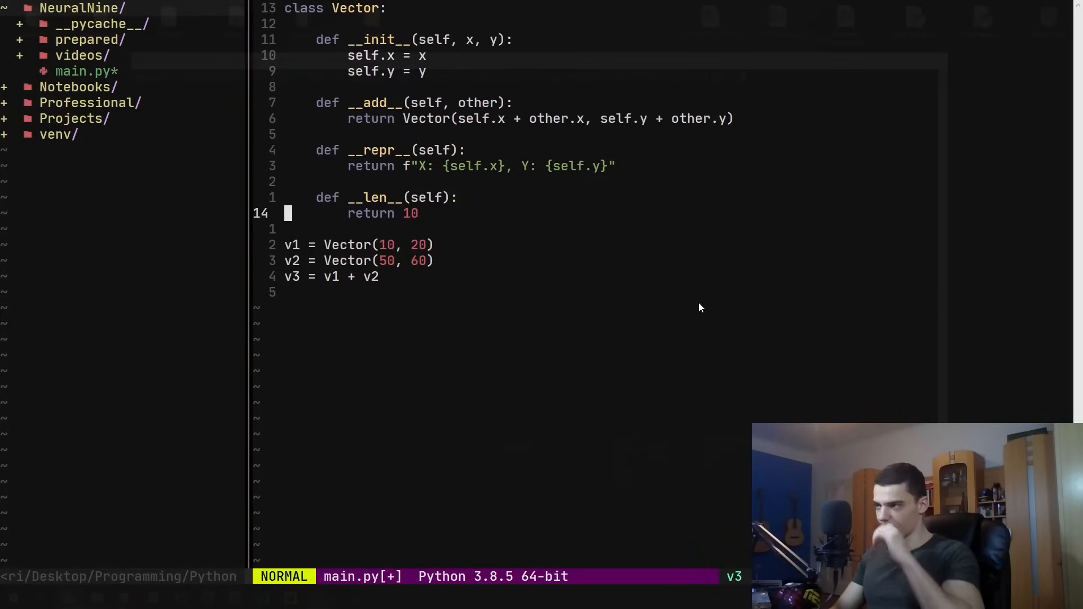
Replace __len__ with a new def __call__(self): method in the Vector class
key("dd")
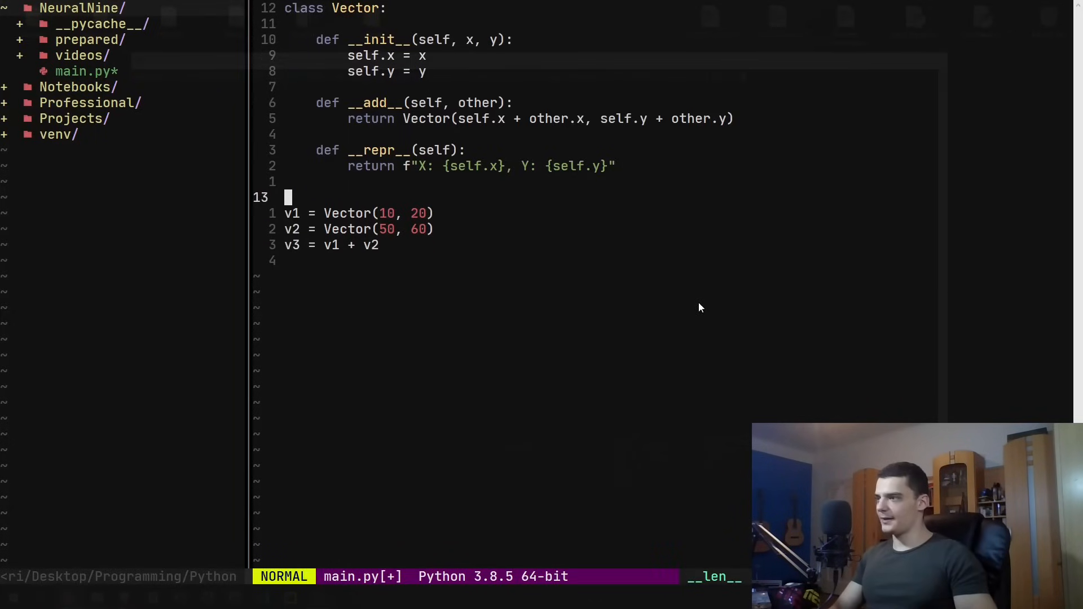
key("o")
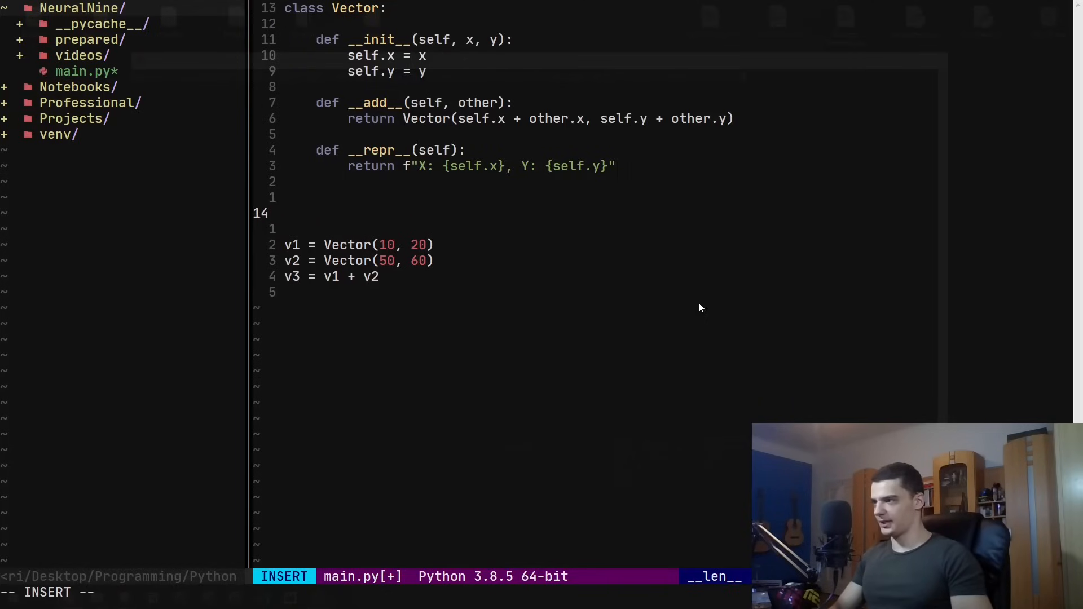
key("Backspace")
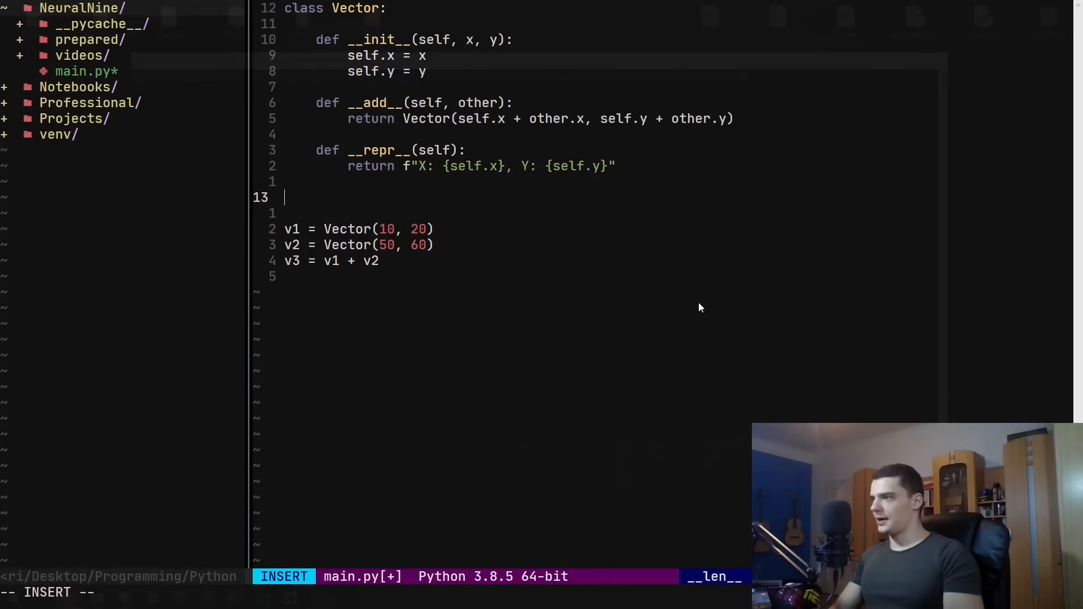
type("def __call__")
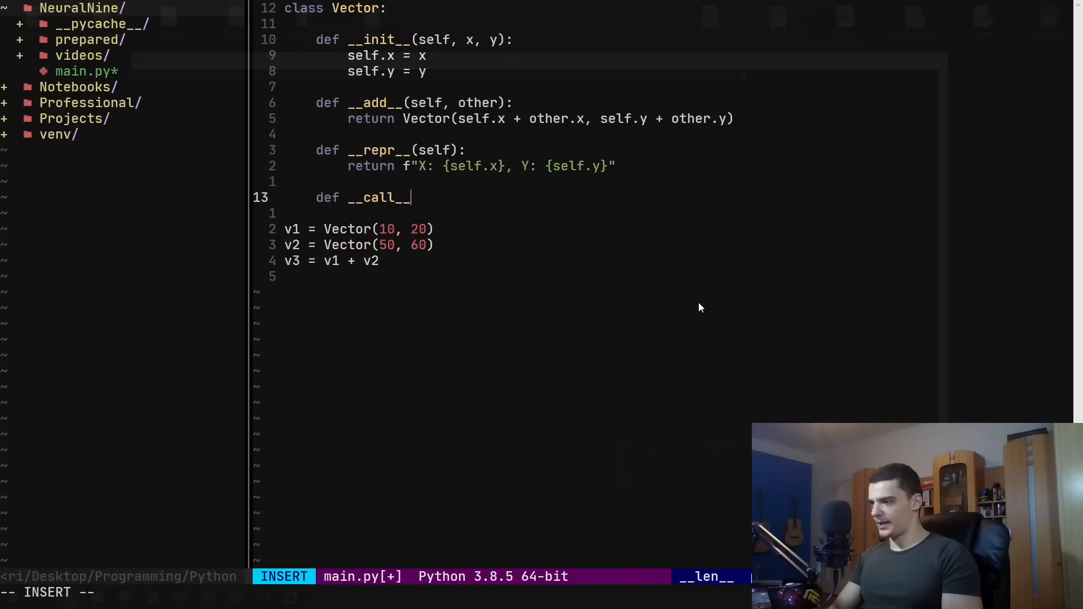
type("(selöf):")
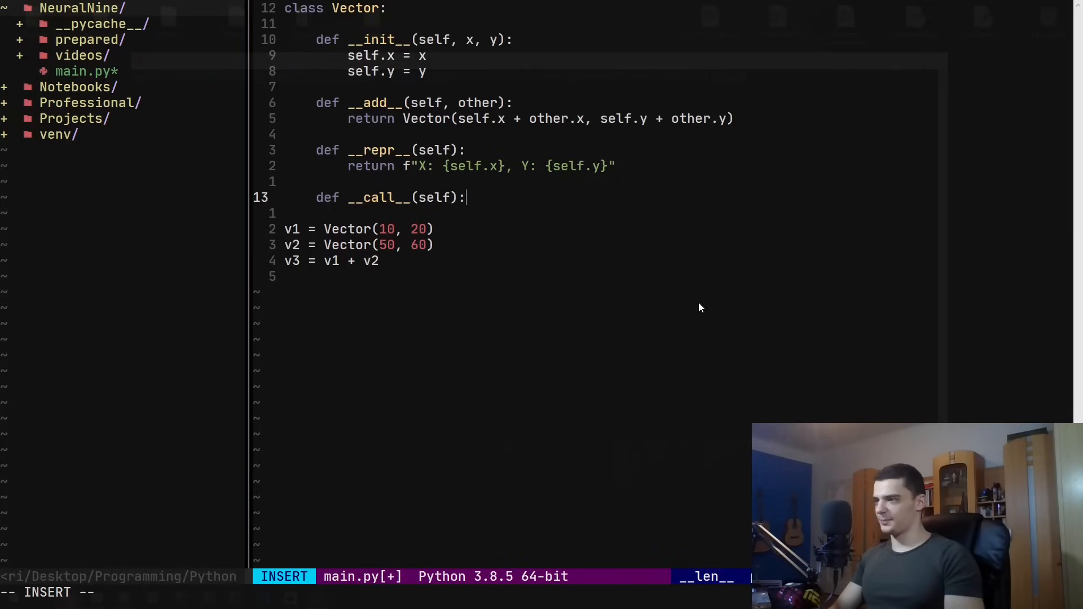
key("Return")
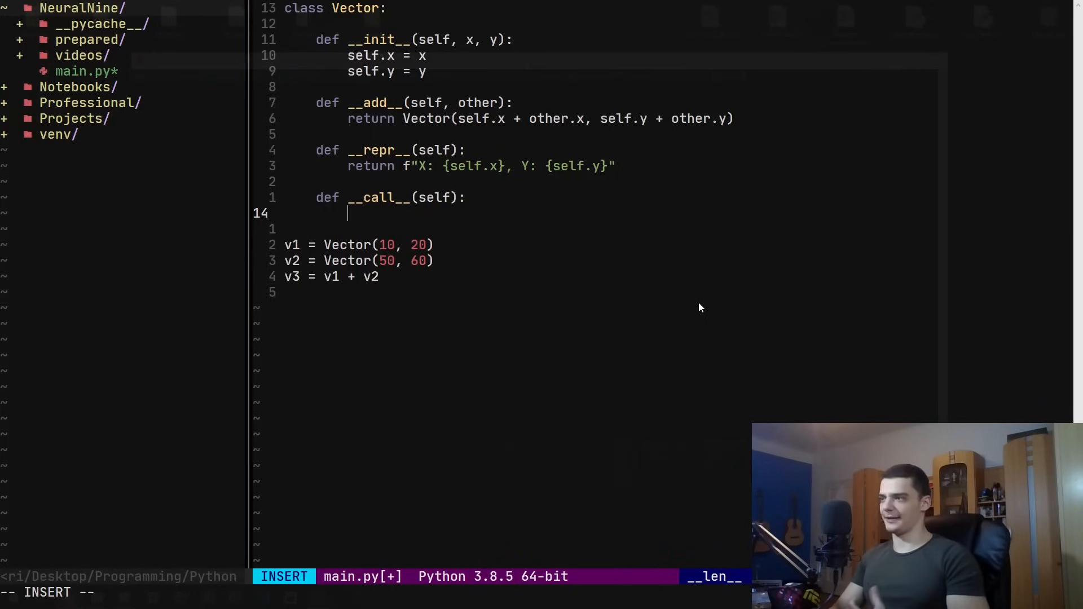
Make __call__ print "Hello! I was called!", save main.py and run it in the terminal
type("print")
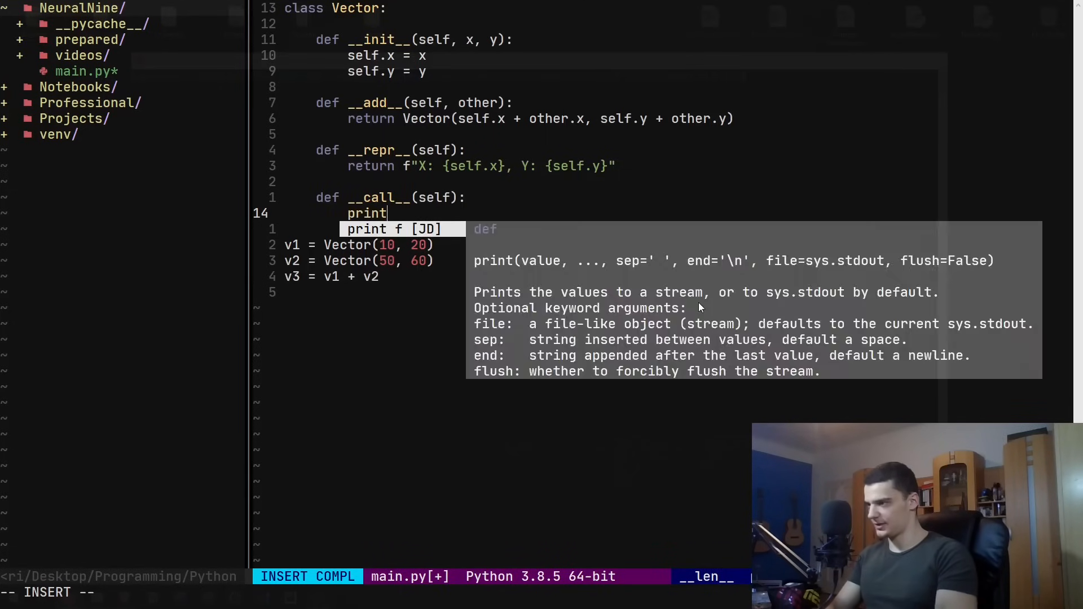
type("(\"Hello\")")
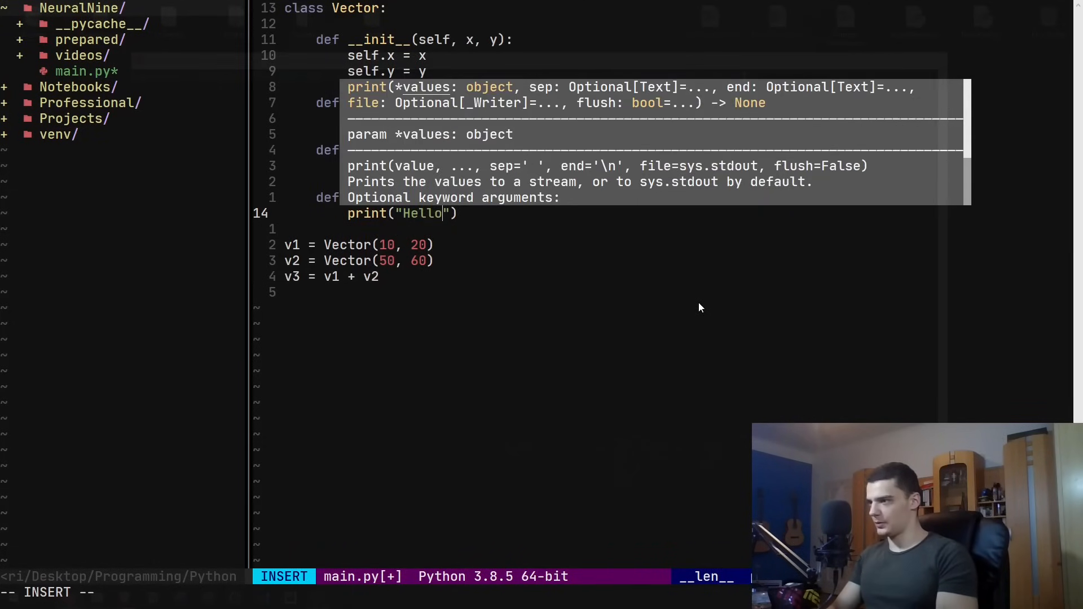
type("! I was called!")
type("v3()")
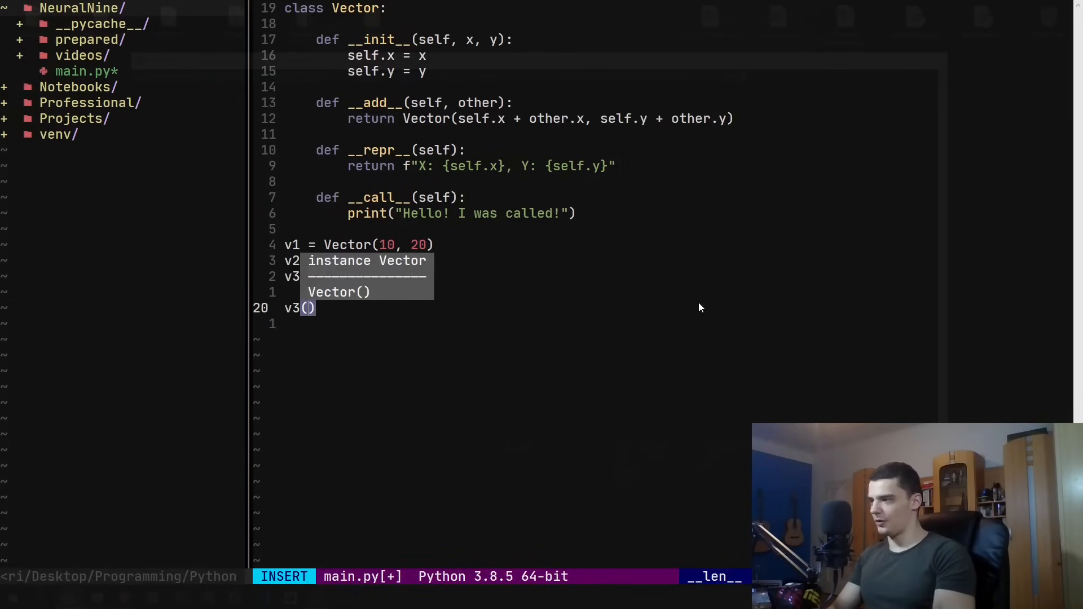
key("Escape")
type("clear")
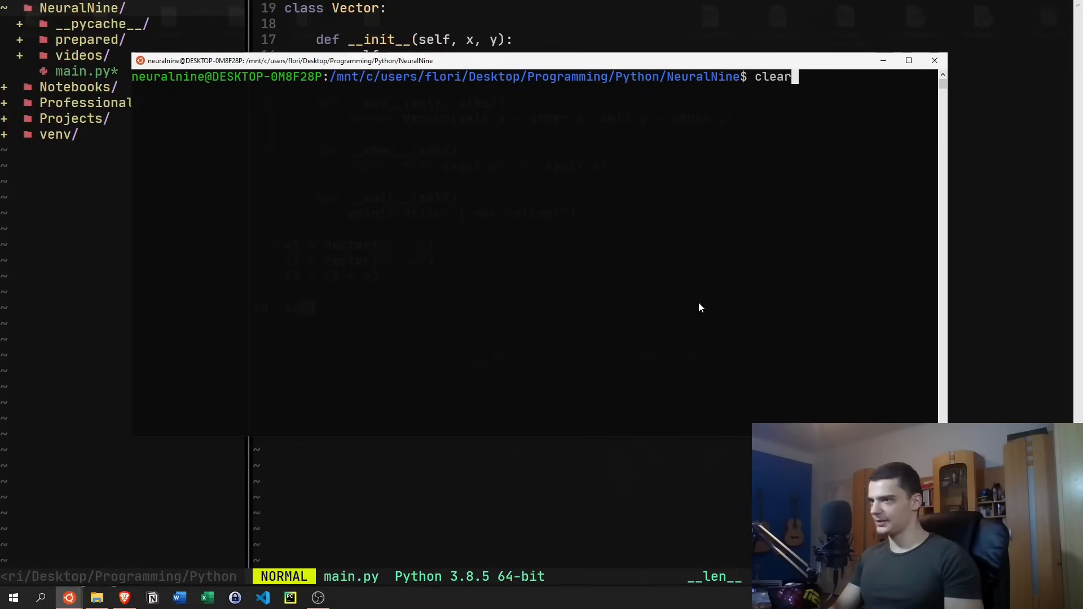
key("Return")
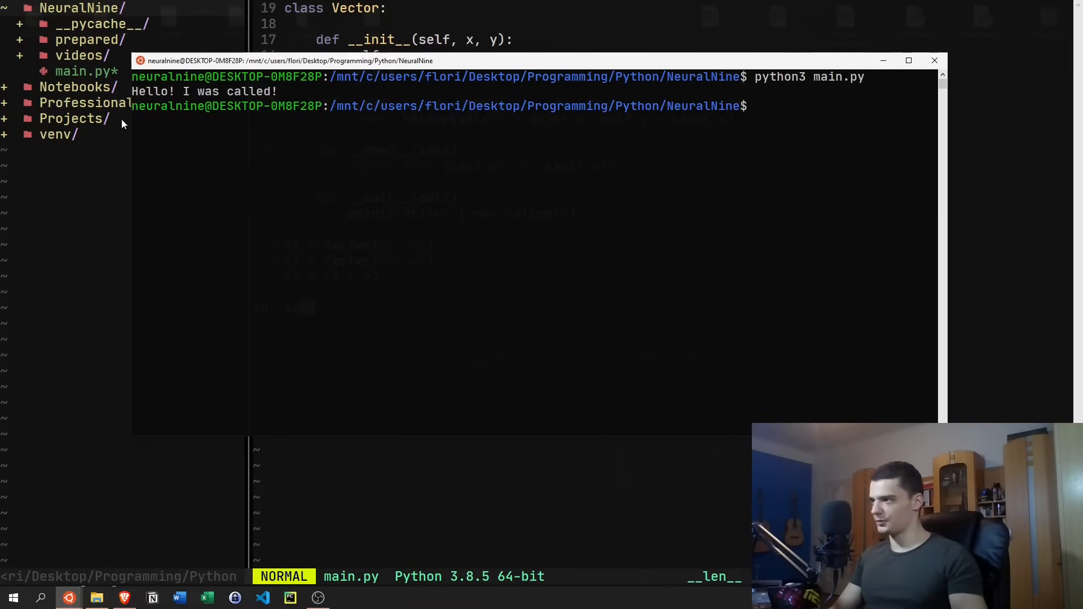